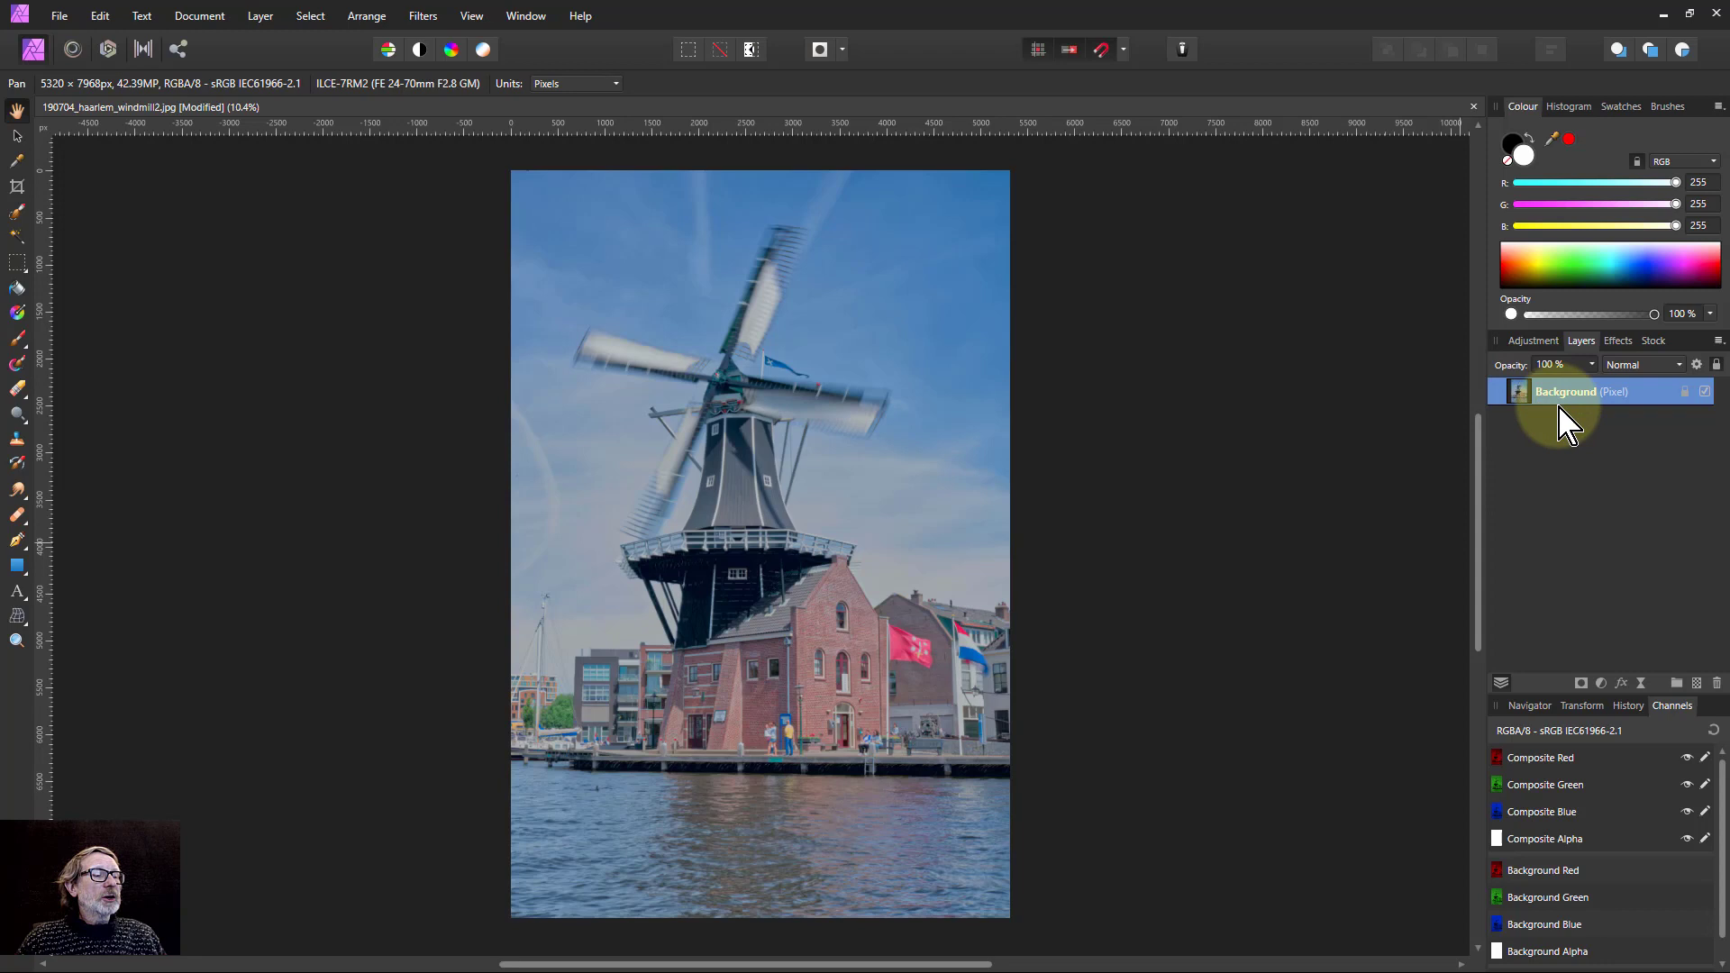
Step: Dismiss the assistant settings and bring up the Layer menu to add an adjustment
click(1180, 49)
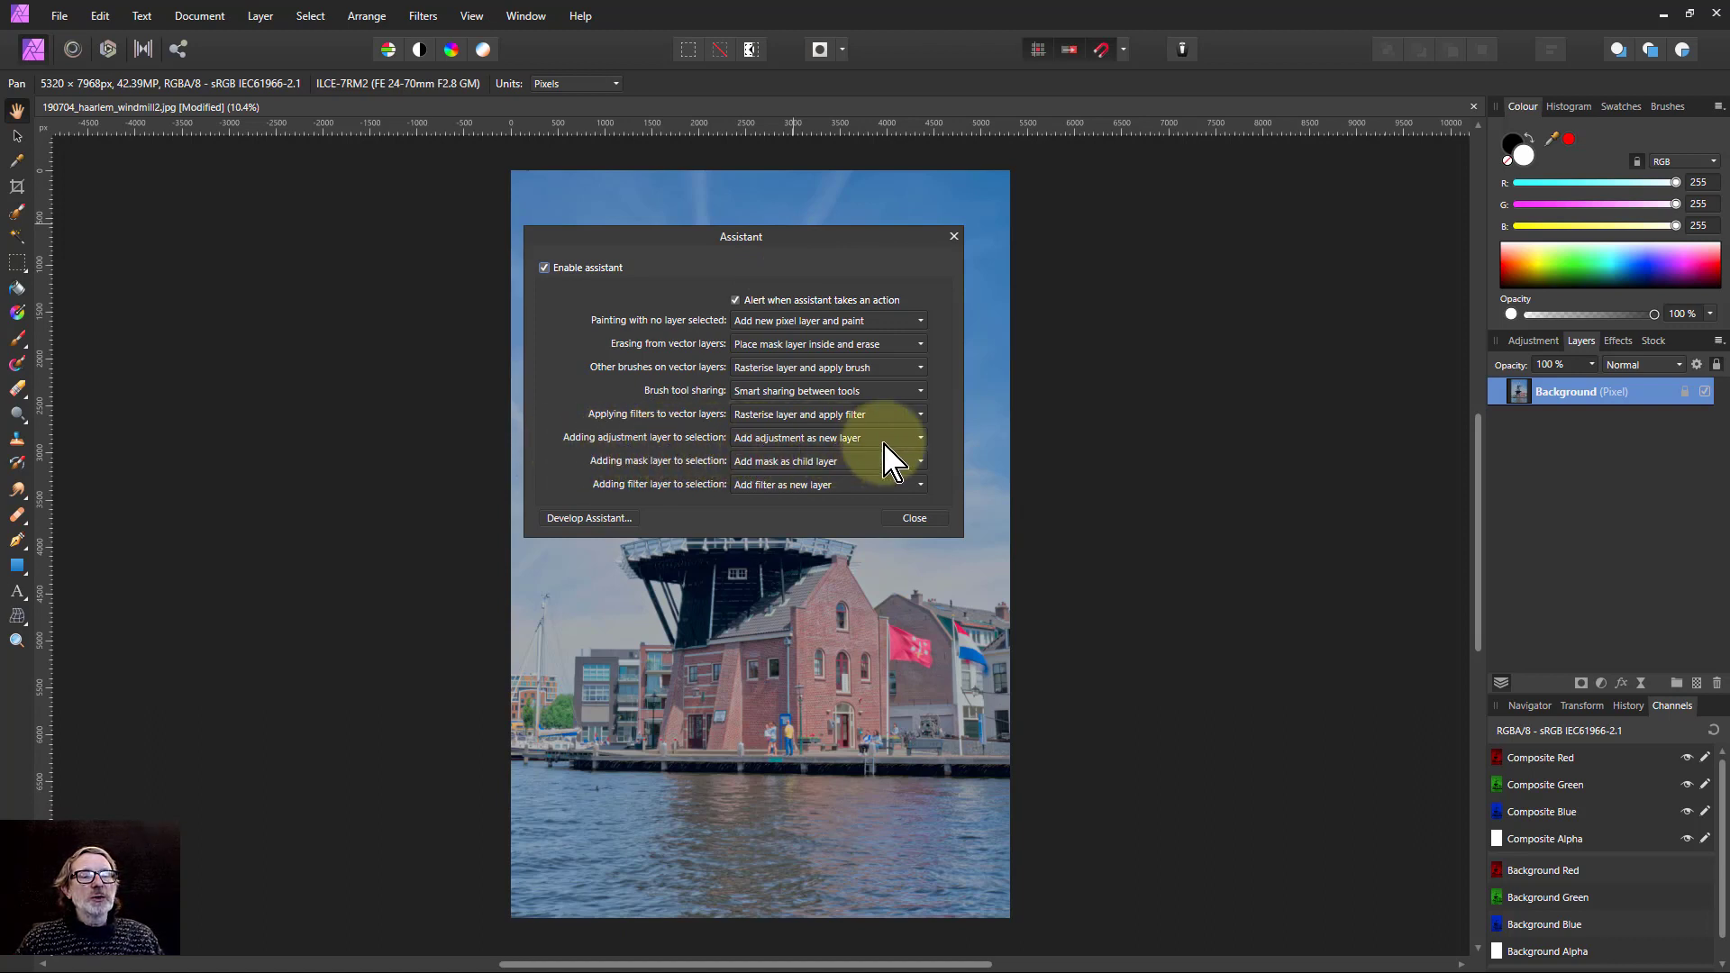
click(913, 518)
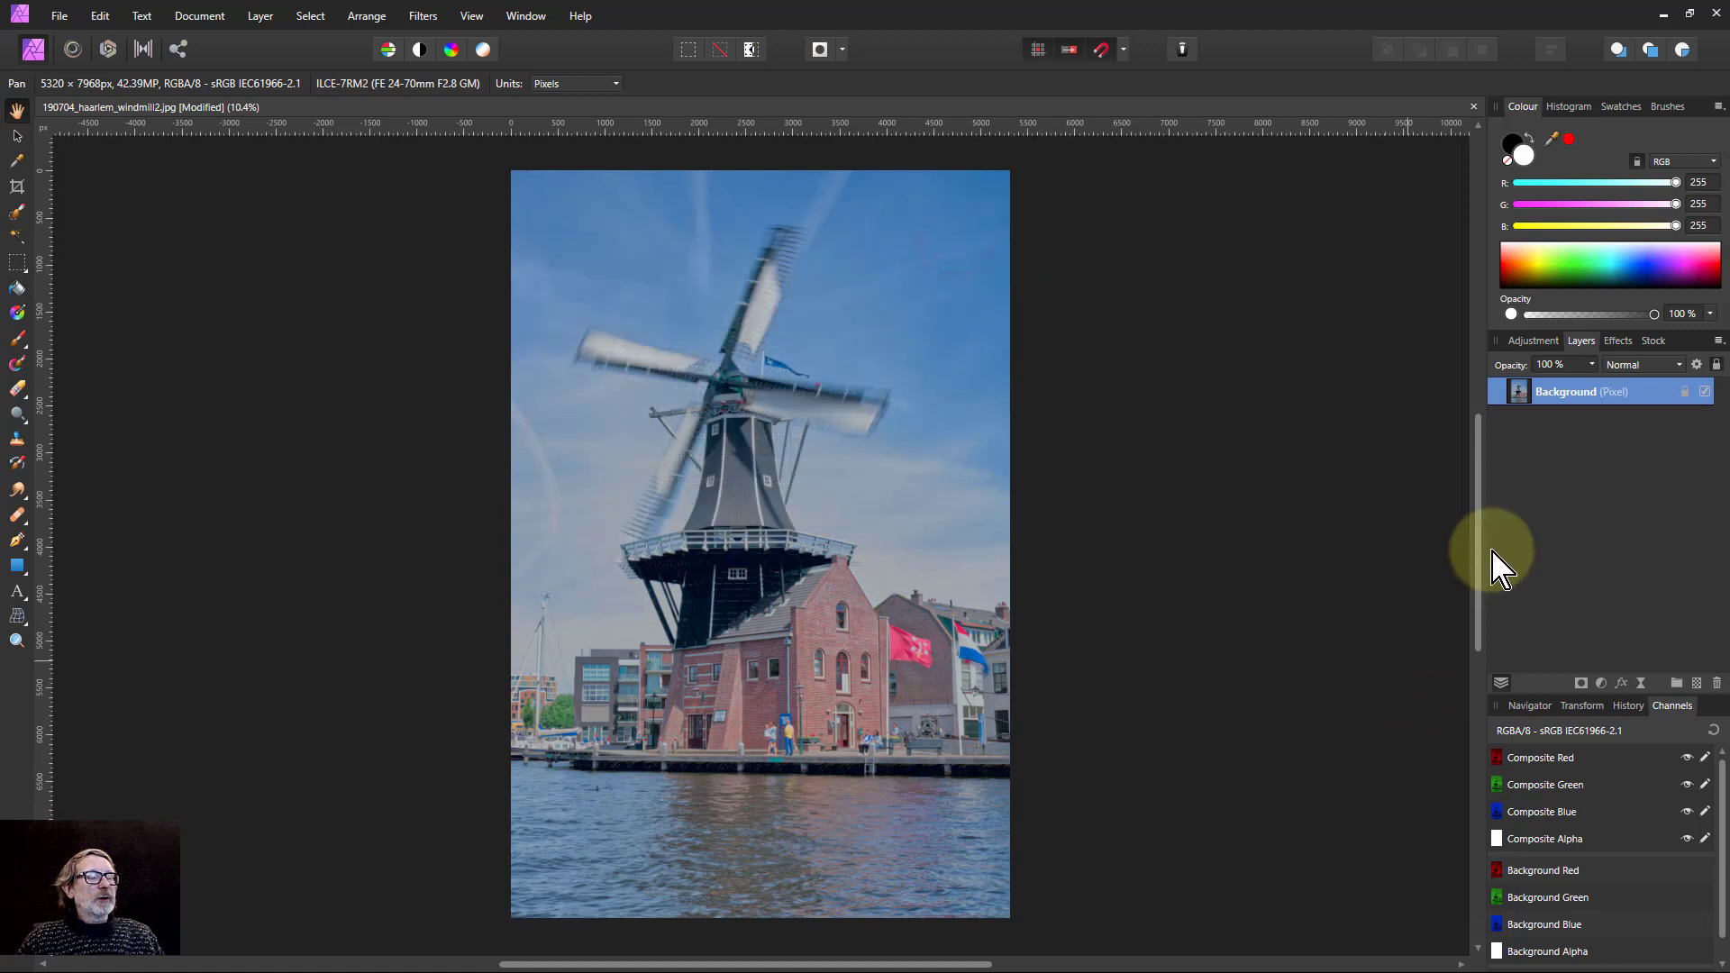
mouse_move(1581, 646)
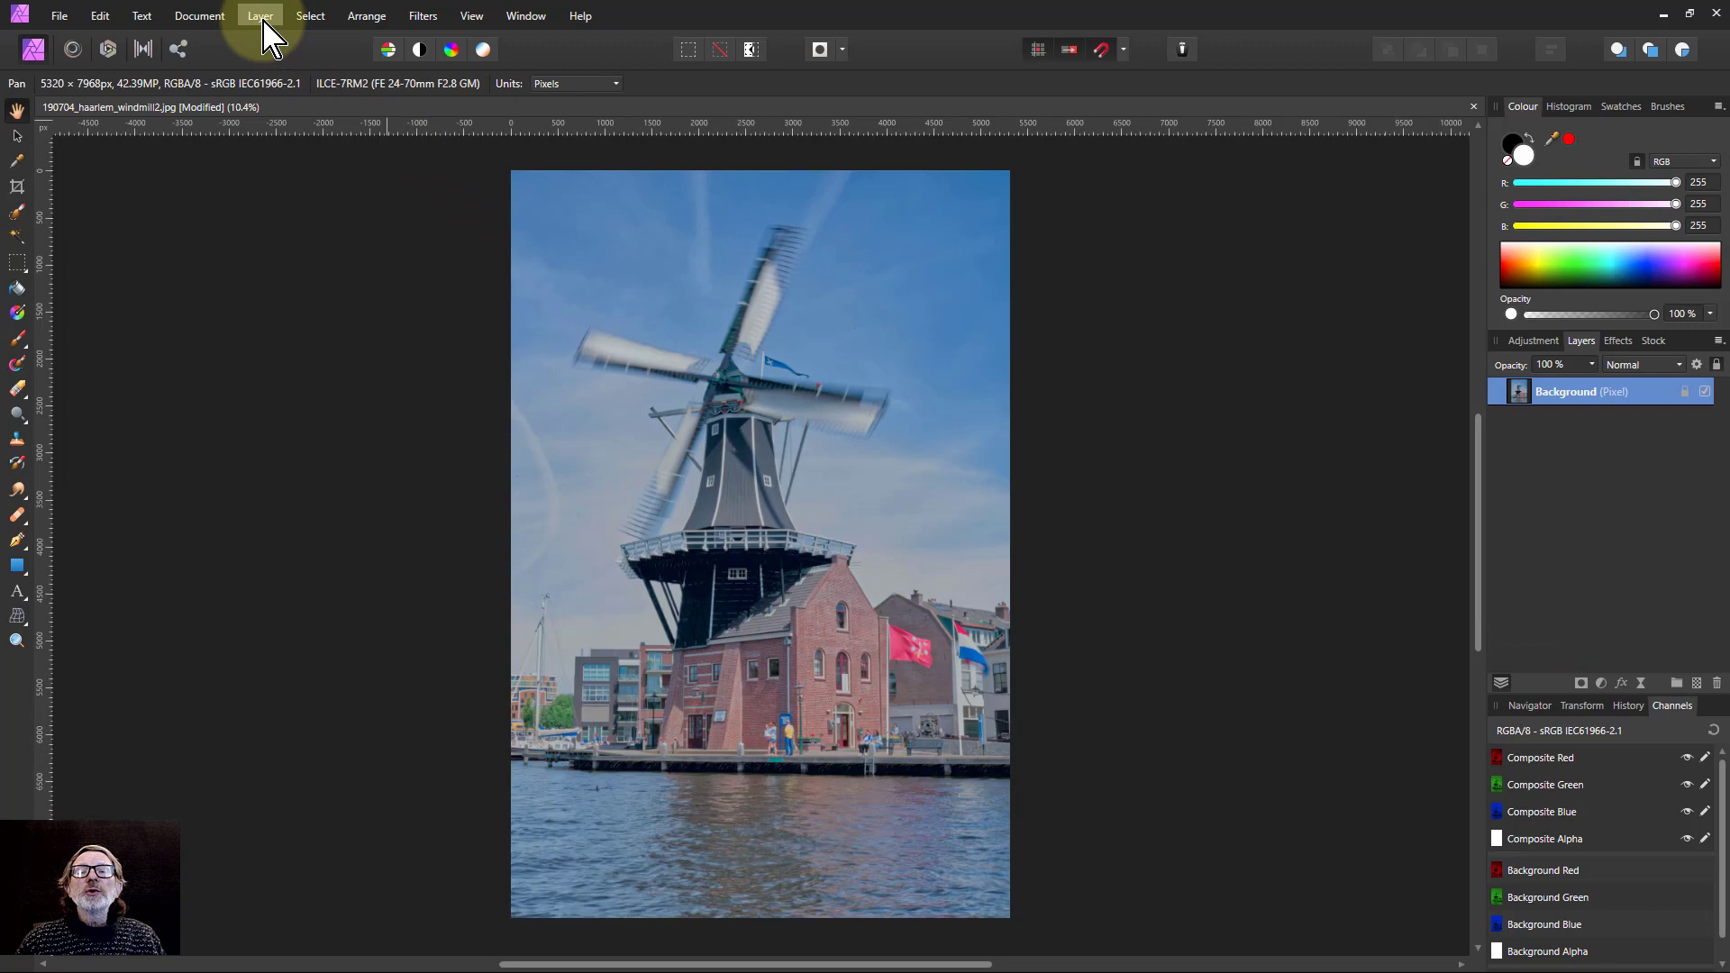
click(259, 16)
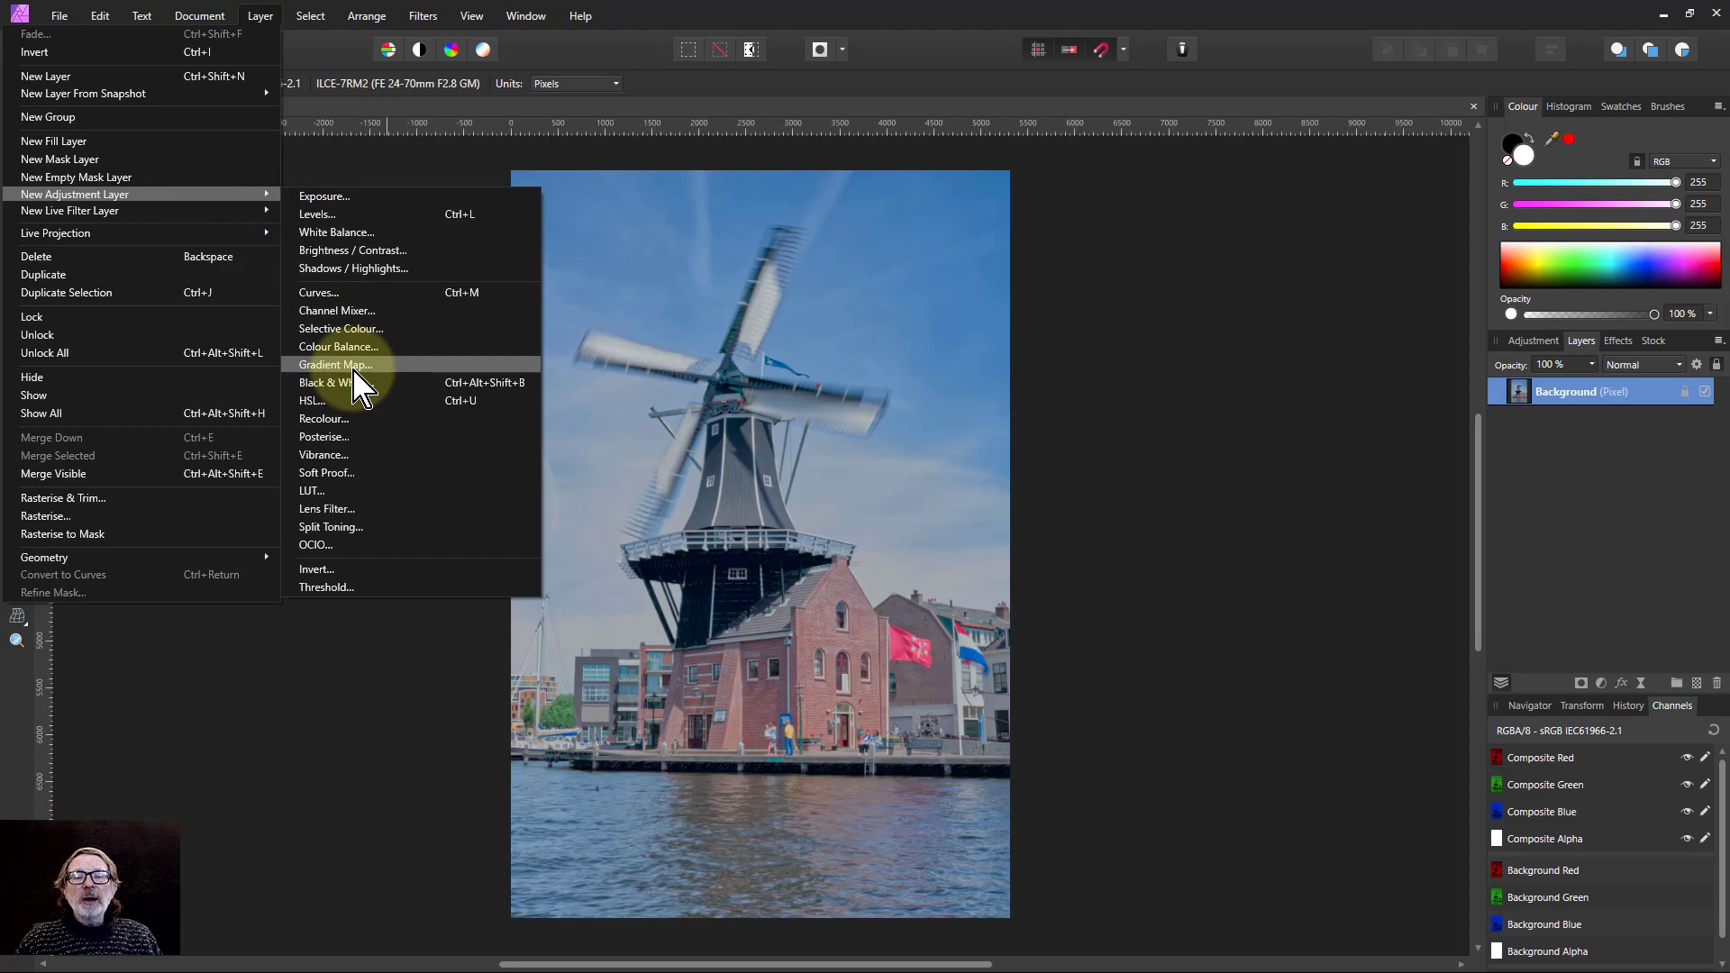
mouse_move(1613, 701)
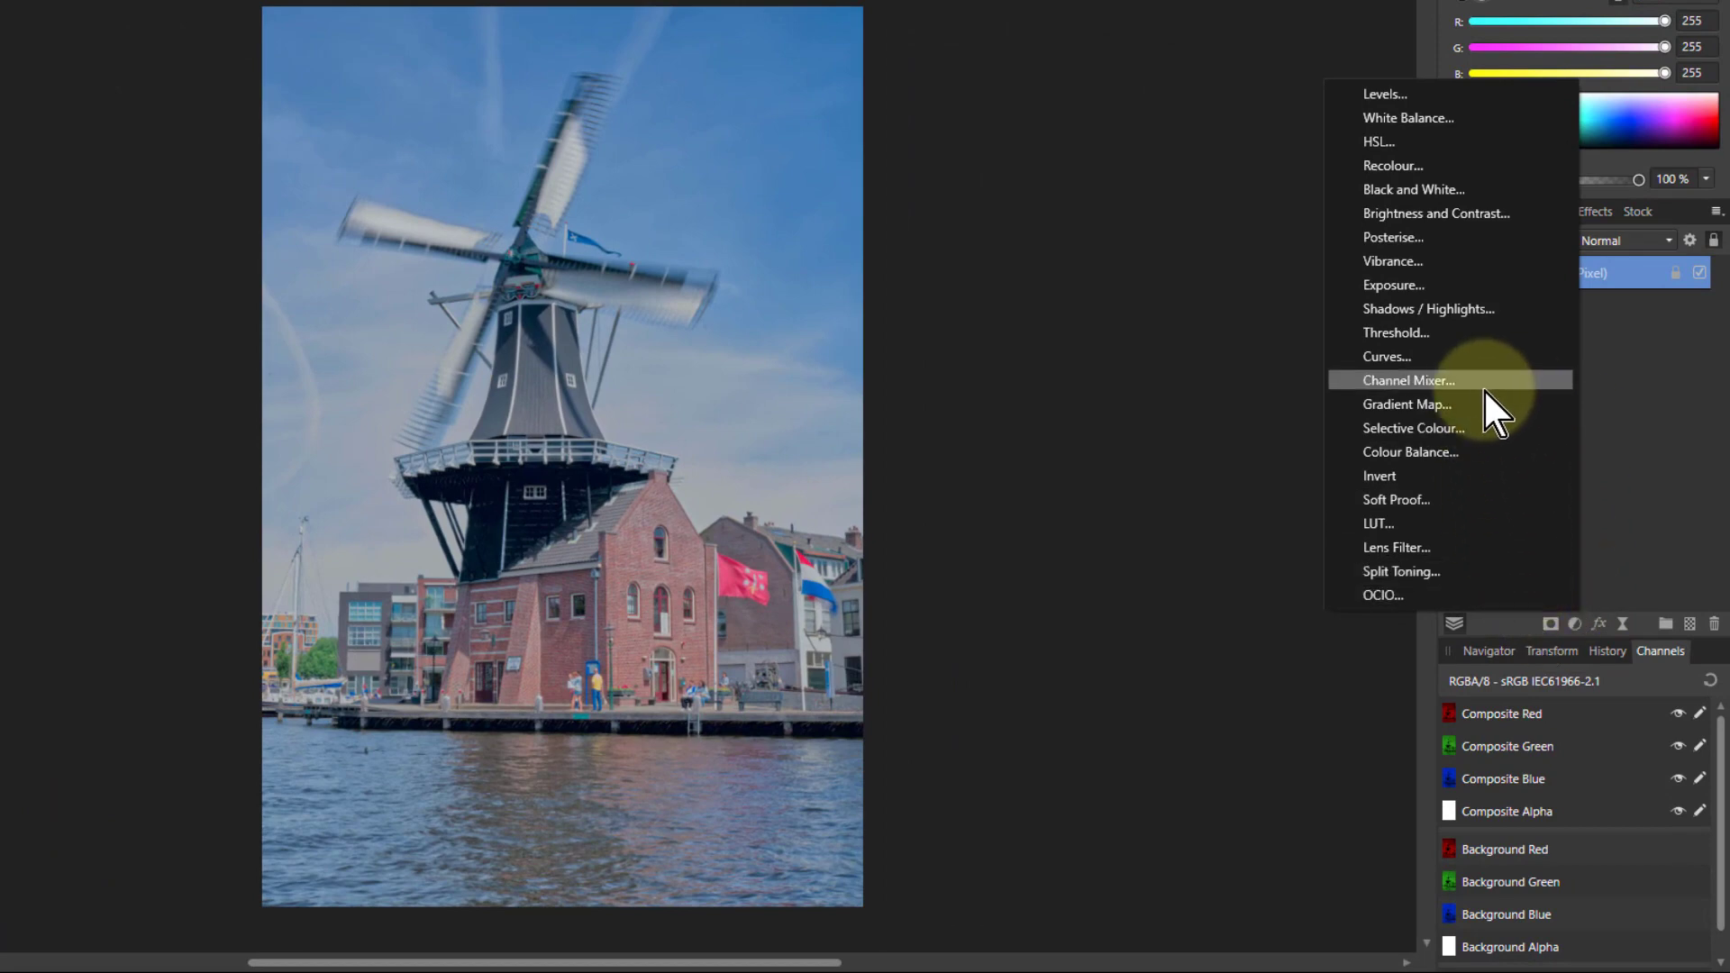
mouse_move(1420, 403)
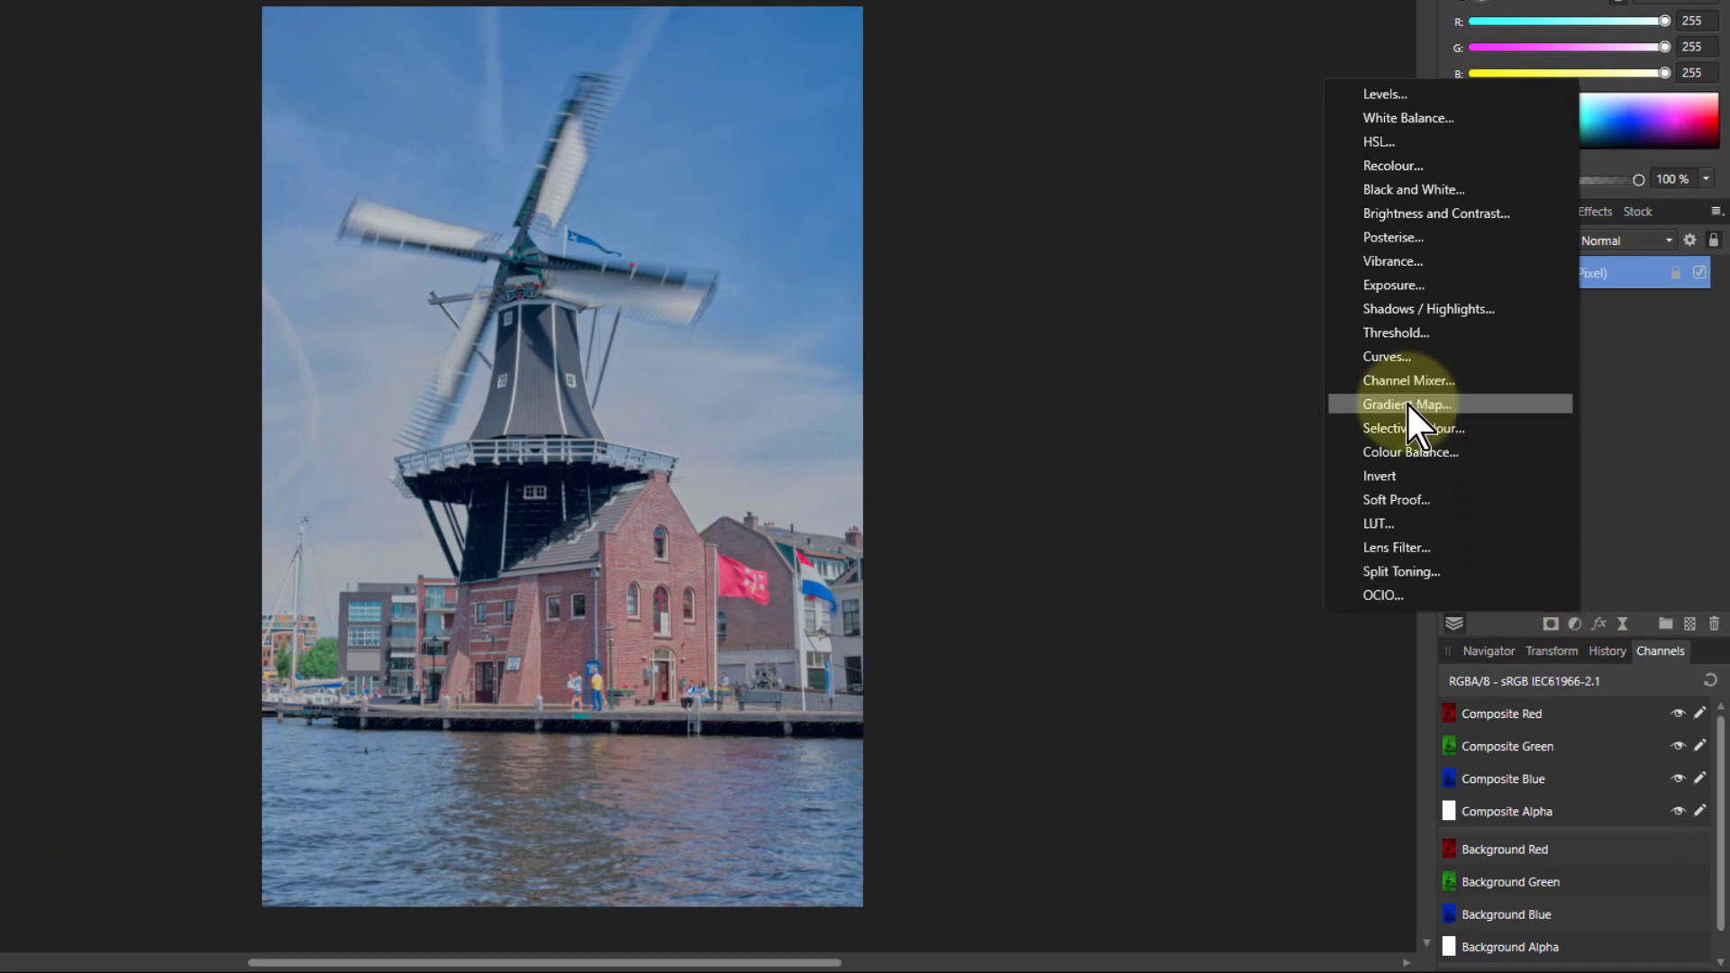
Step: Add a Gradient Map adjustment and recolour its end stops black and white for a greyscale photo
click(1406, 402)
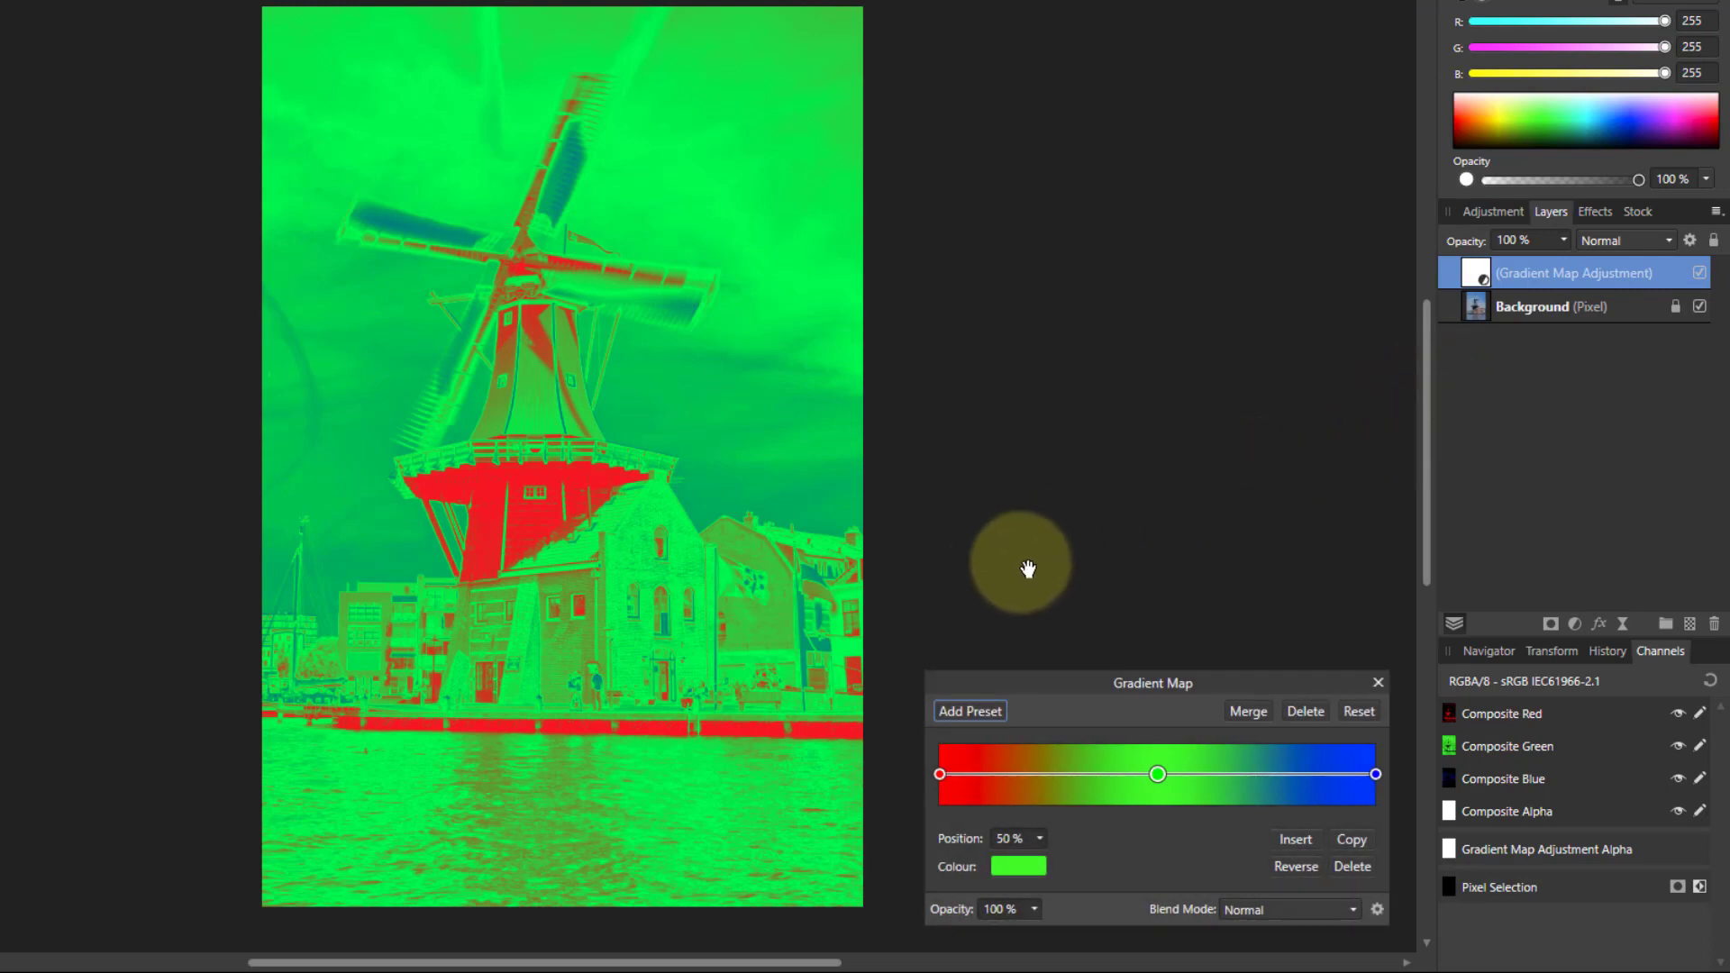
mouse_move(1020, 524)
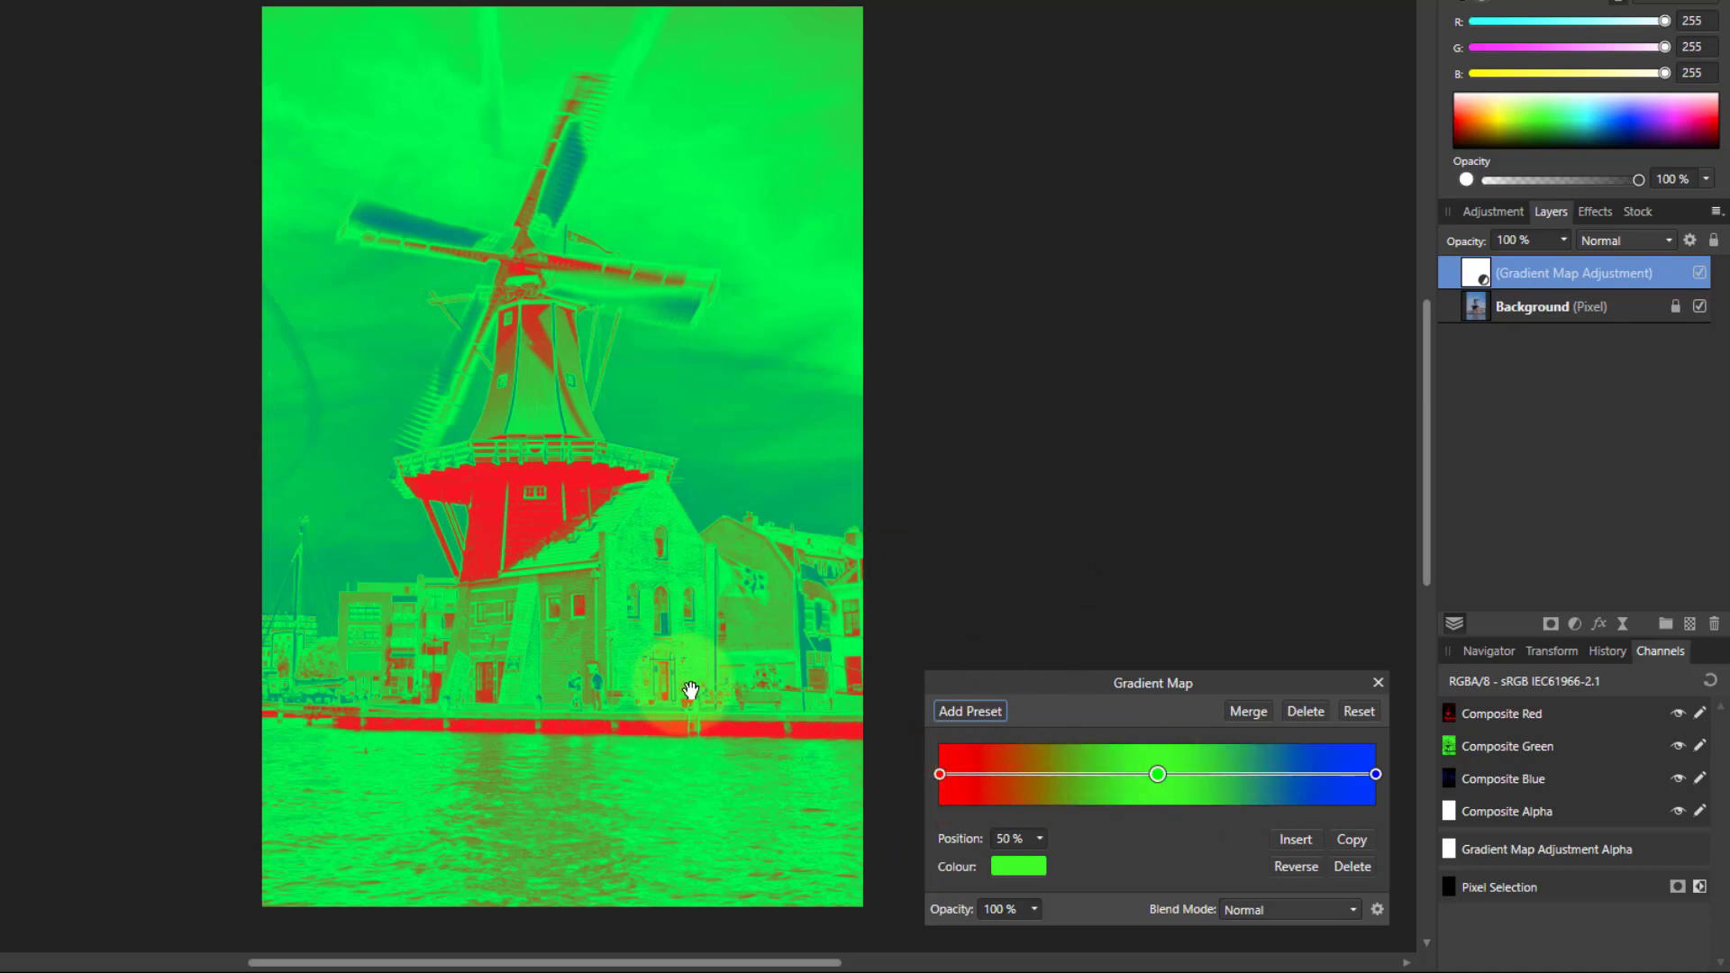
mouse_move(726, 674)
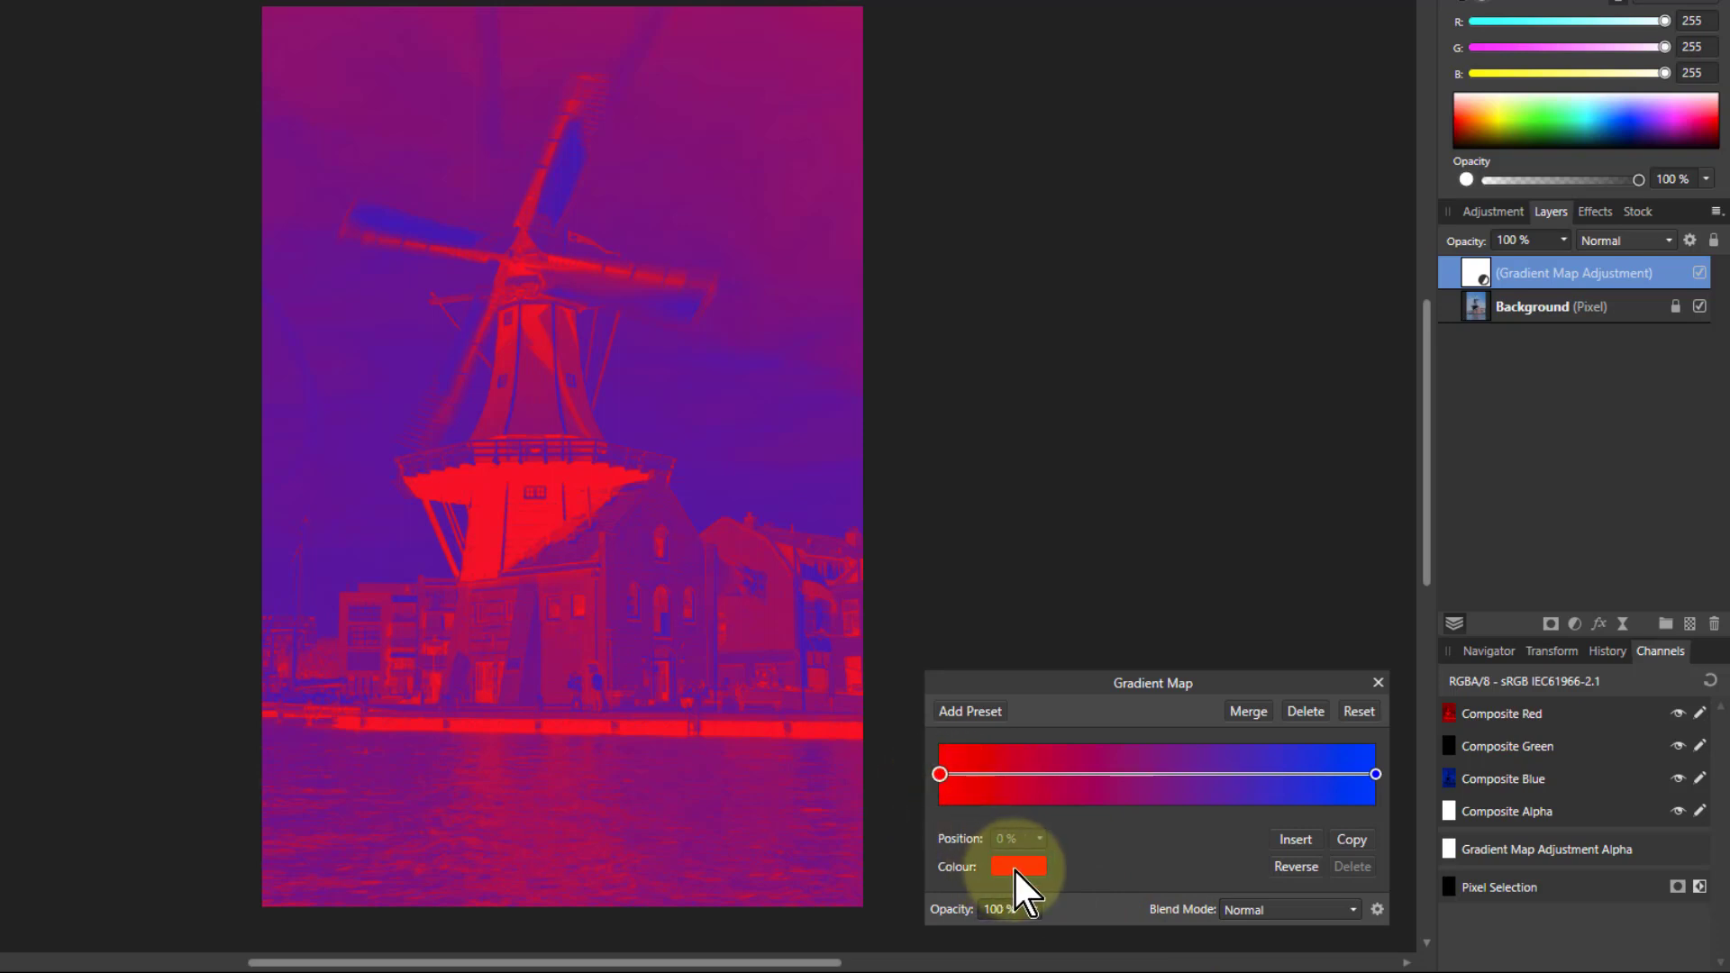
click(1018, 867)
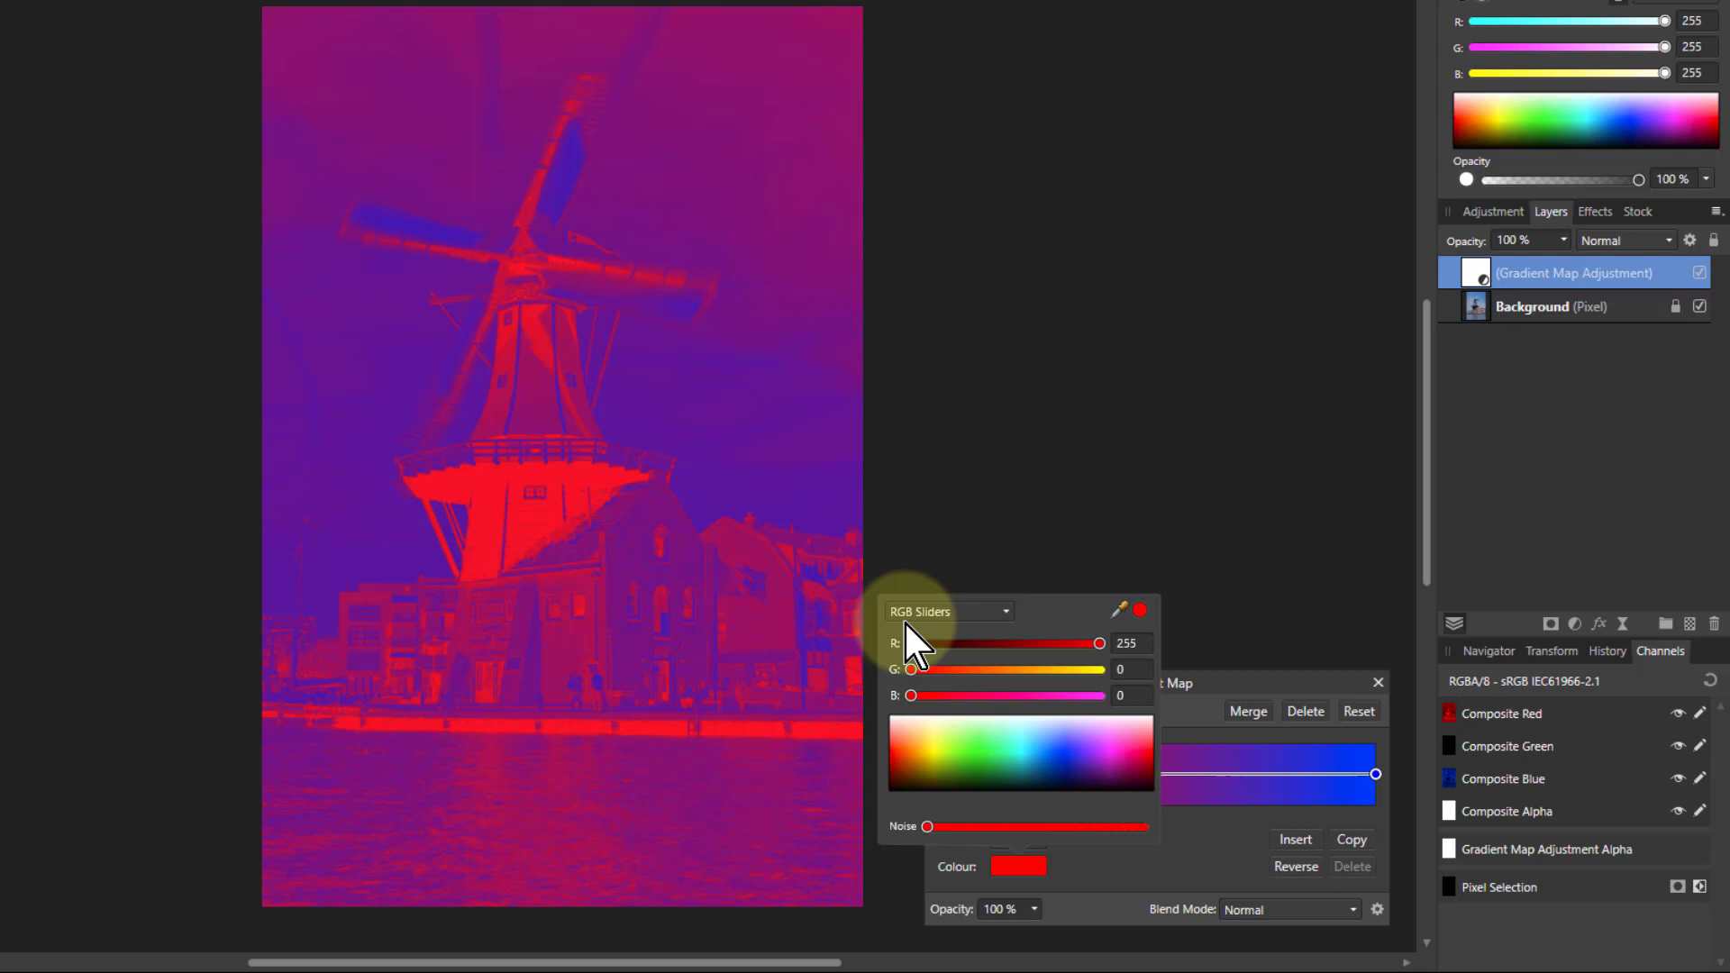
mouse_move(987, 684)
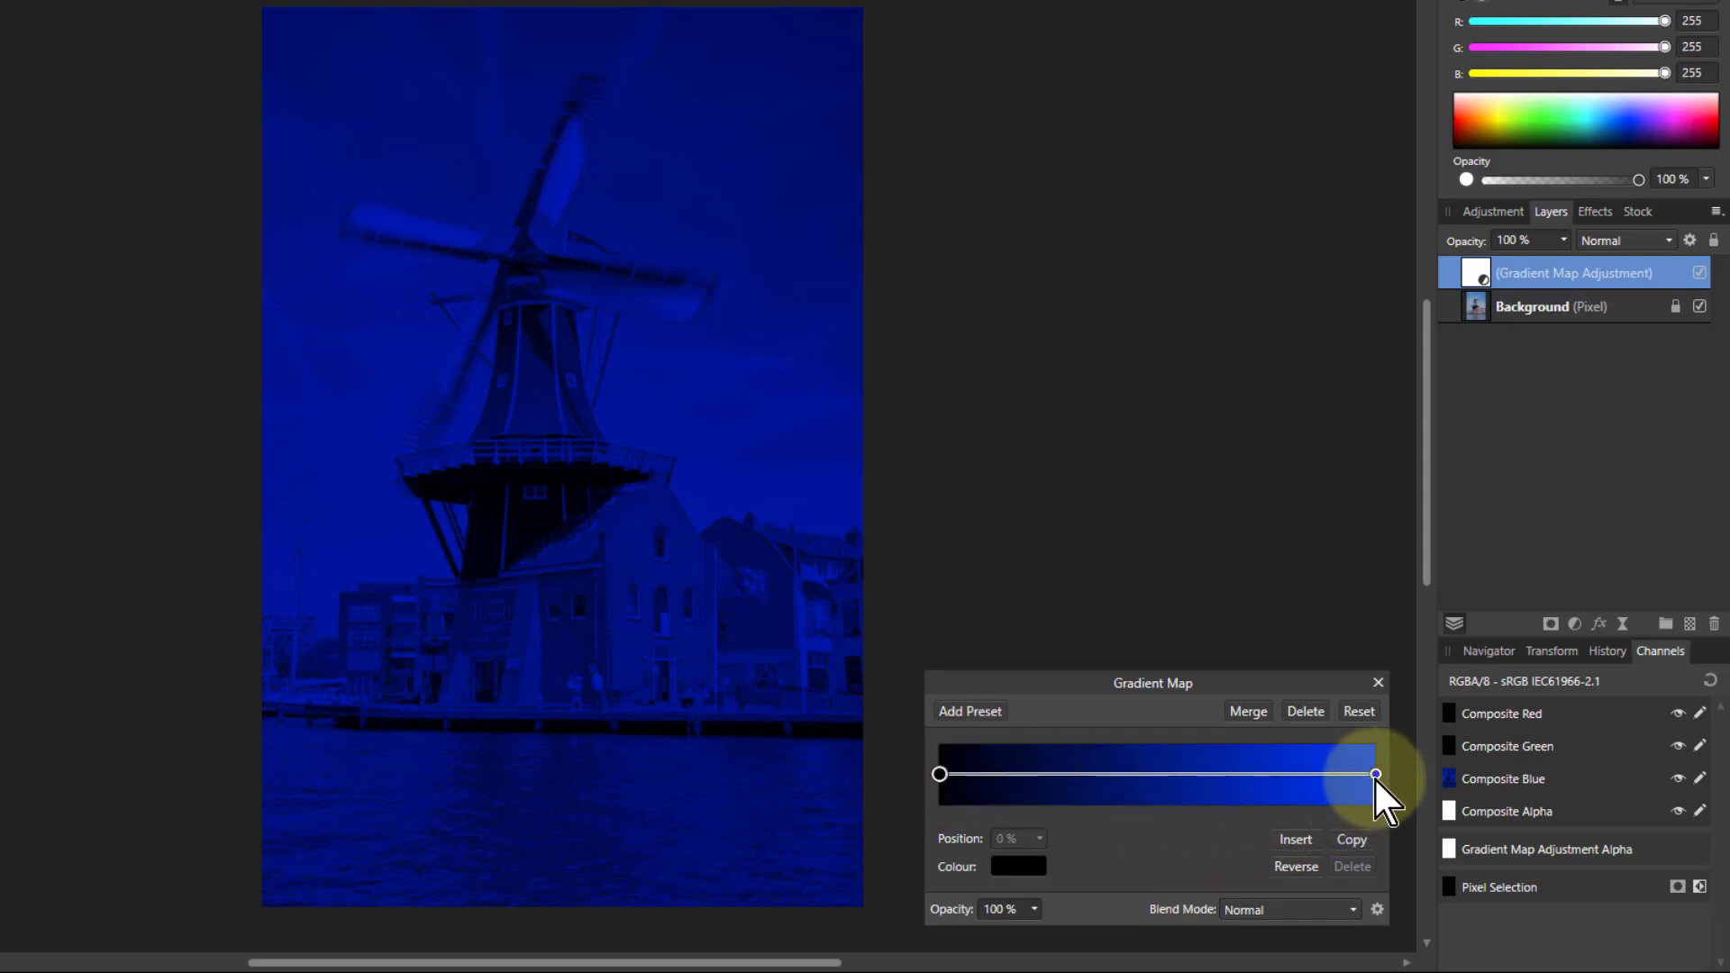
click(1016, 867)
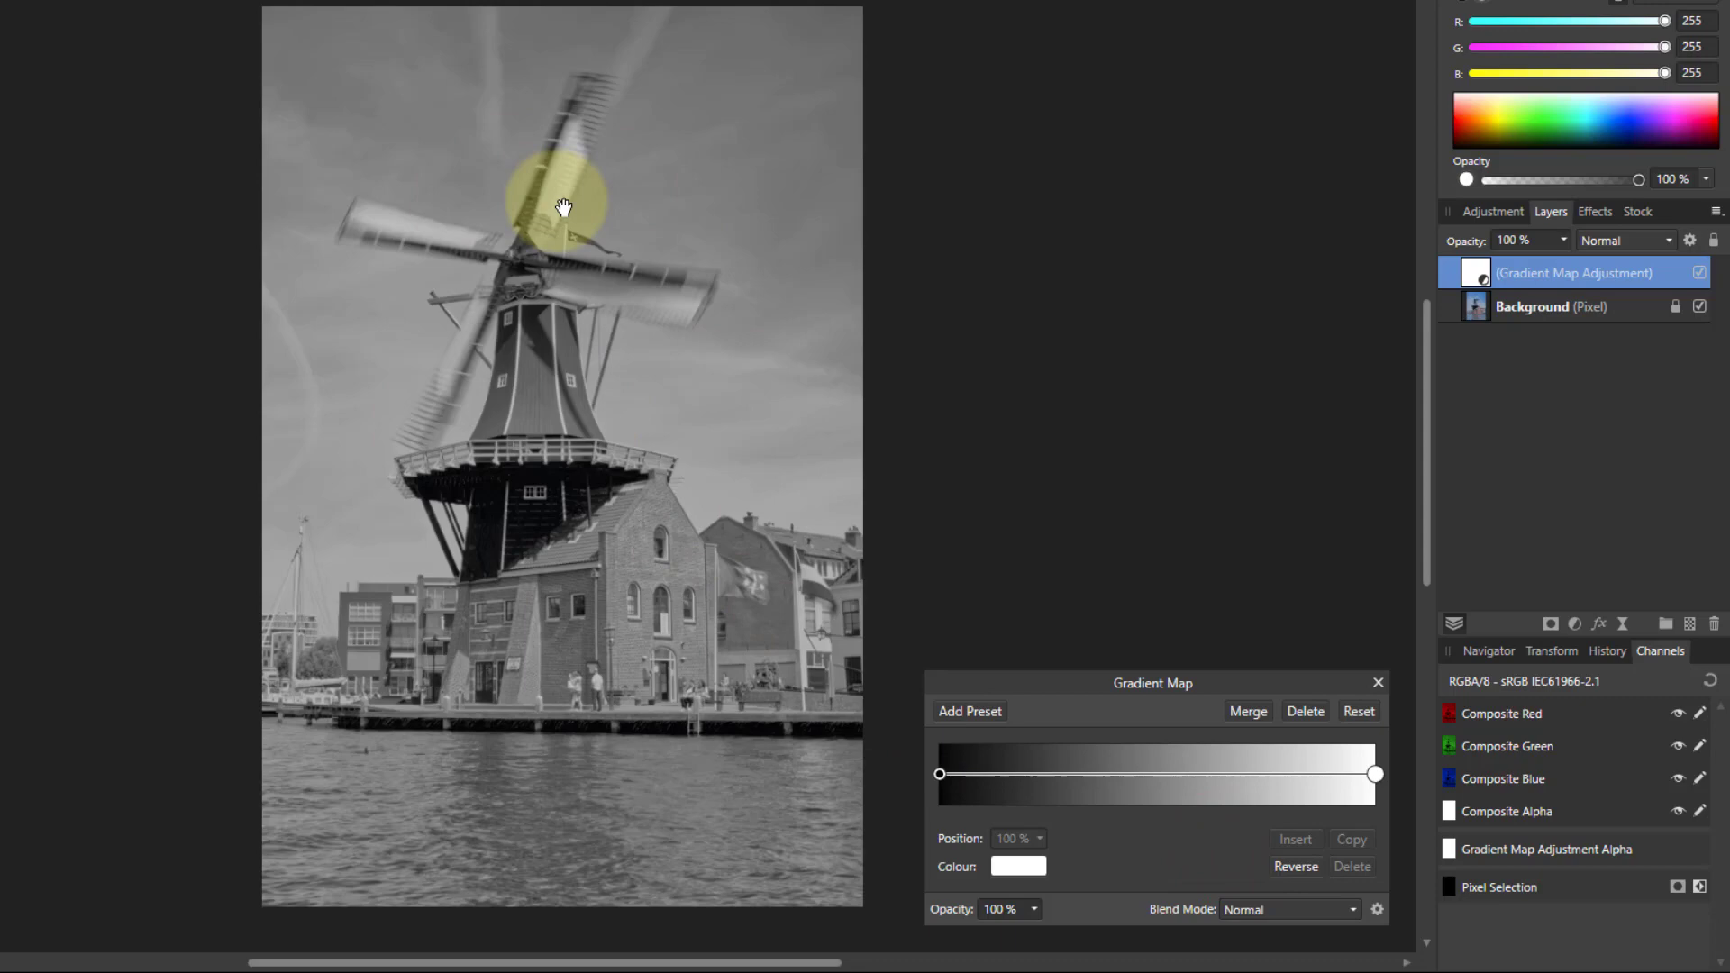
mouse_move(932, 775)
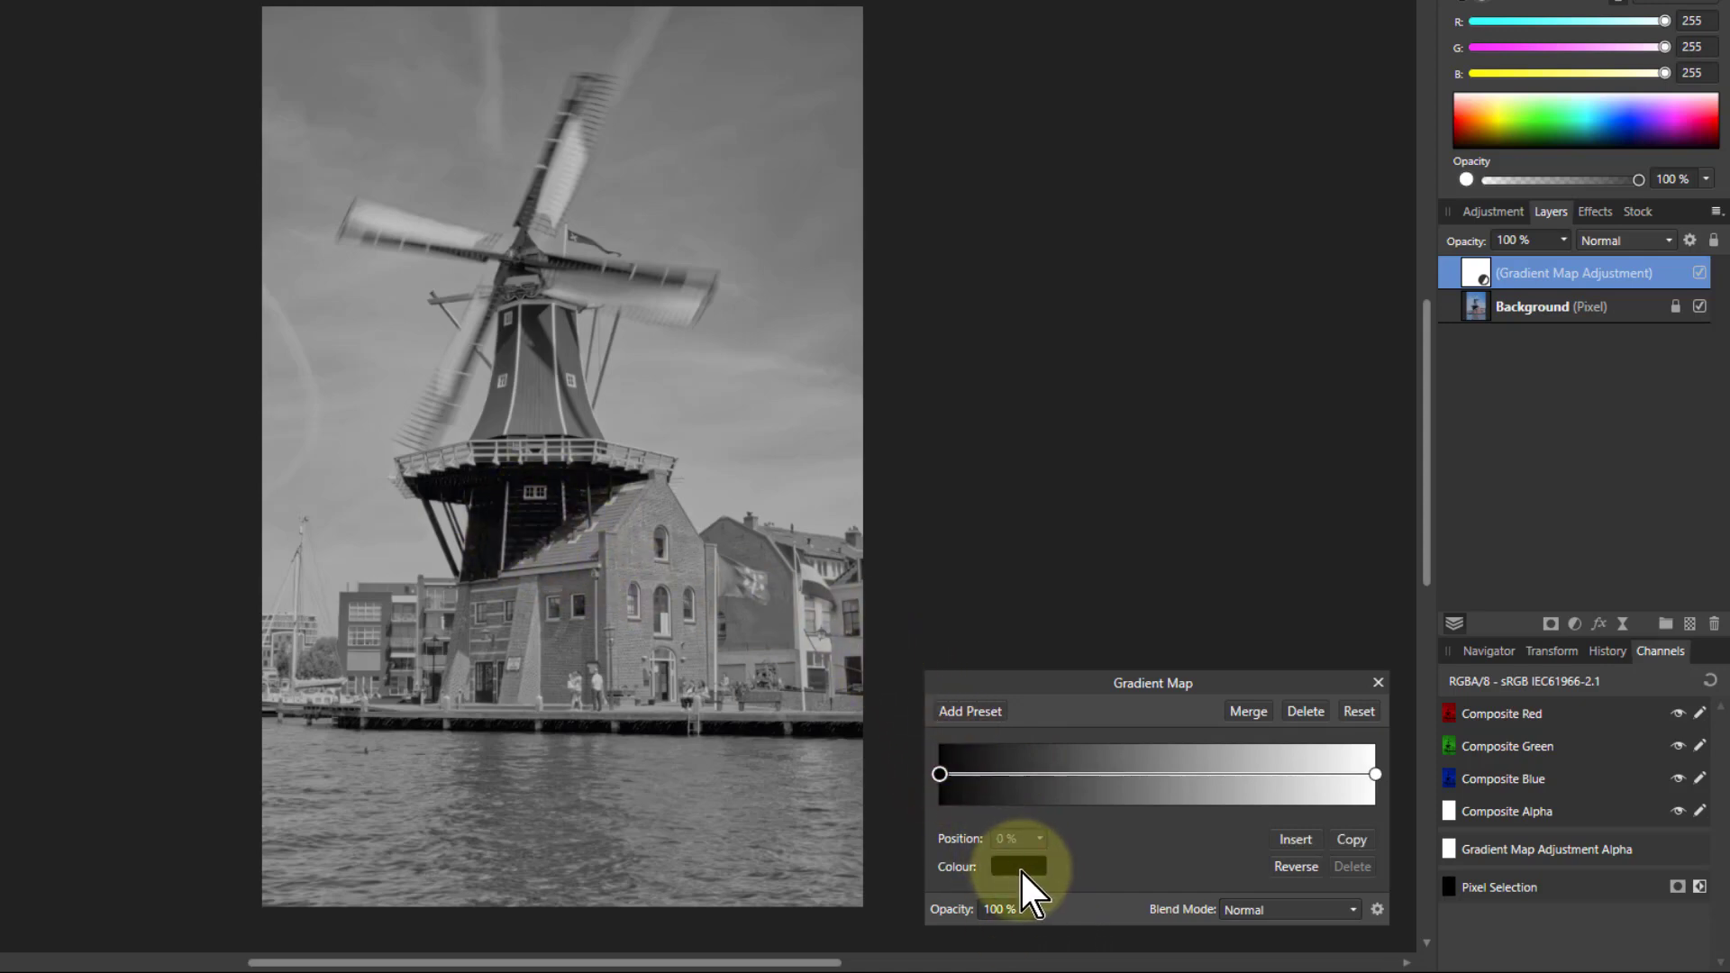
Step: Set the 0% gradient stop to a deep brown around R38 G22 B0 for sepia shadows
click(1017, 867)
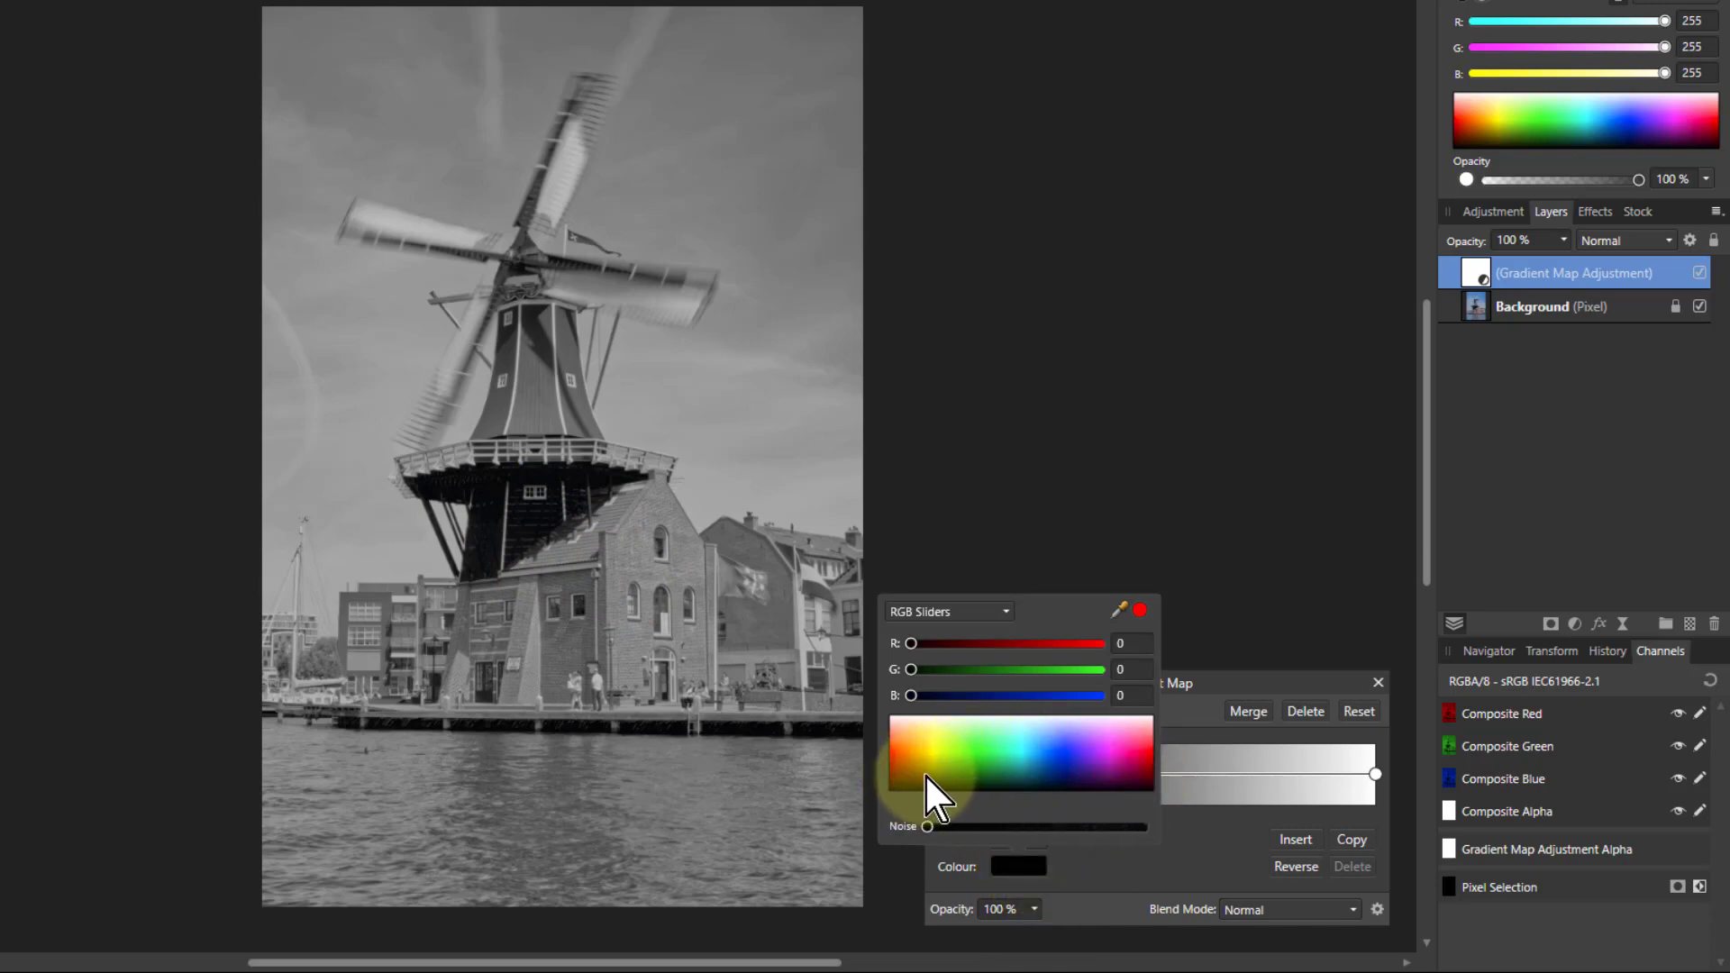
click(932, 789)
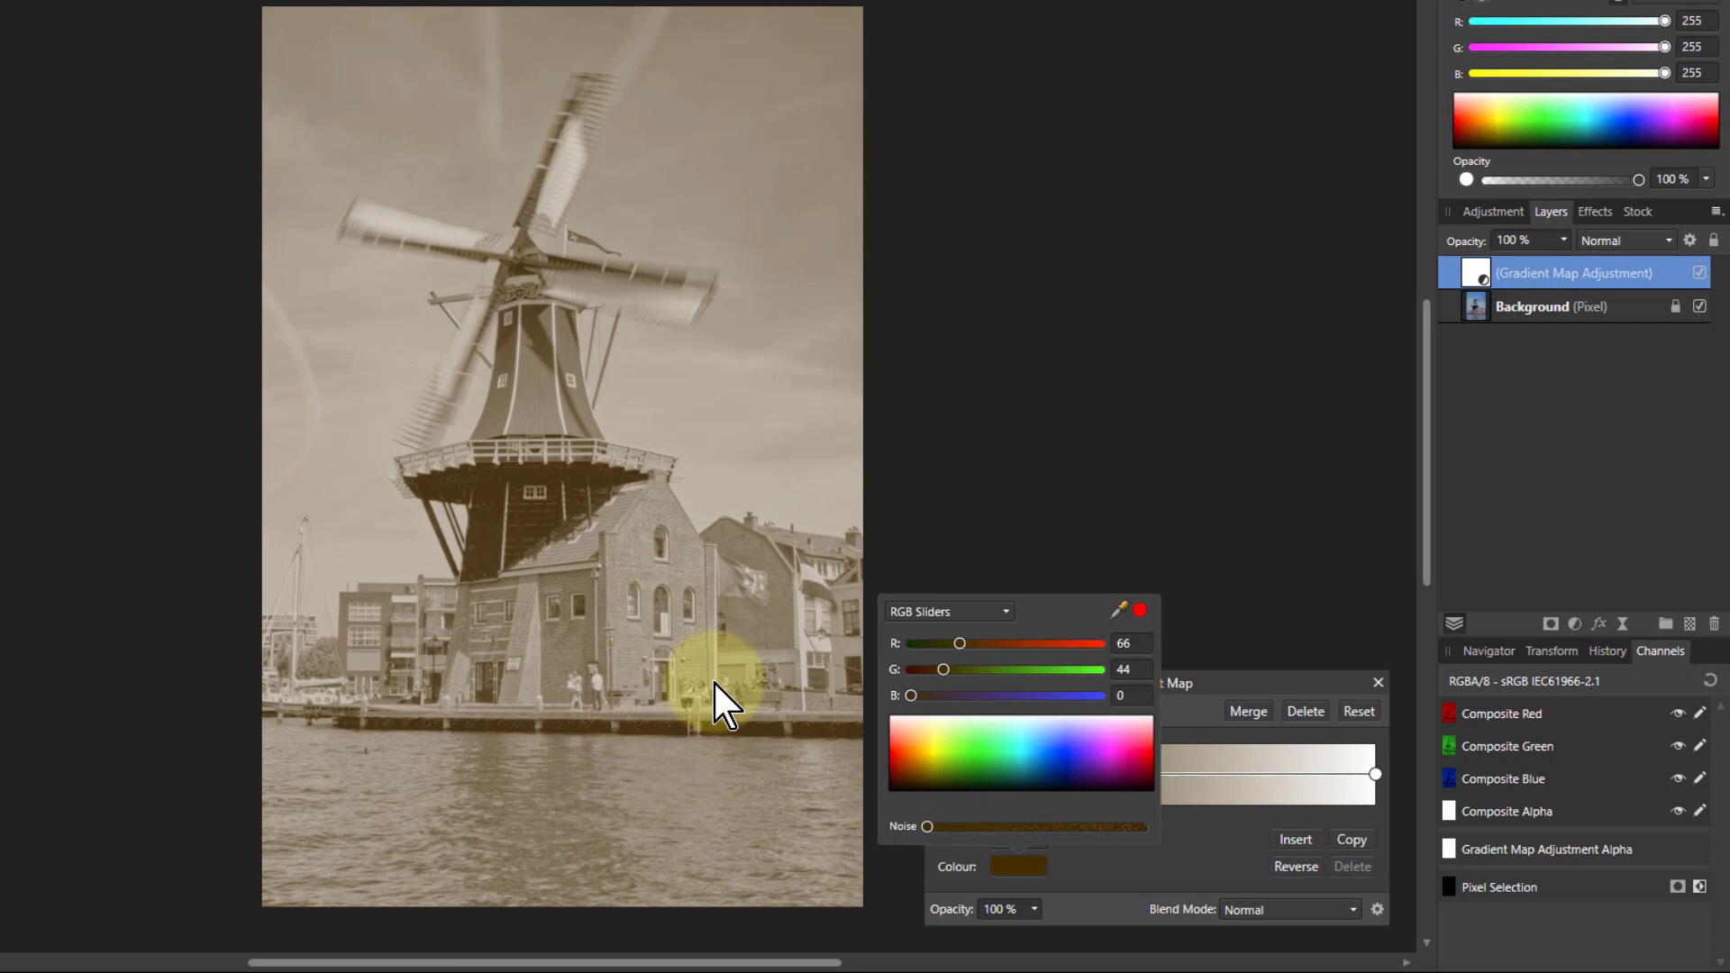
mouse_move(943, 701)
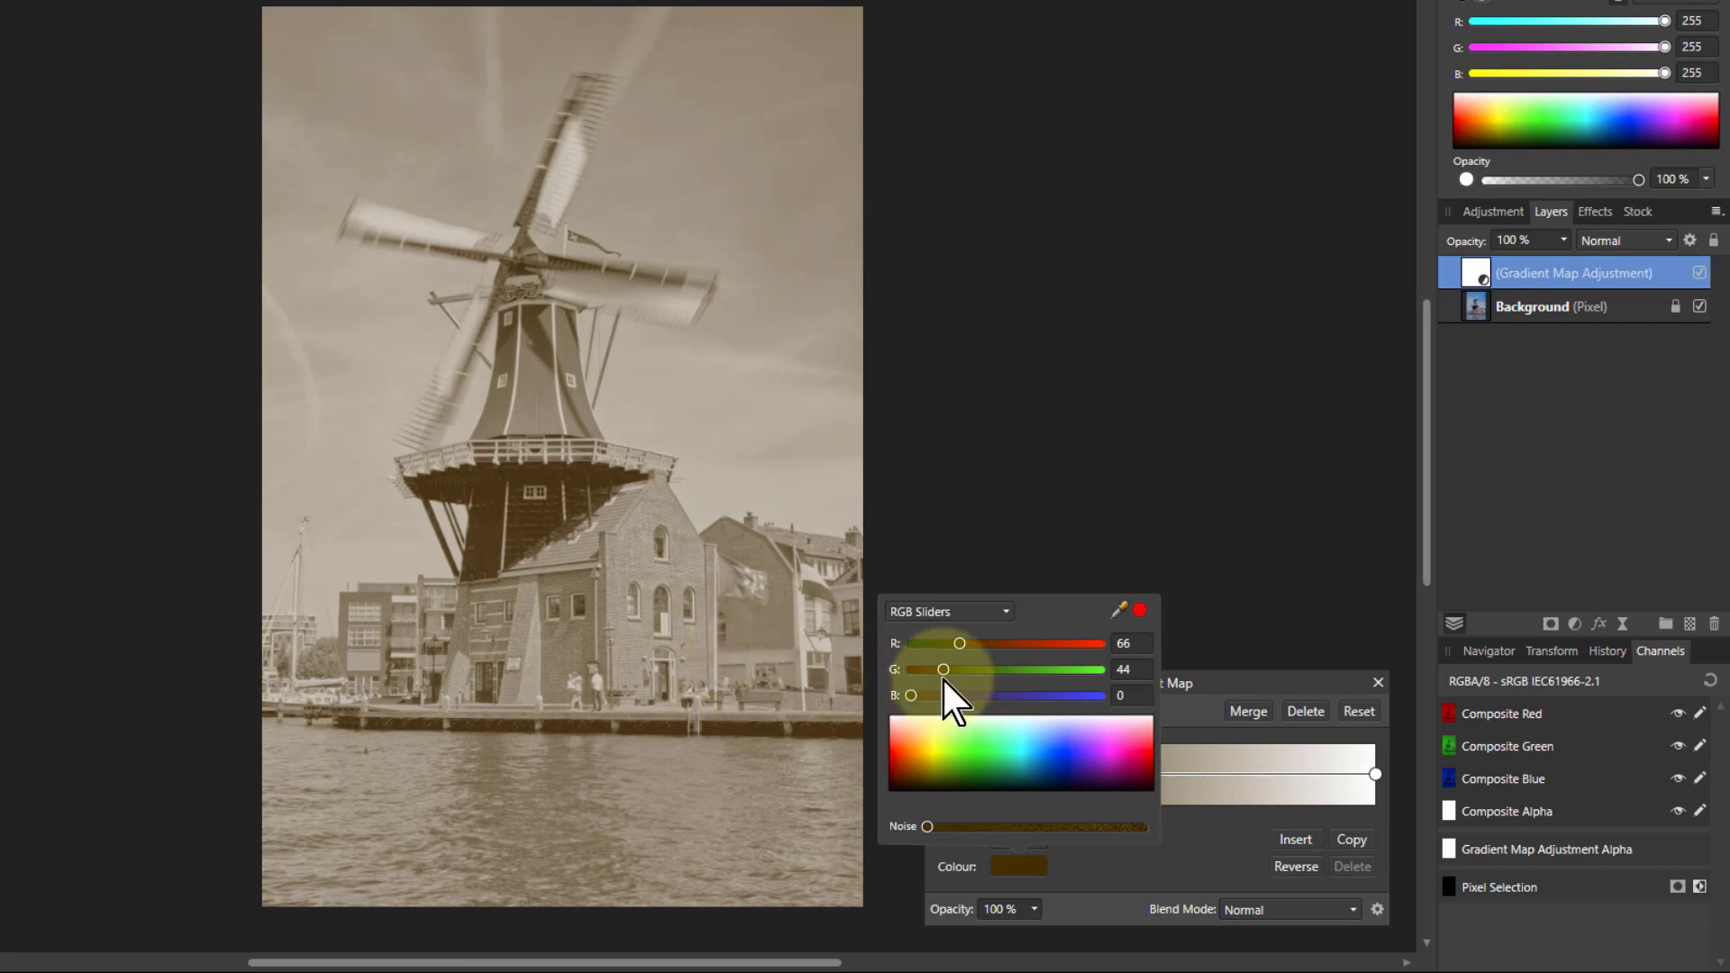
drag(943, 669, 926, 669)
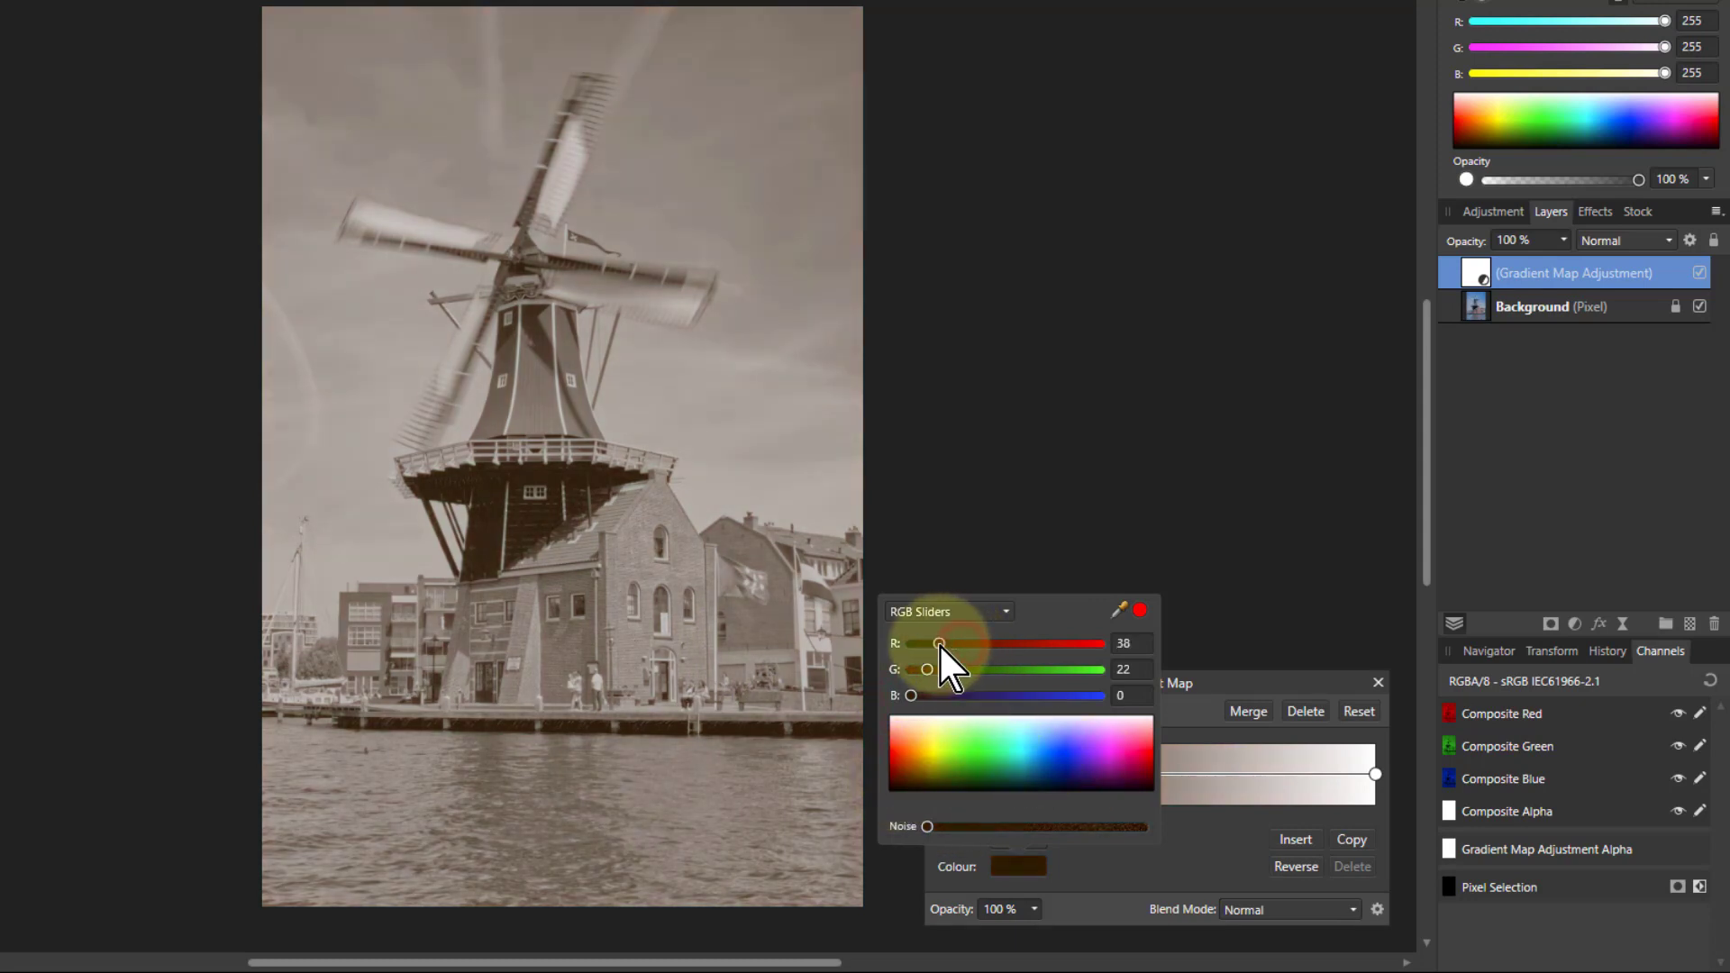
drag(939, 643, 954, 644)
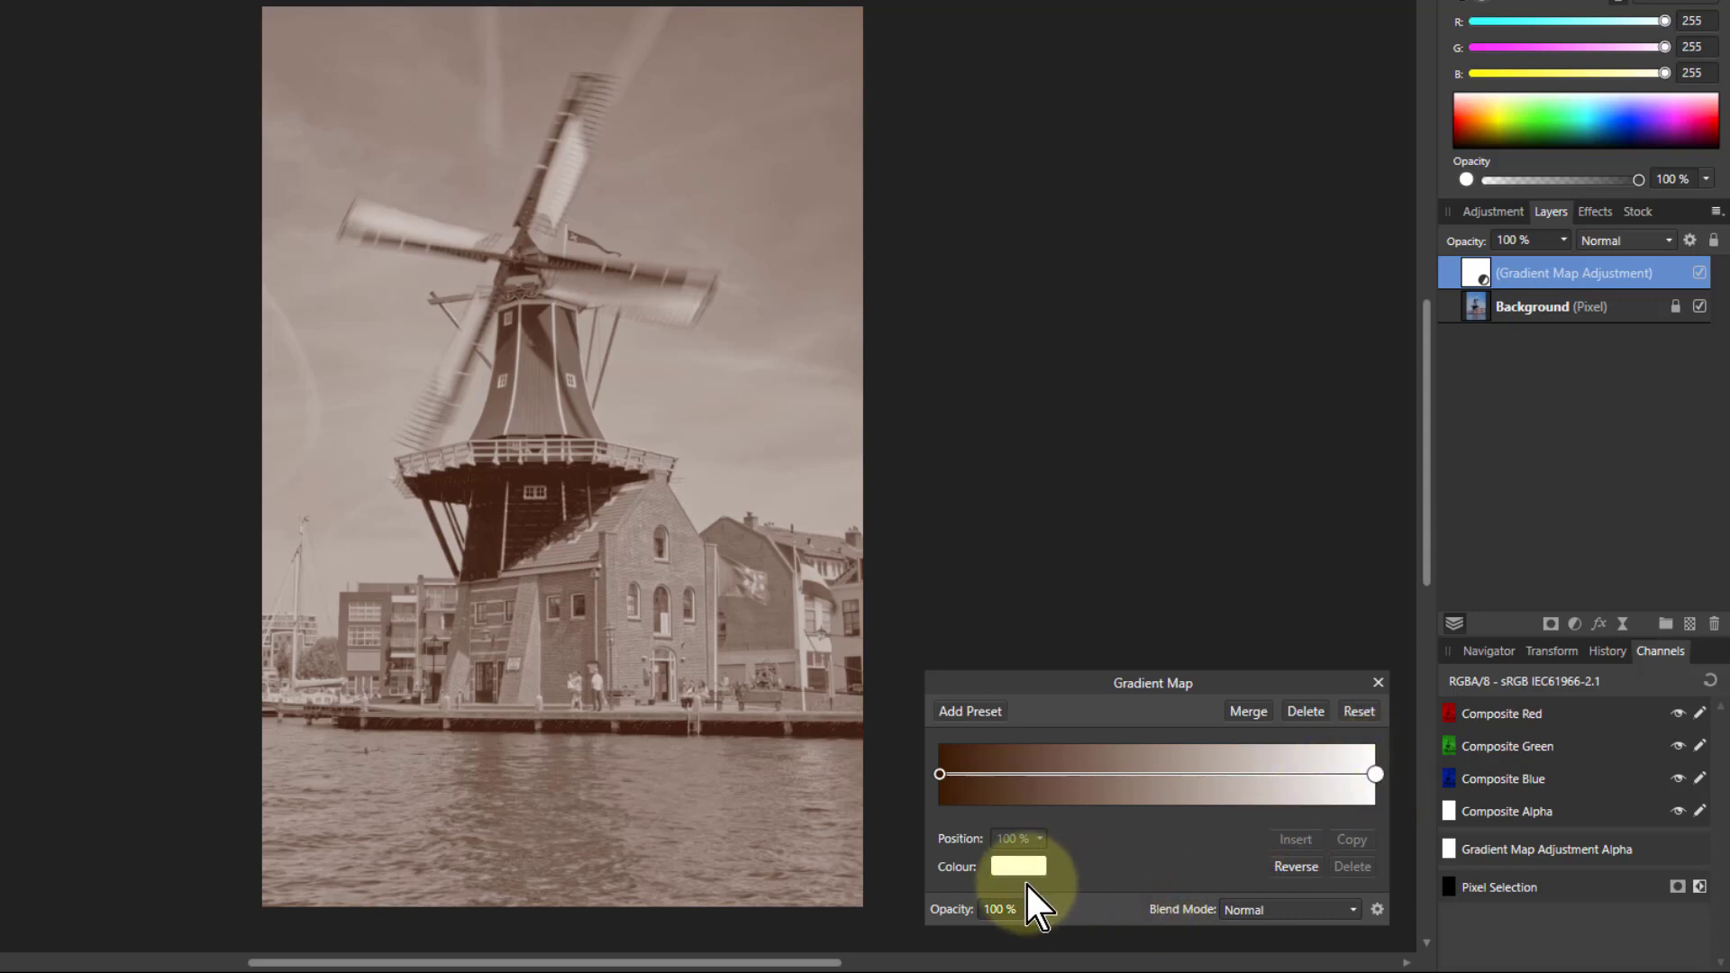
Step: Tint the 100% gradient stop a warm cream, nudging it toward white and pink
click(1016, 867)
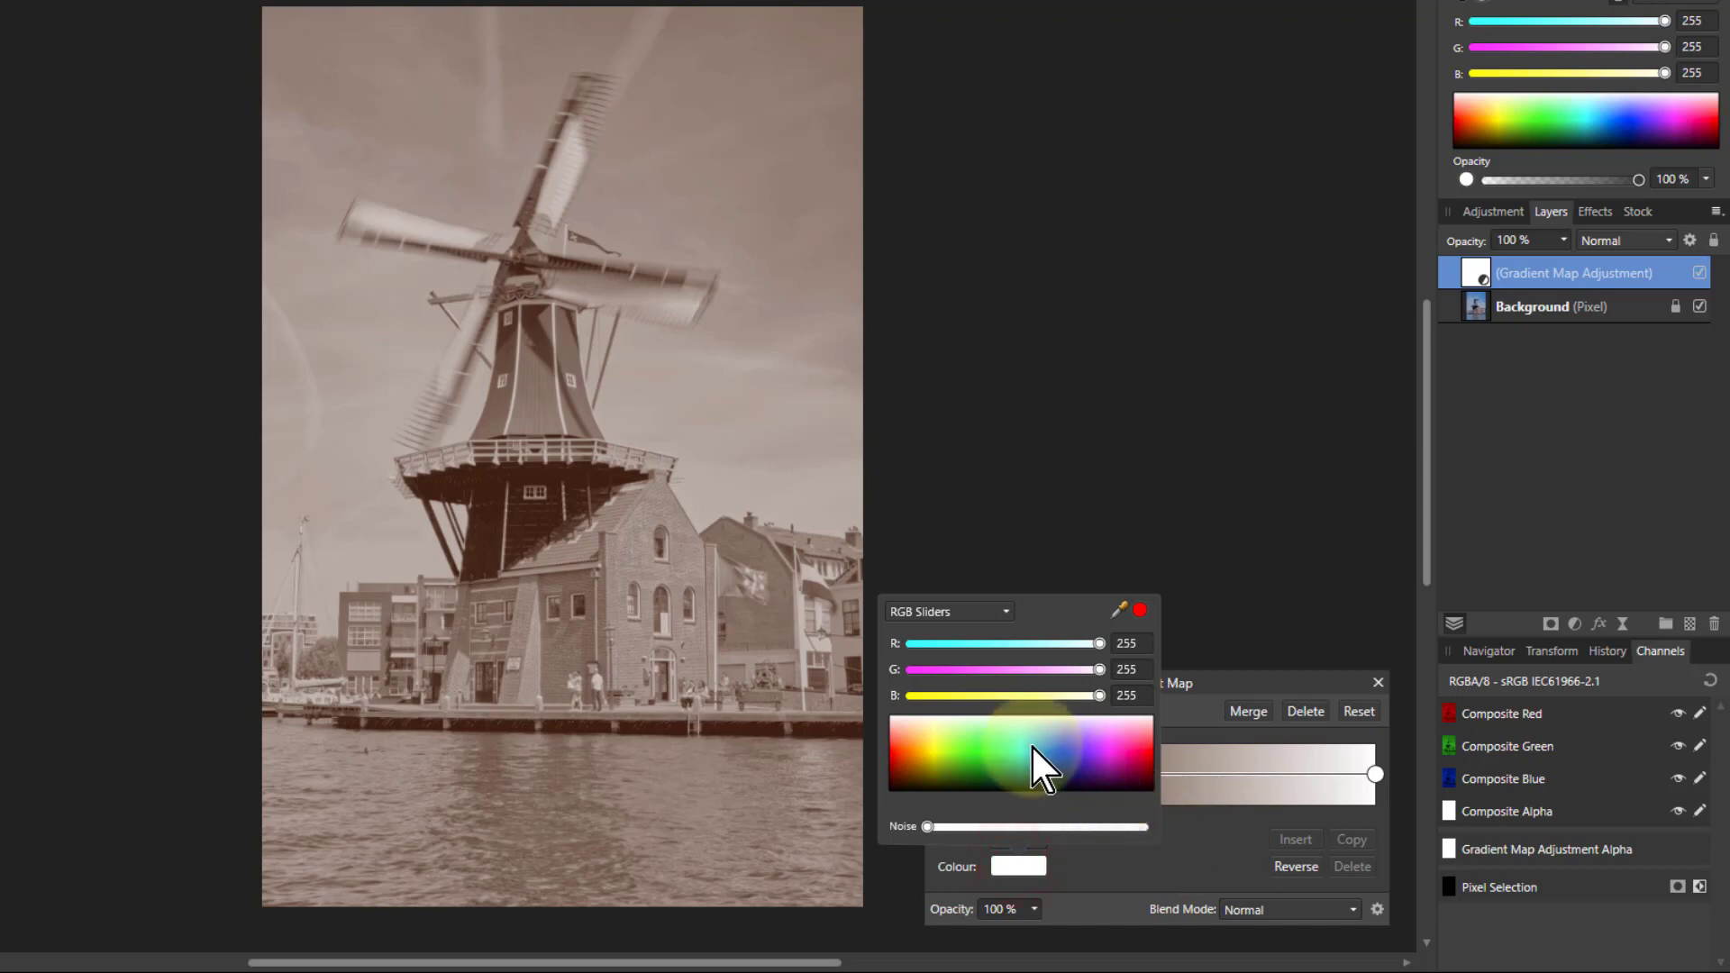
click(937, 744)
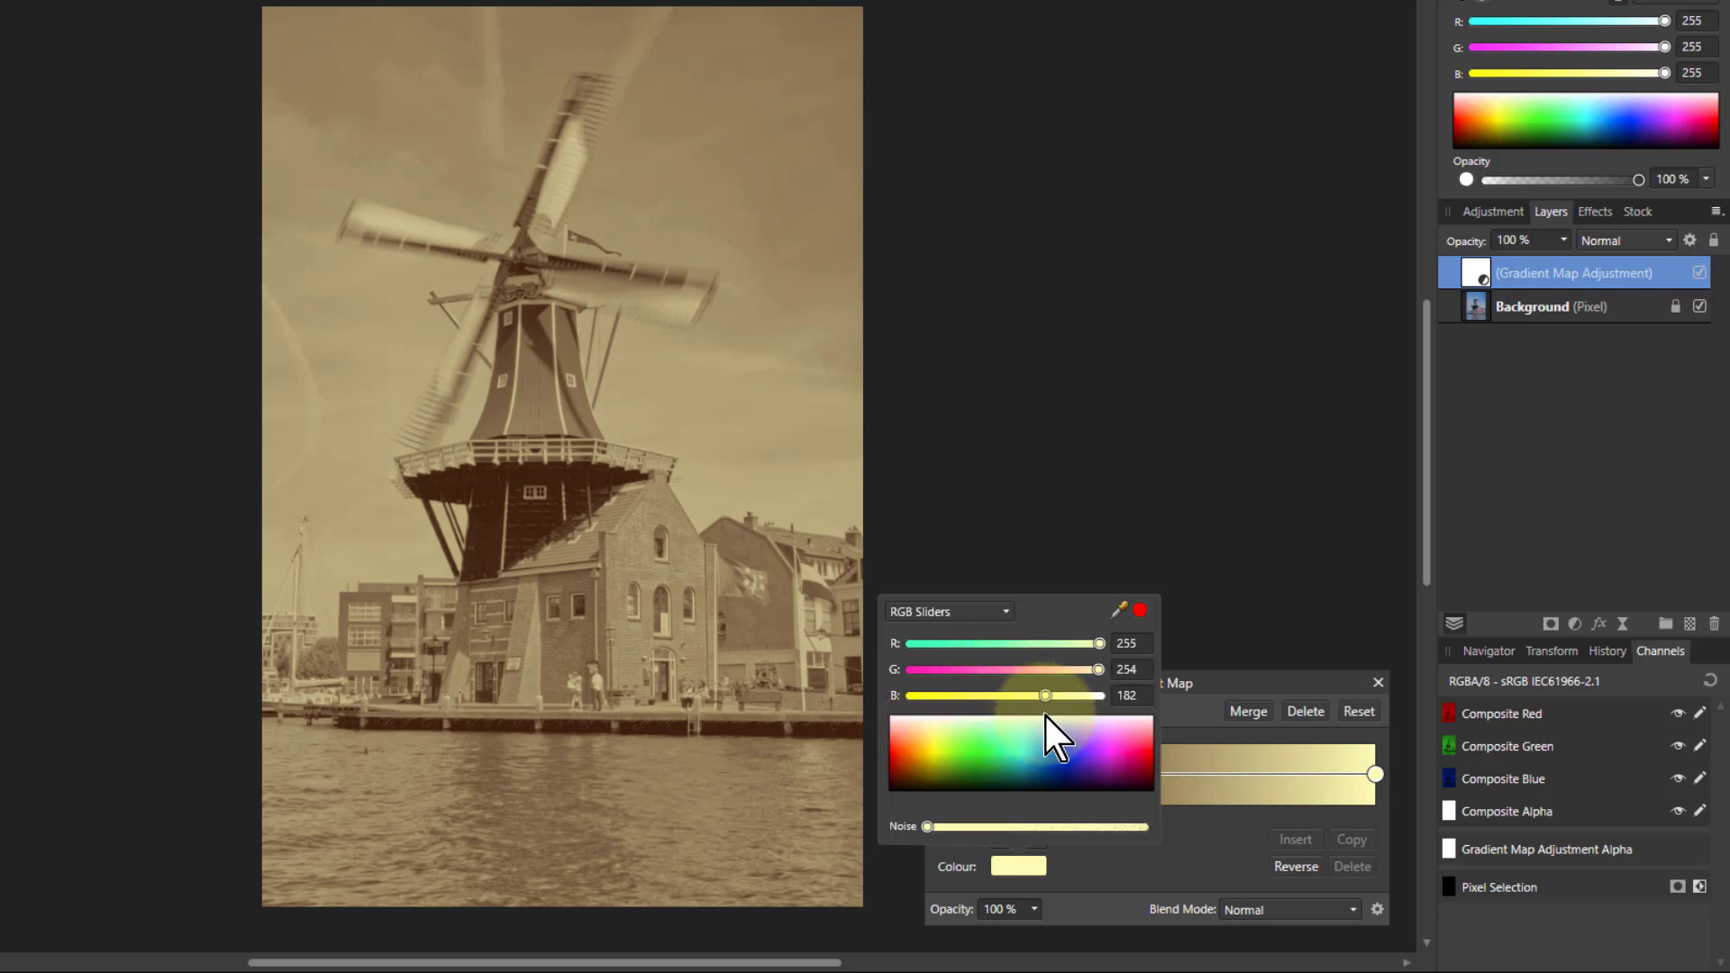
drag(1045, 696, 1071, 695)
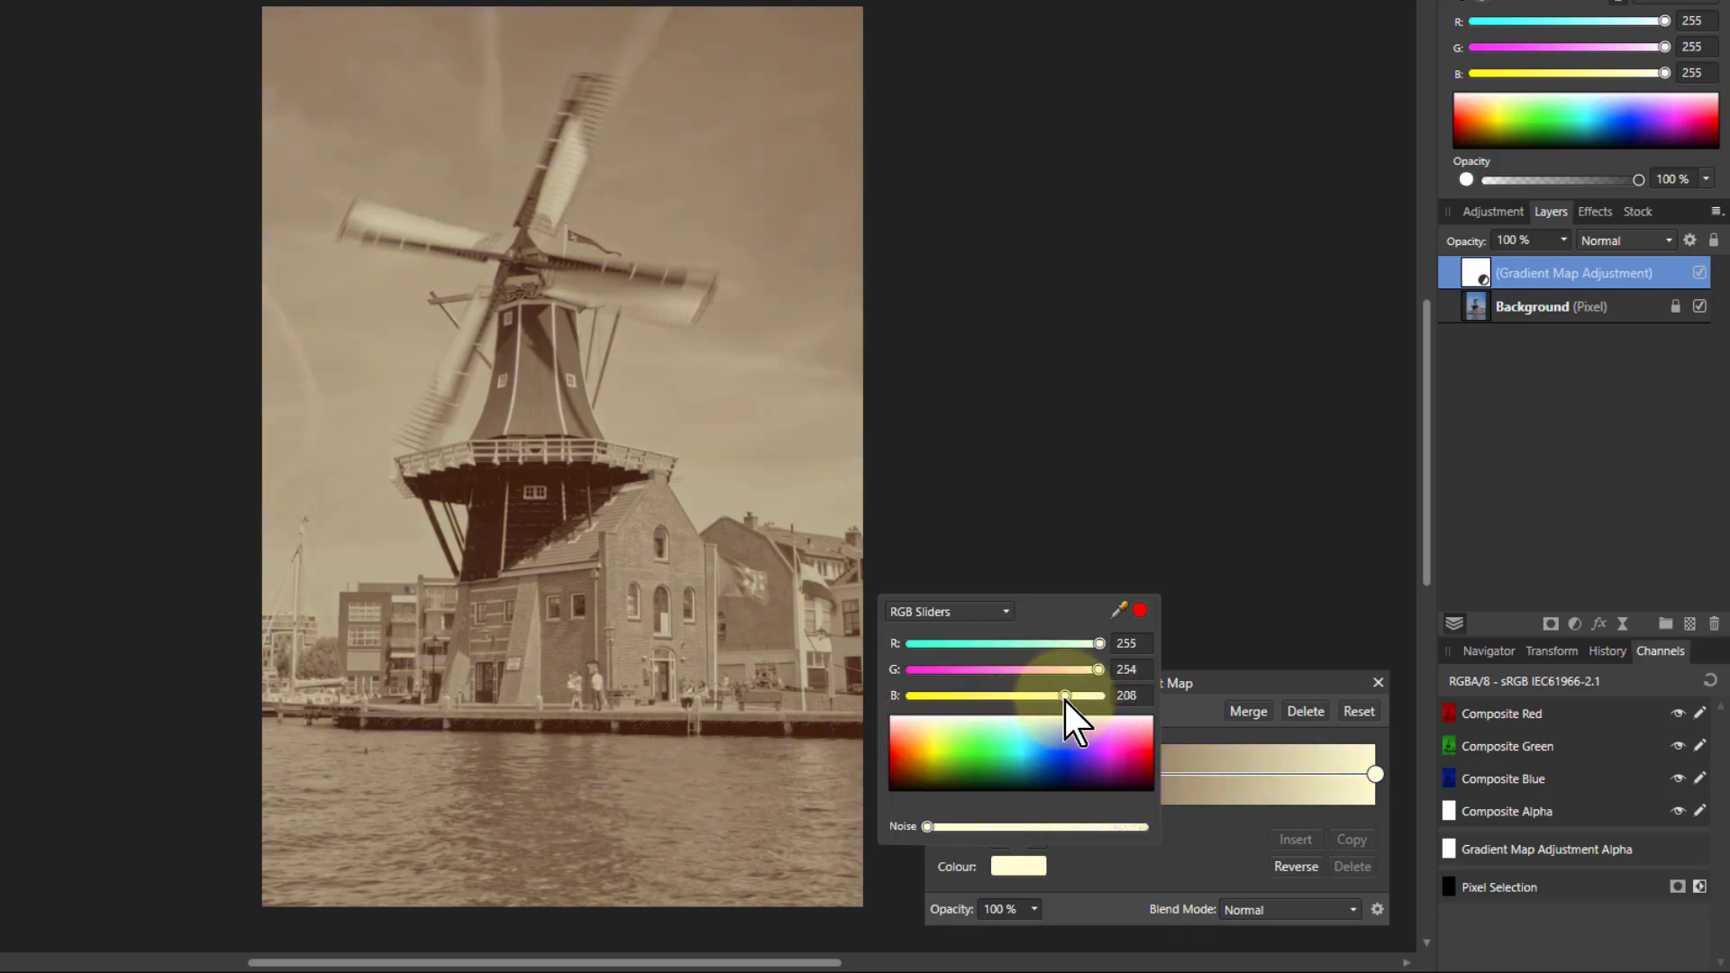
drag(1065, 696, 1080, 696)
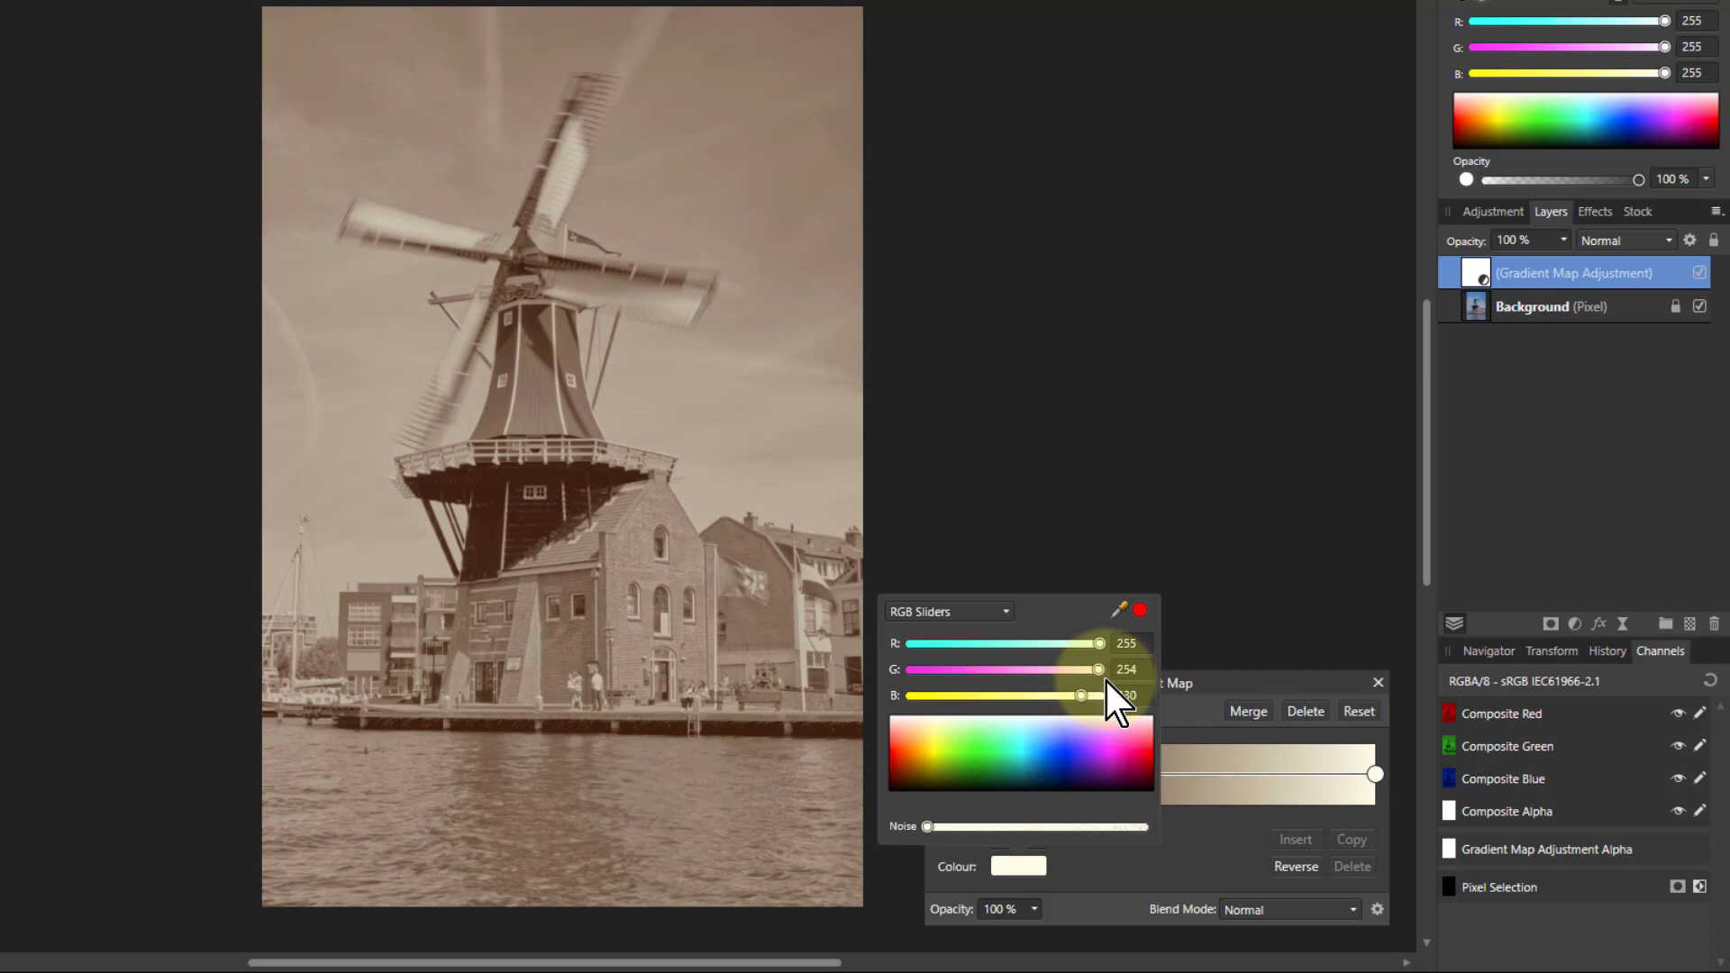
drag(1081, 696, 1087, 696)
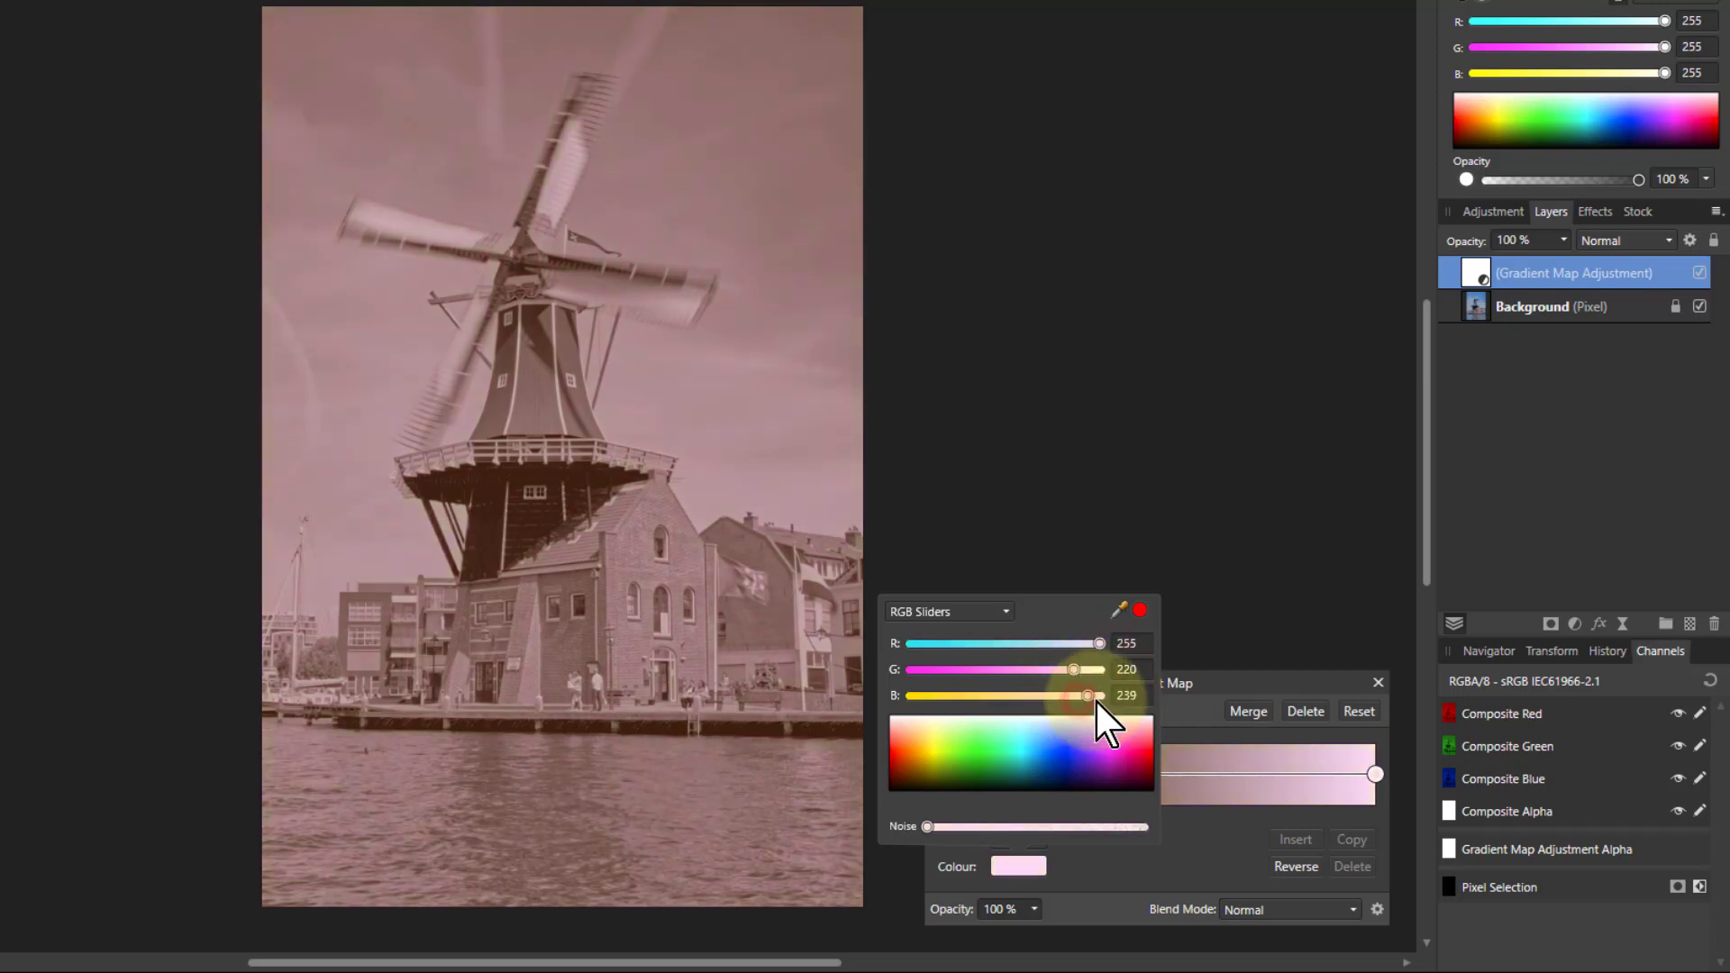
Step: Try a magenta highlight tint, then settle the light end on a pale cream
drag(1071, 671, 986, 671)
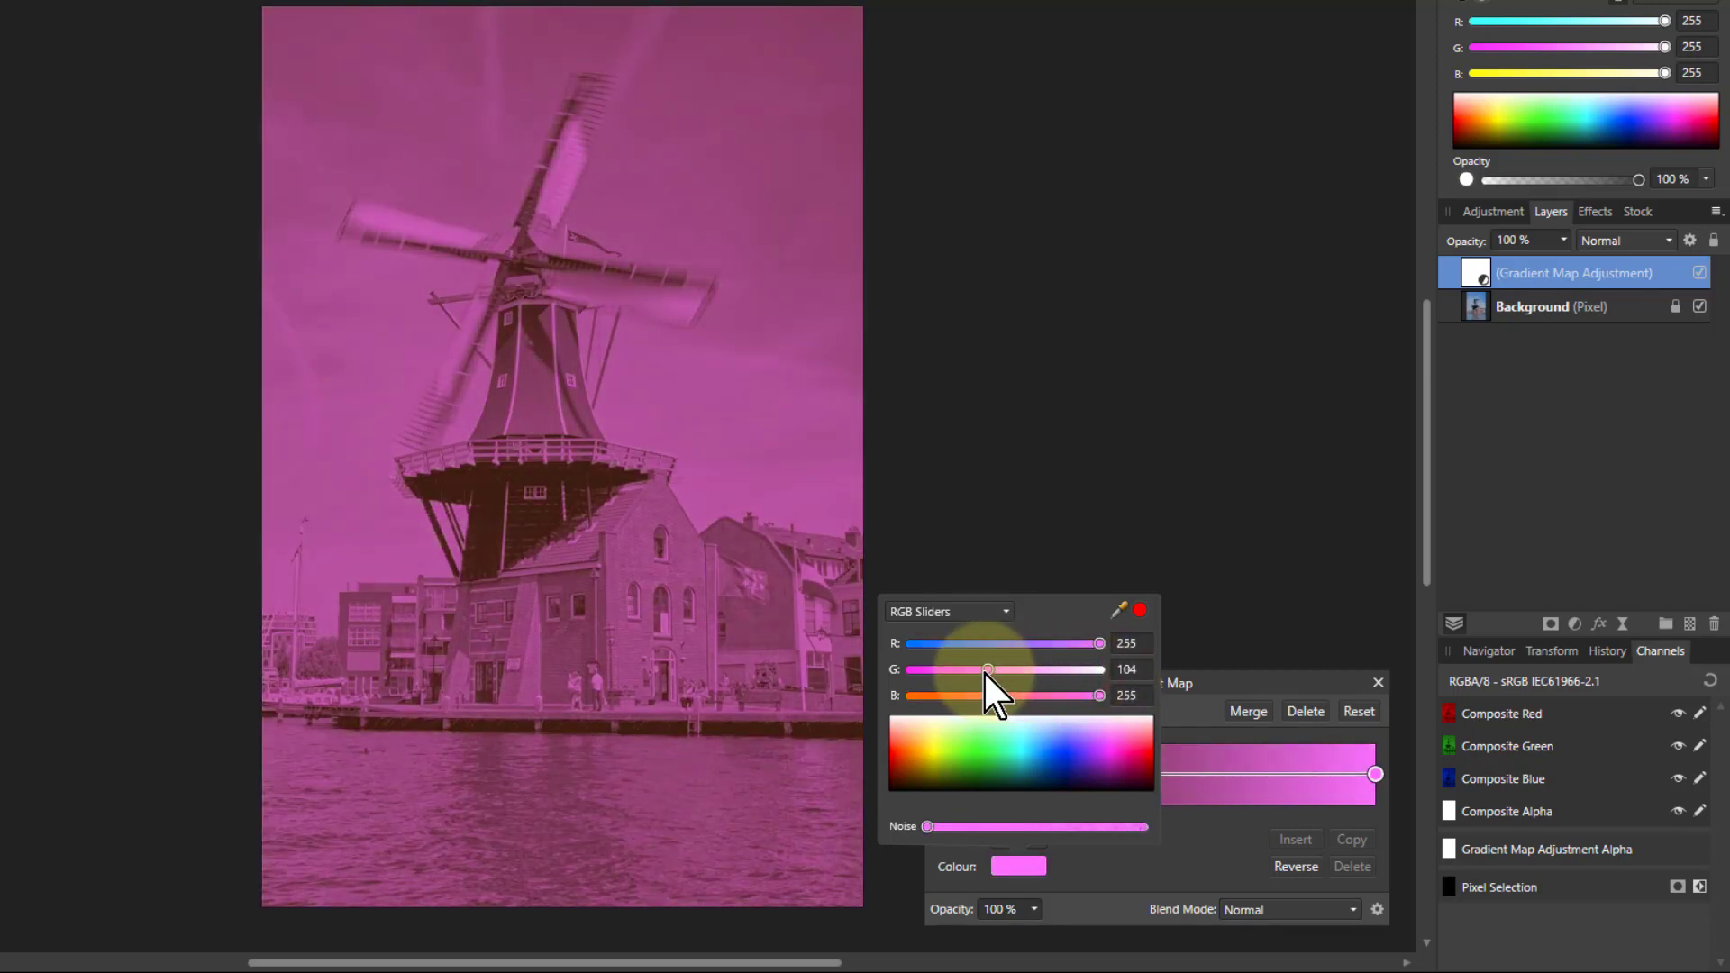
drag(988, 671, 911, 670)
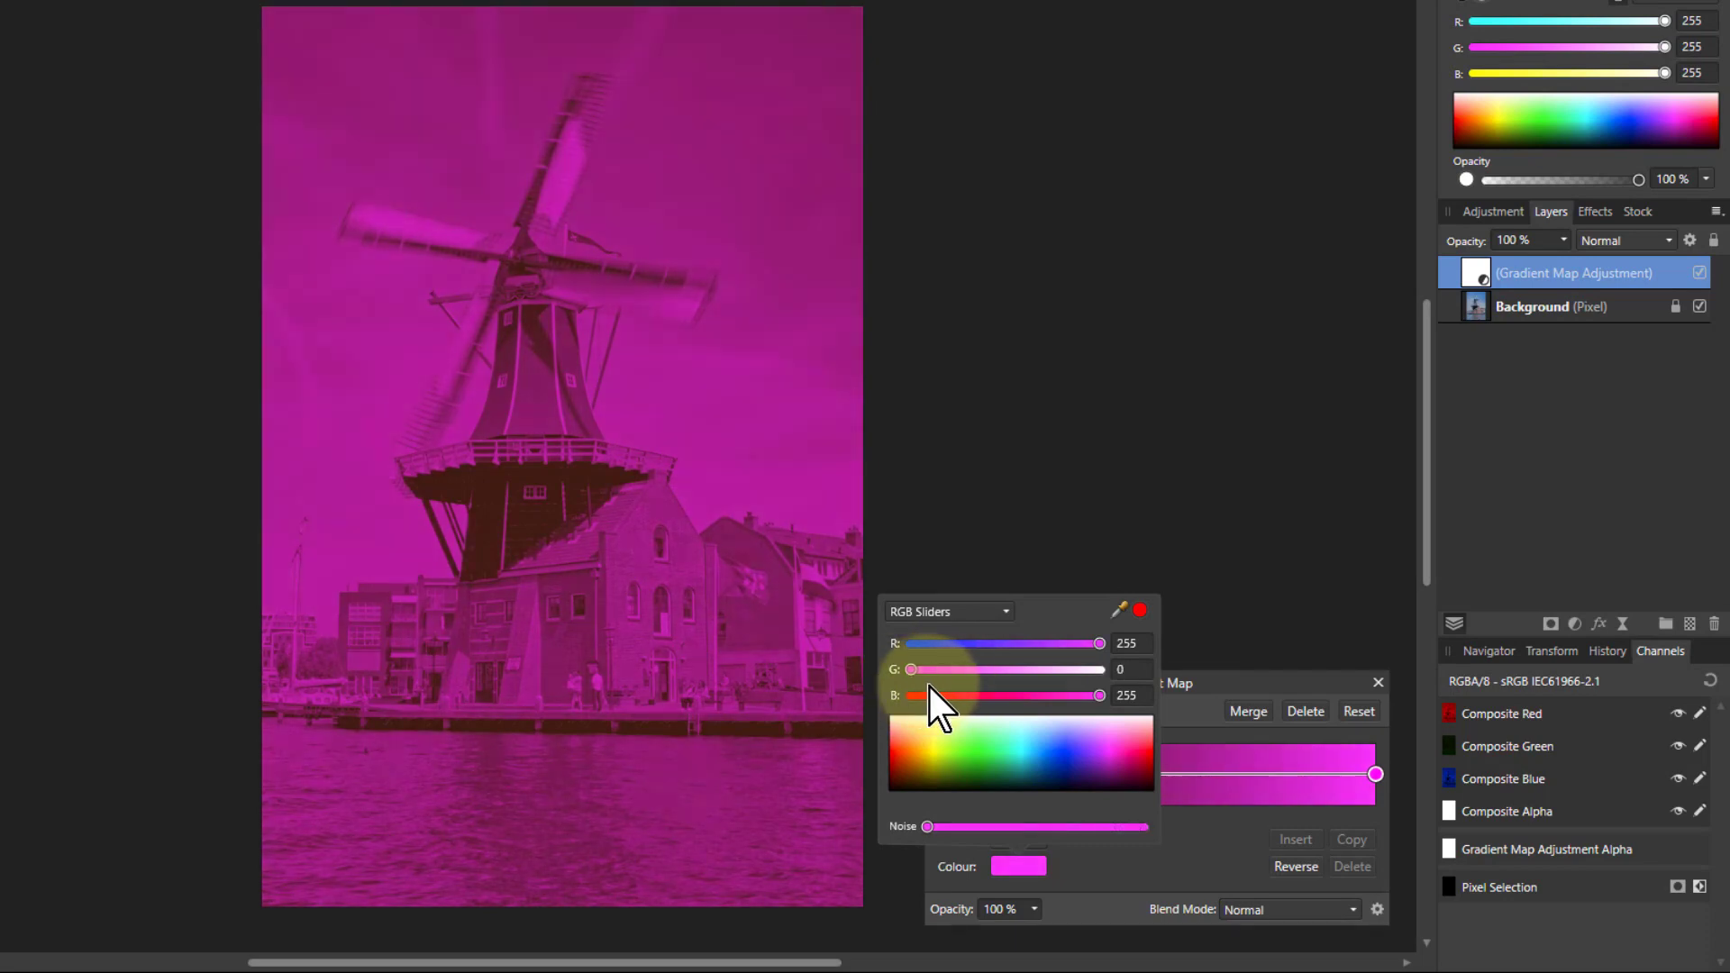
drag(912, 670, 970, 671)
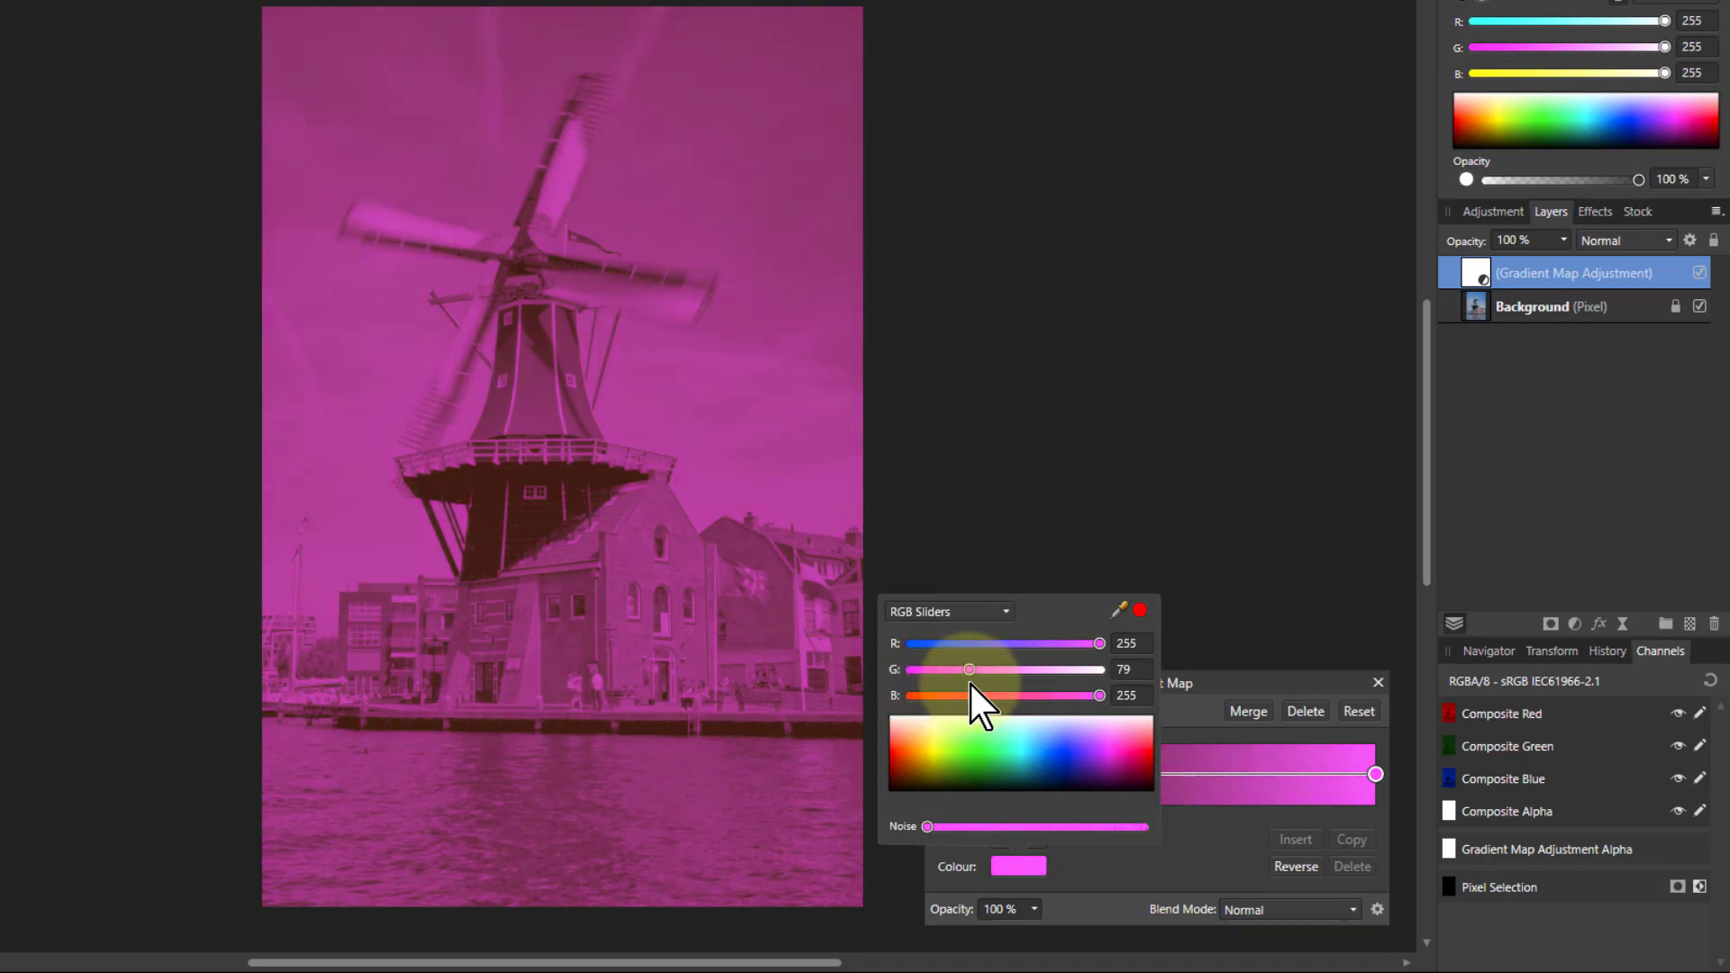
drag(970, 671, 1099, 671)
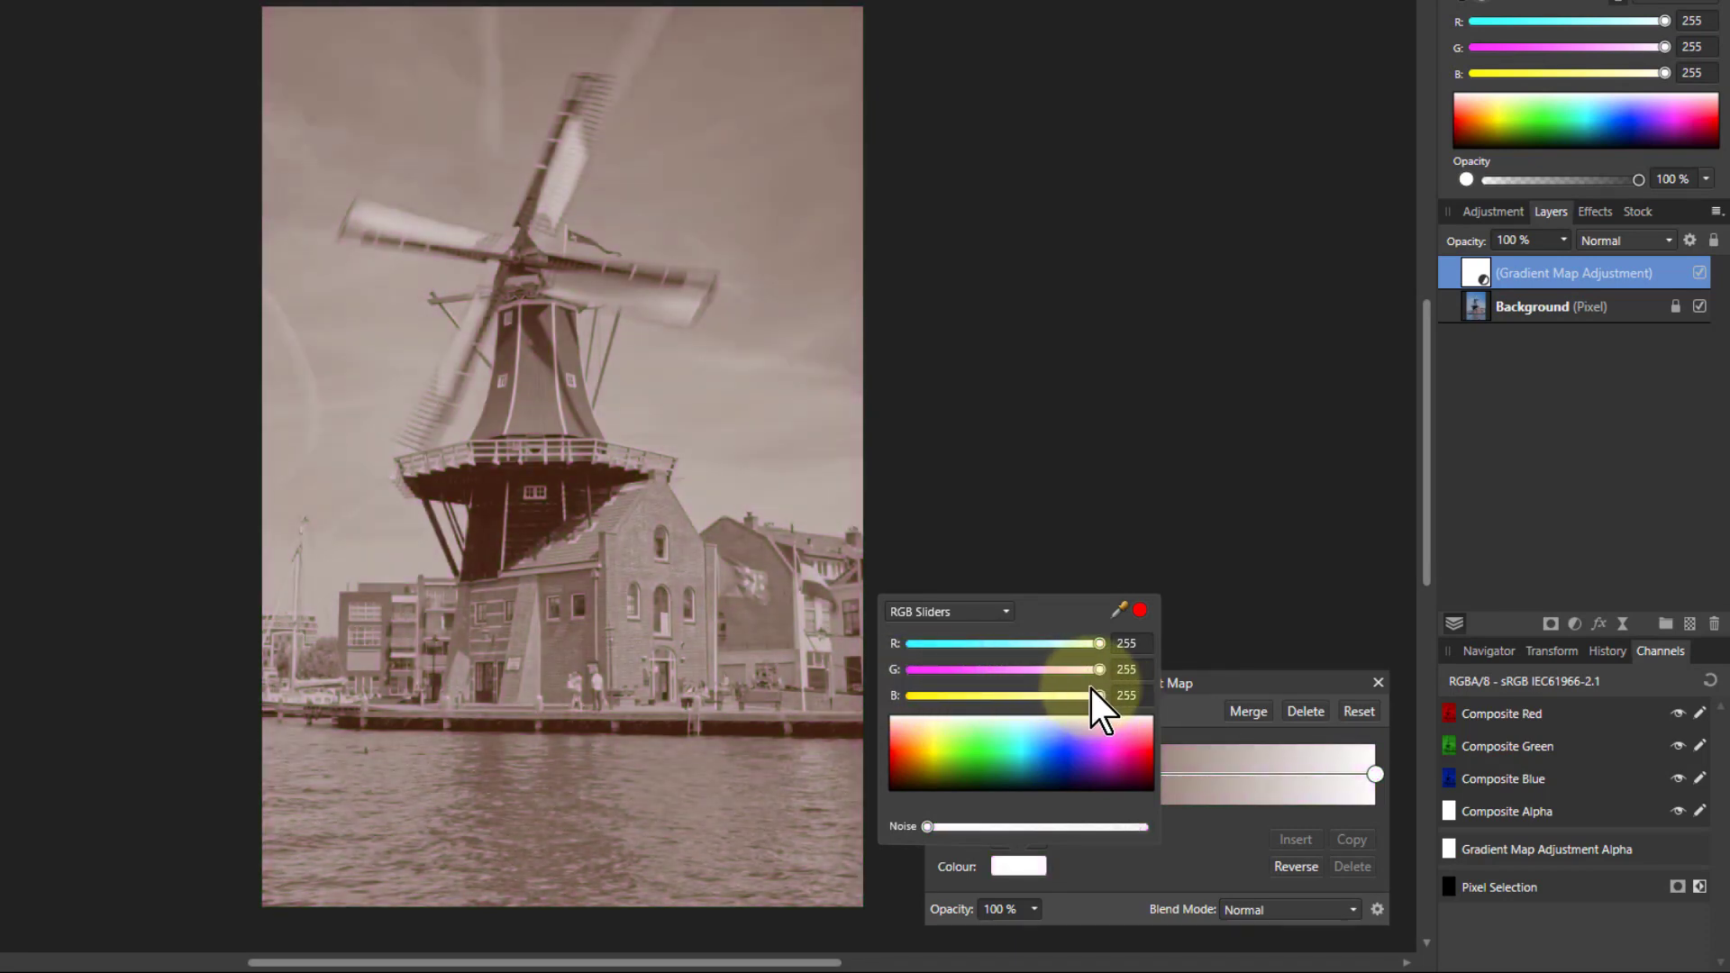
drag(1099, 696, 1050, 696)
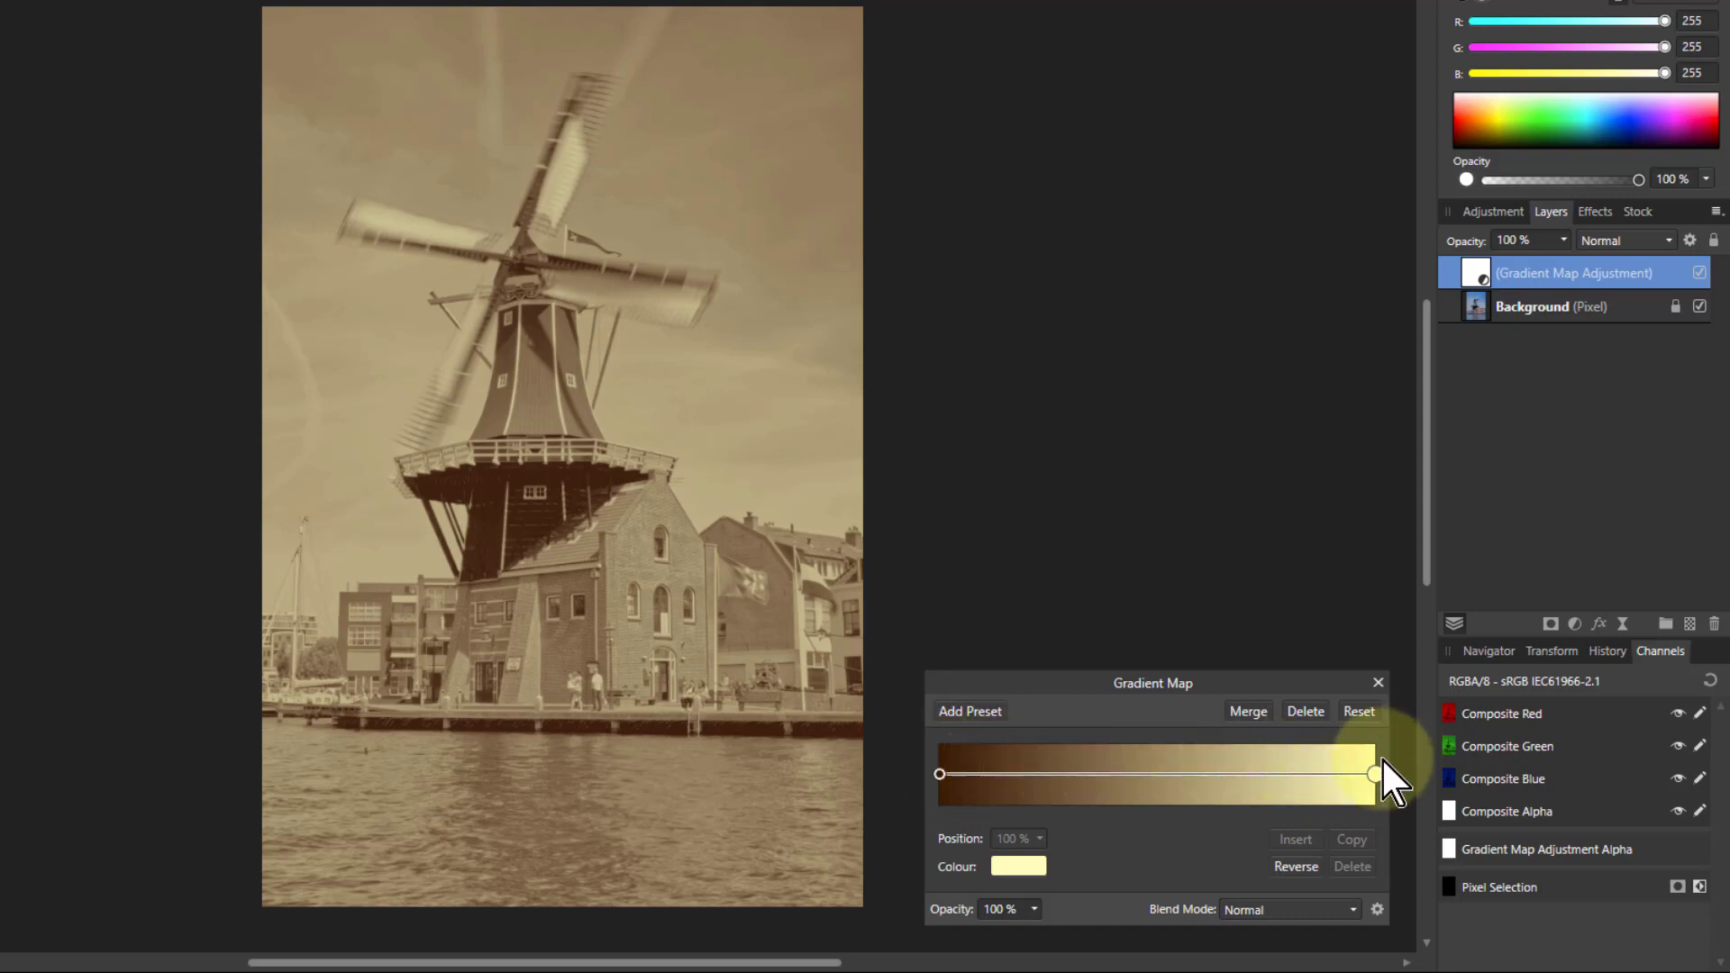
mouse_move(1159, 806)
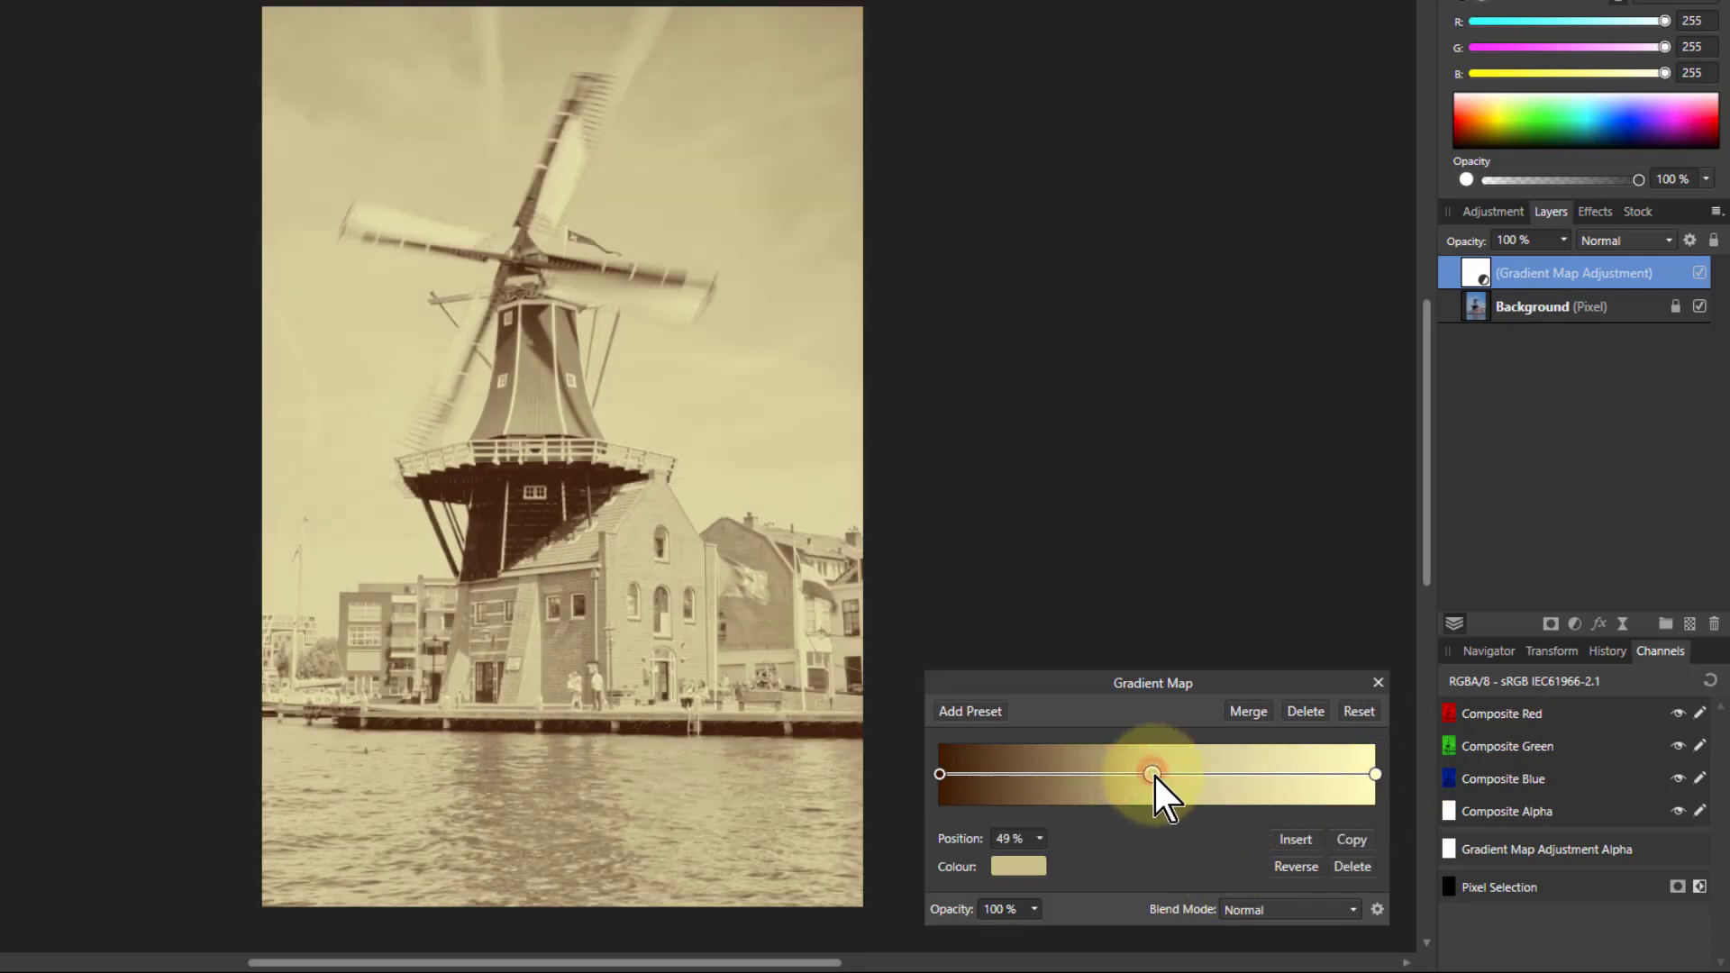
Step: Place a new middle stop near 47% and colour it salmon pink with the RGB sliders
drag(1151, 773, 1137, 774)
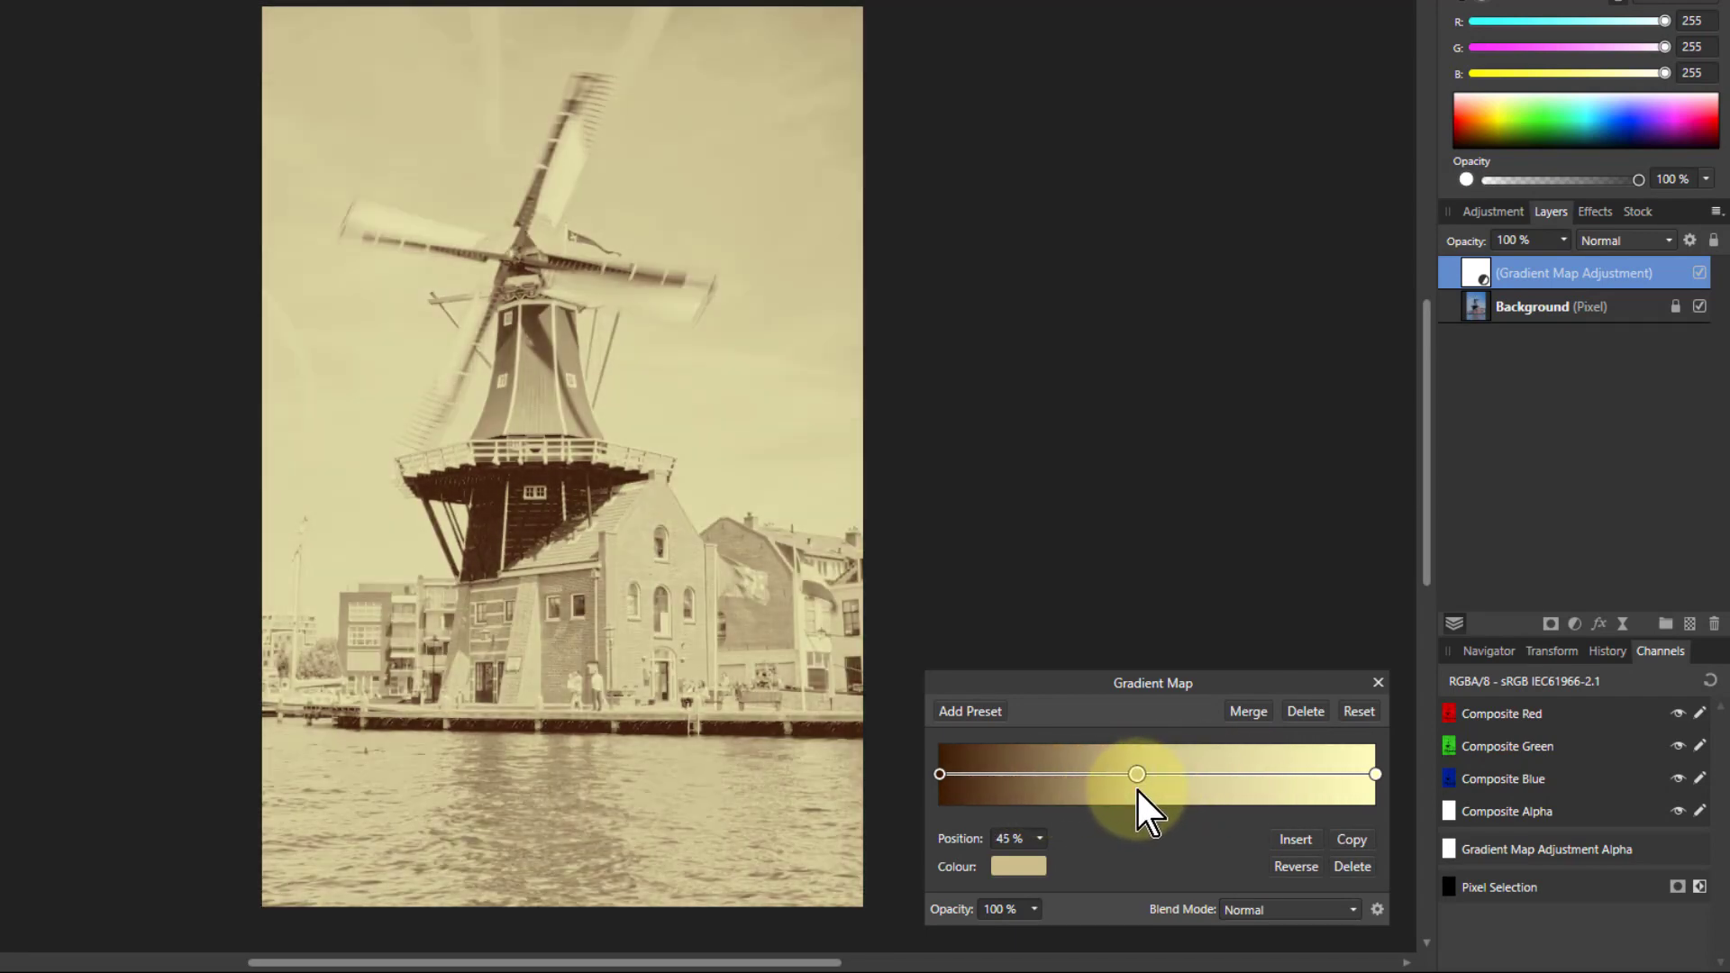
drag(1137, 774, 1144, 773)
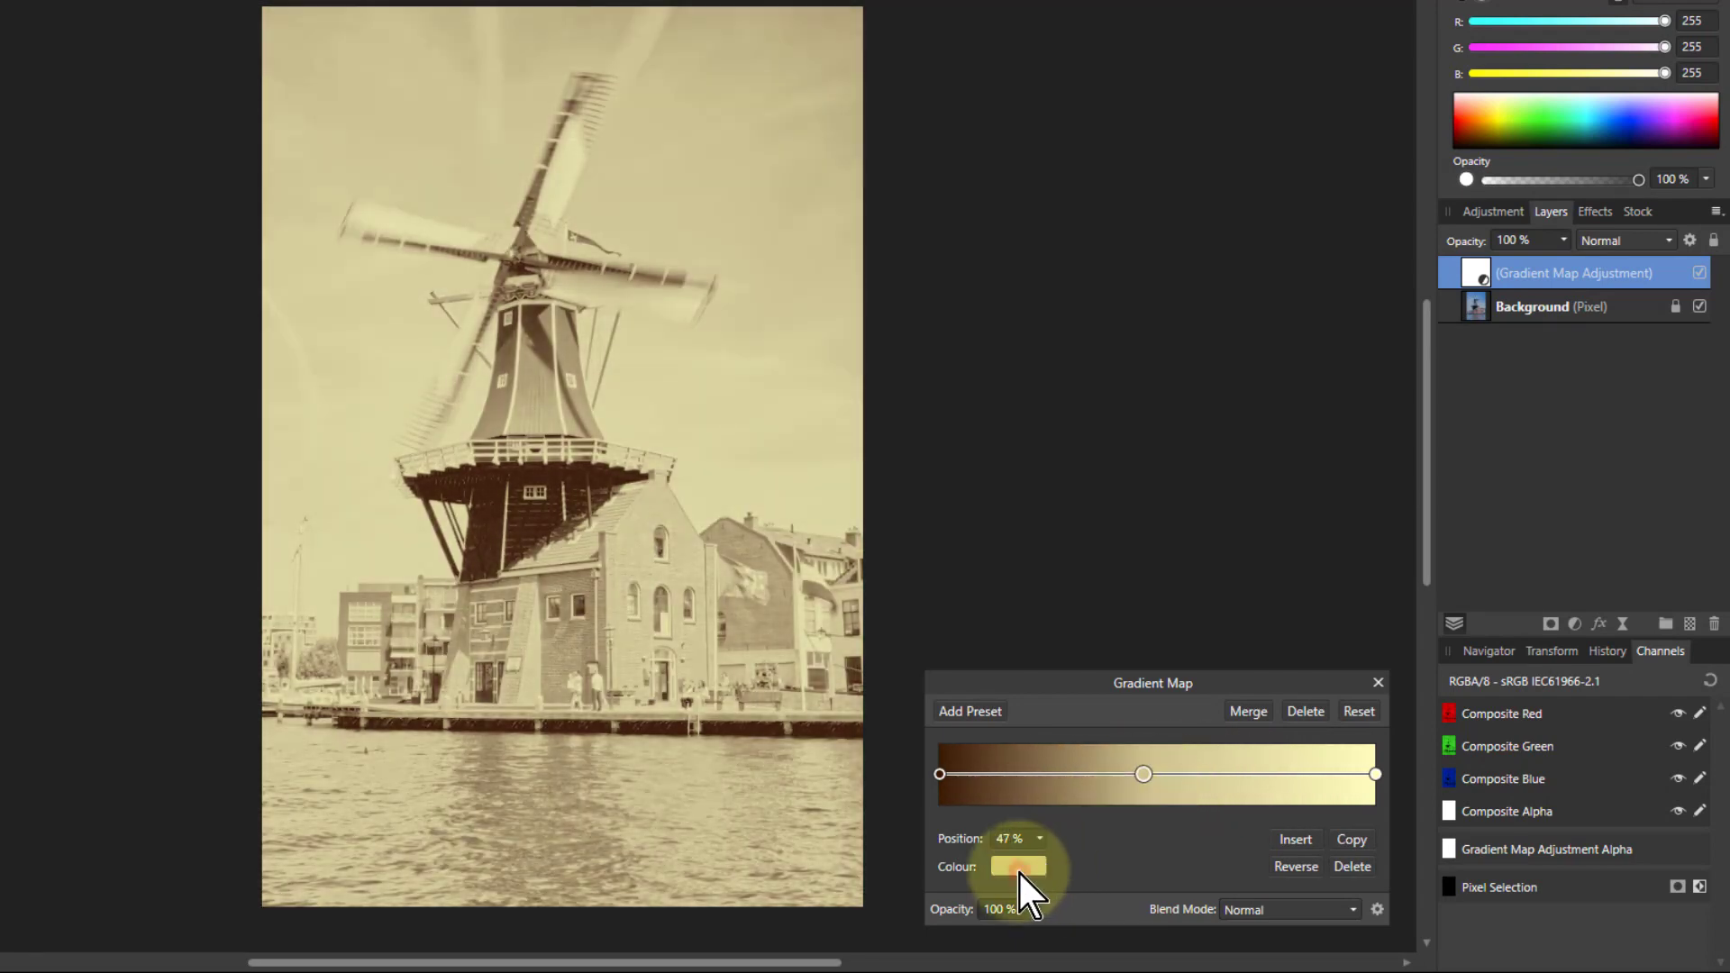
click(1017, 867)
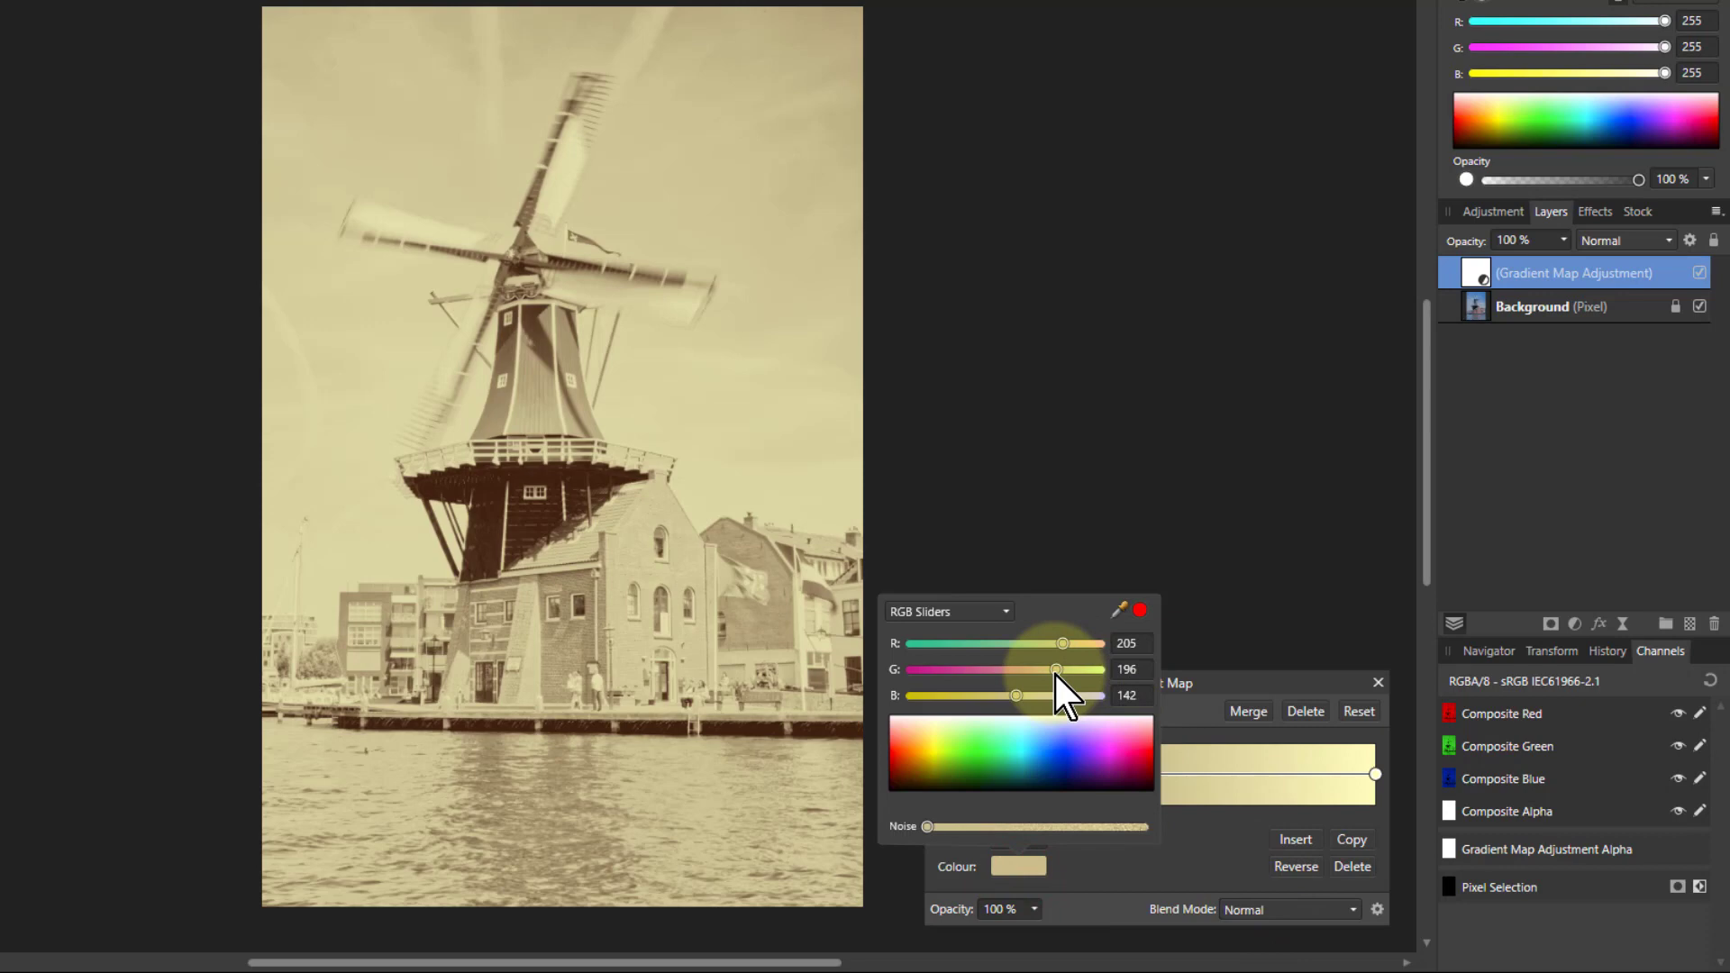
drag(1056, 670, 1015, 671)
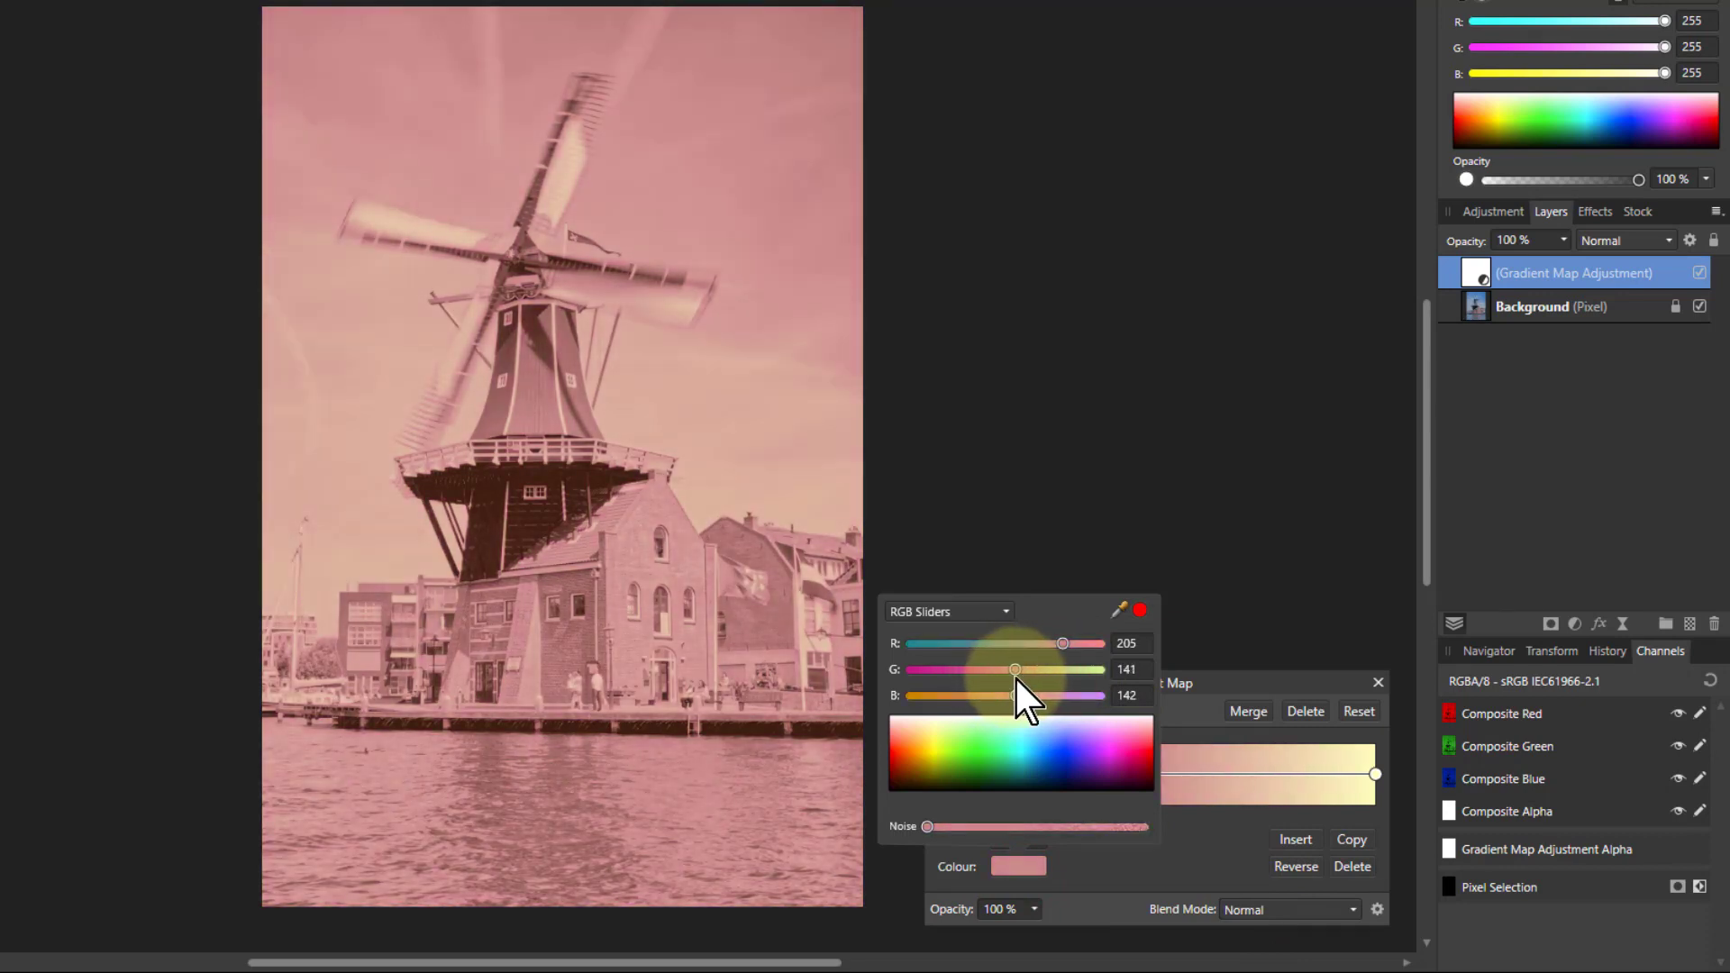
drag(1064, 644, 1031, 643)
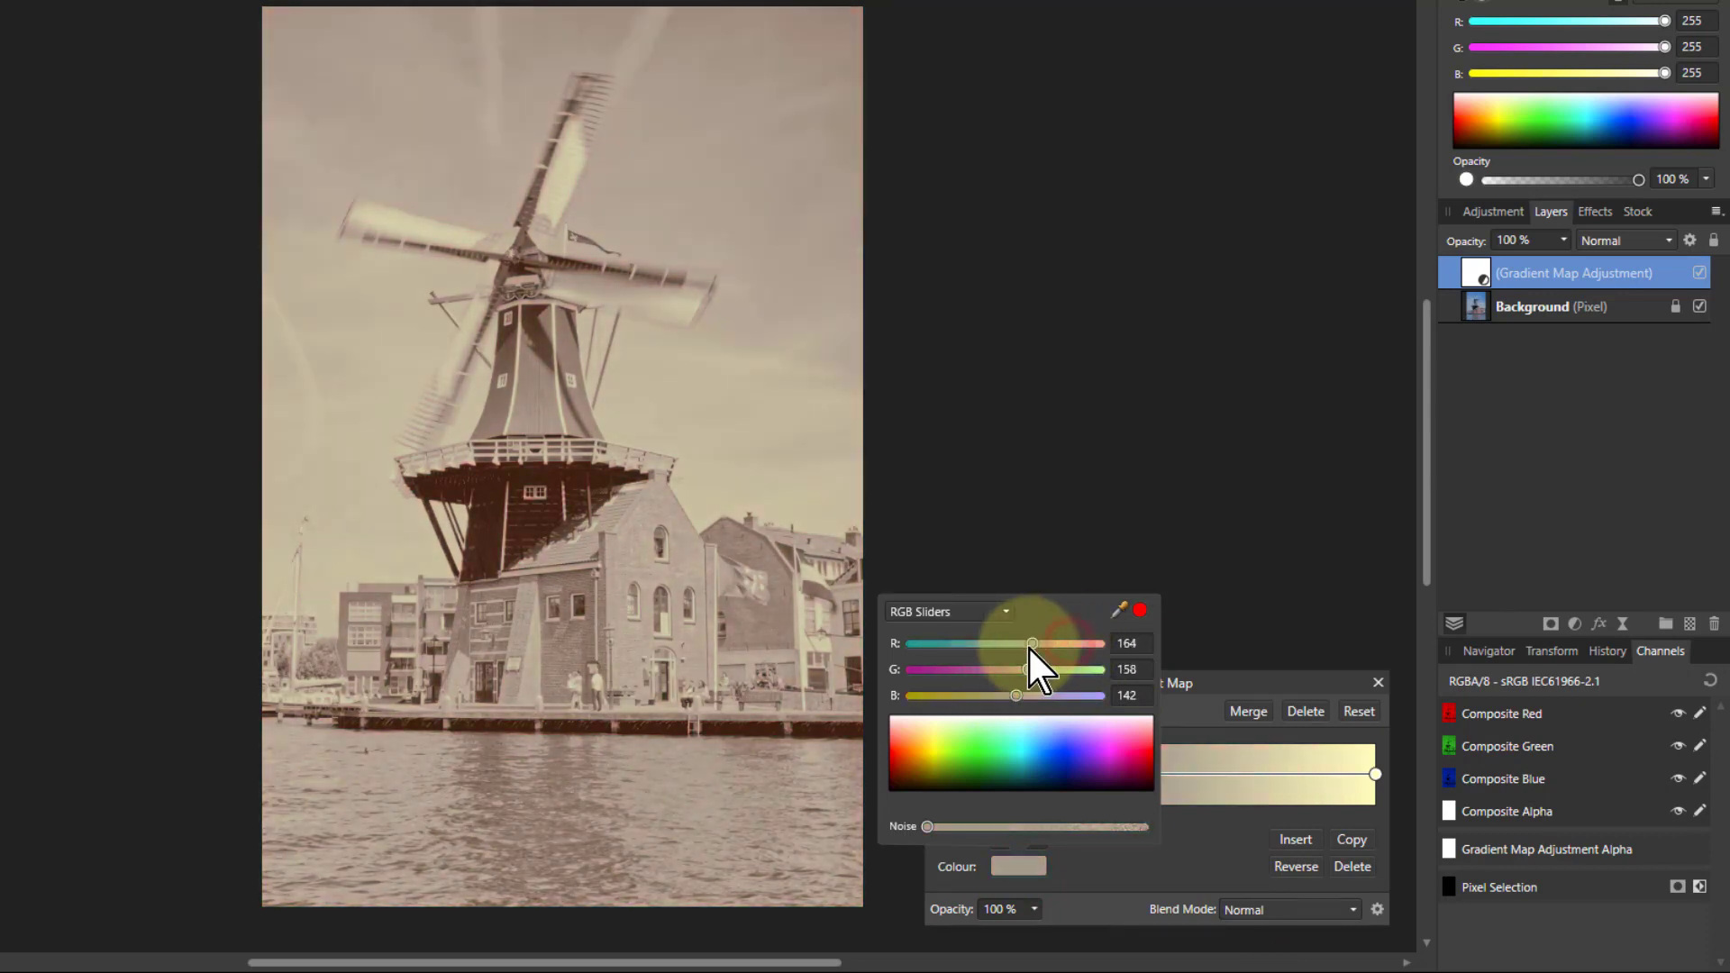
drag(1031, 643, 1087, 644)
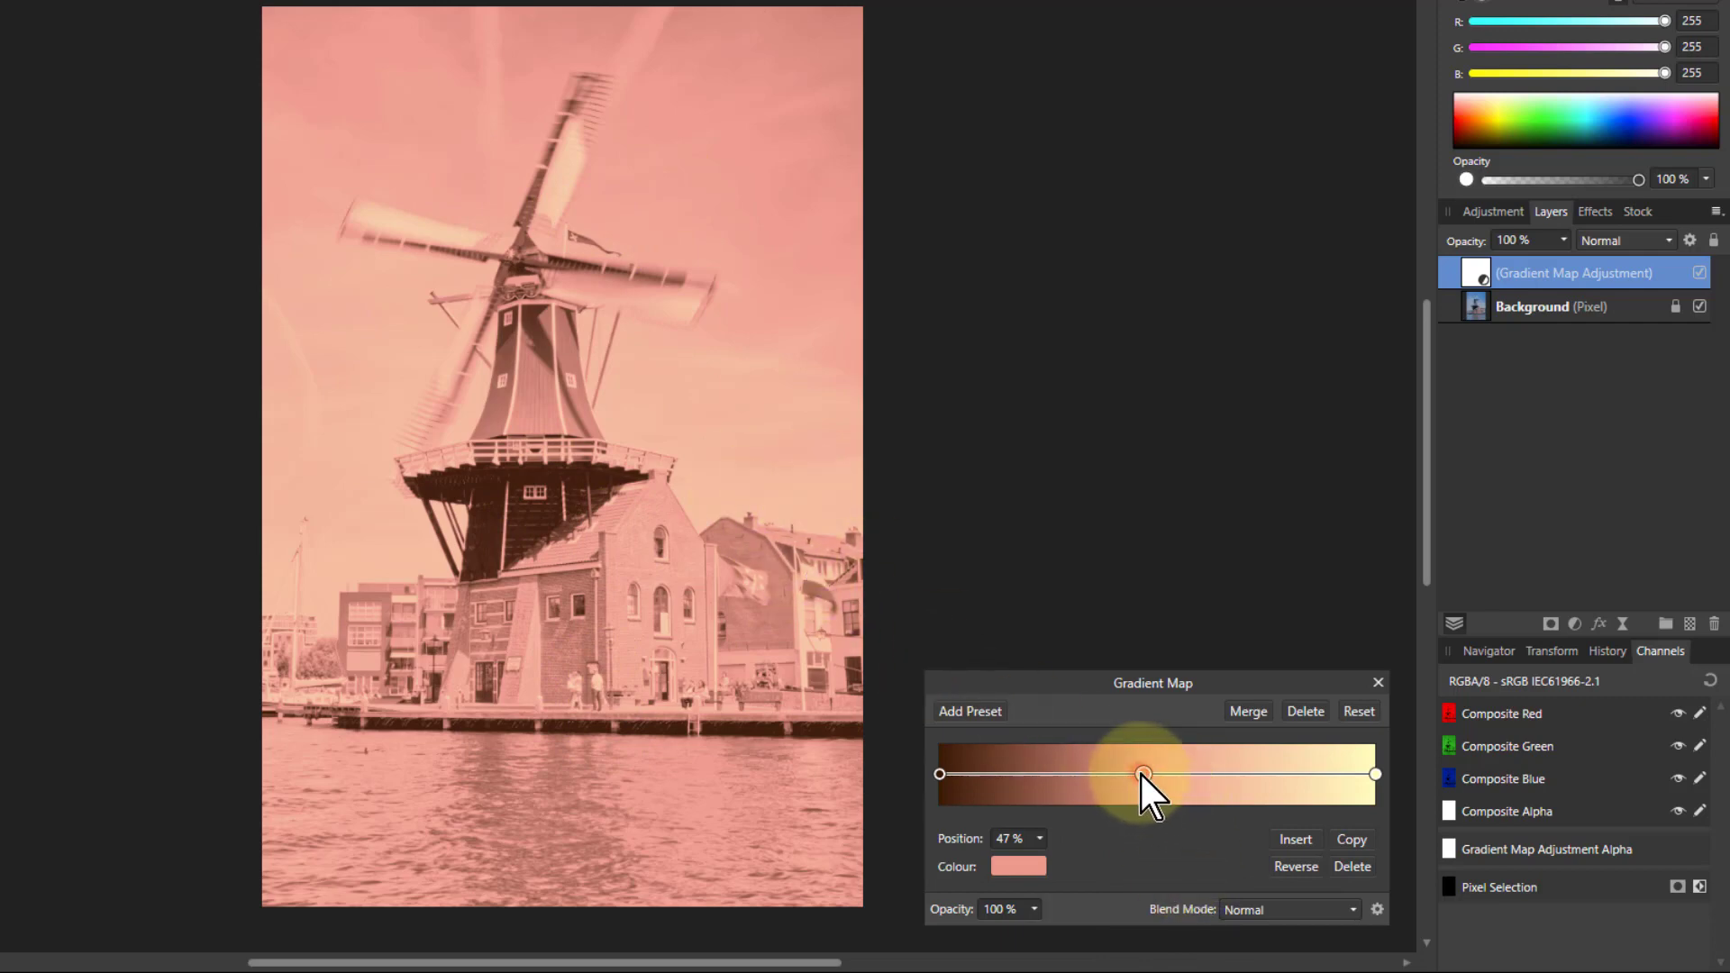
Step: Move the salmon middle stop out to about 63% along the gradient
drag(1142, 773, 1213, 774)
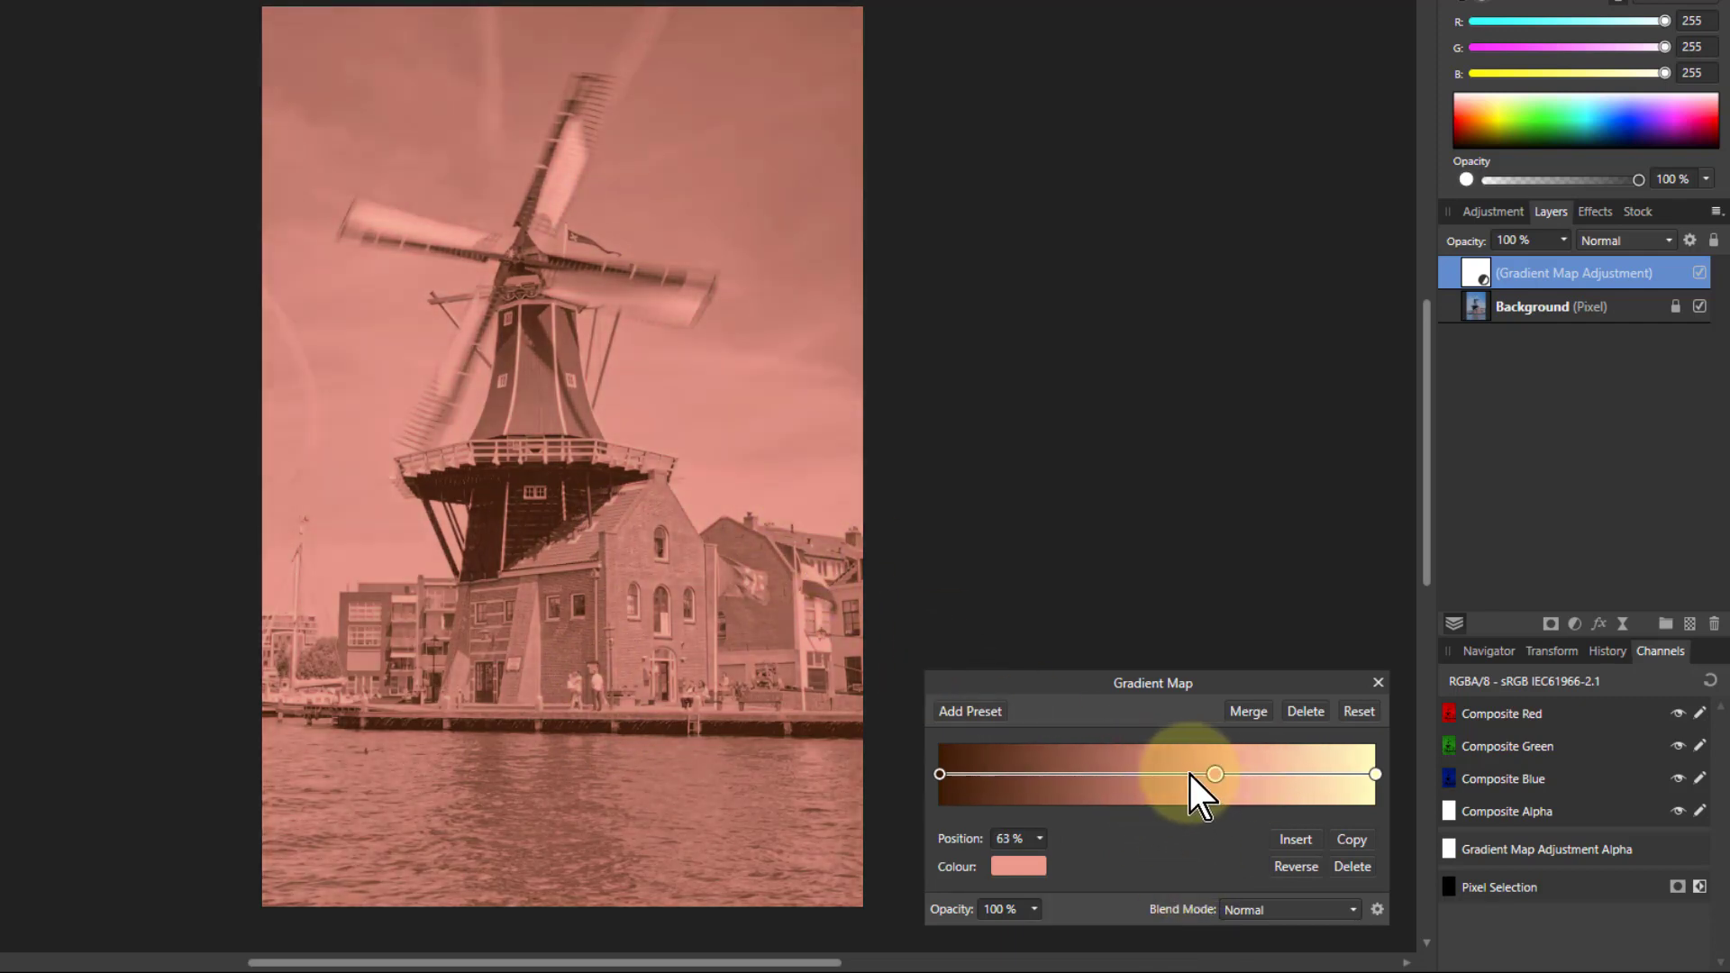
drag(1213, 773, 1169, 773)
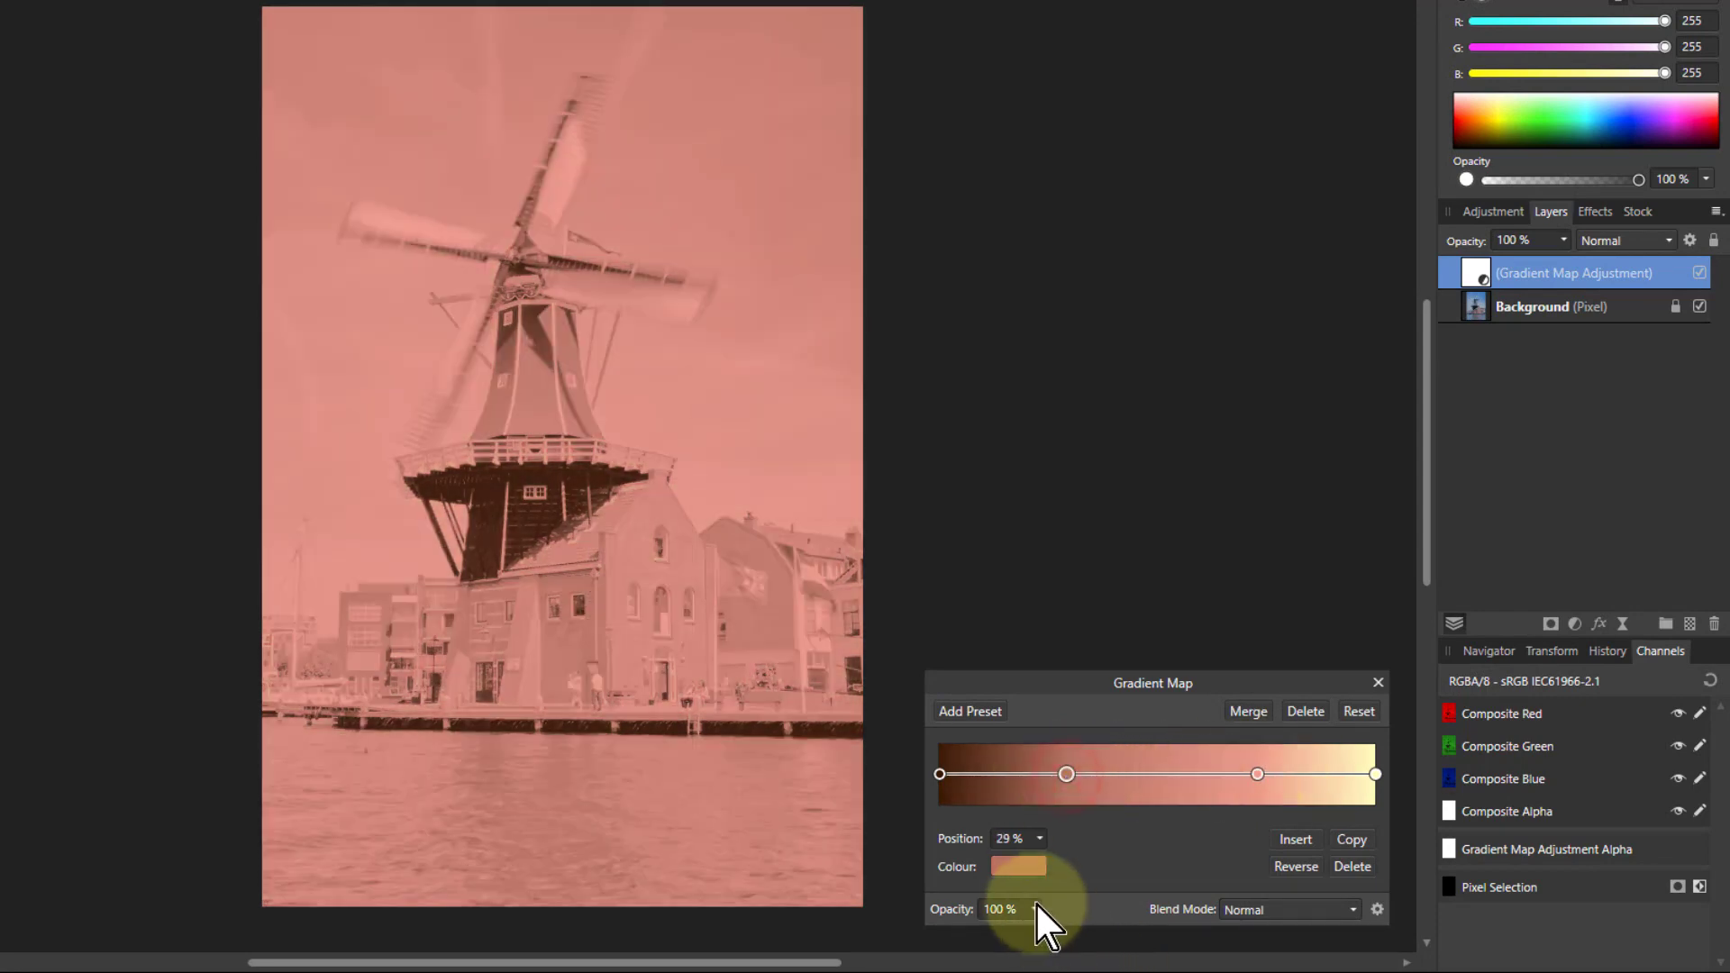
Step: Turn the 29% stop bright red, insert a blue stop then drag it off, and reposition the red stop
click(1016, 867)
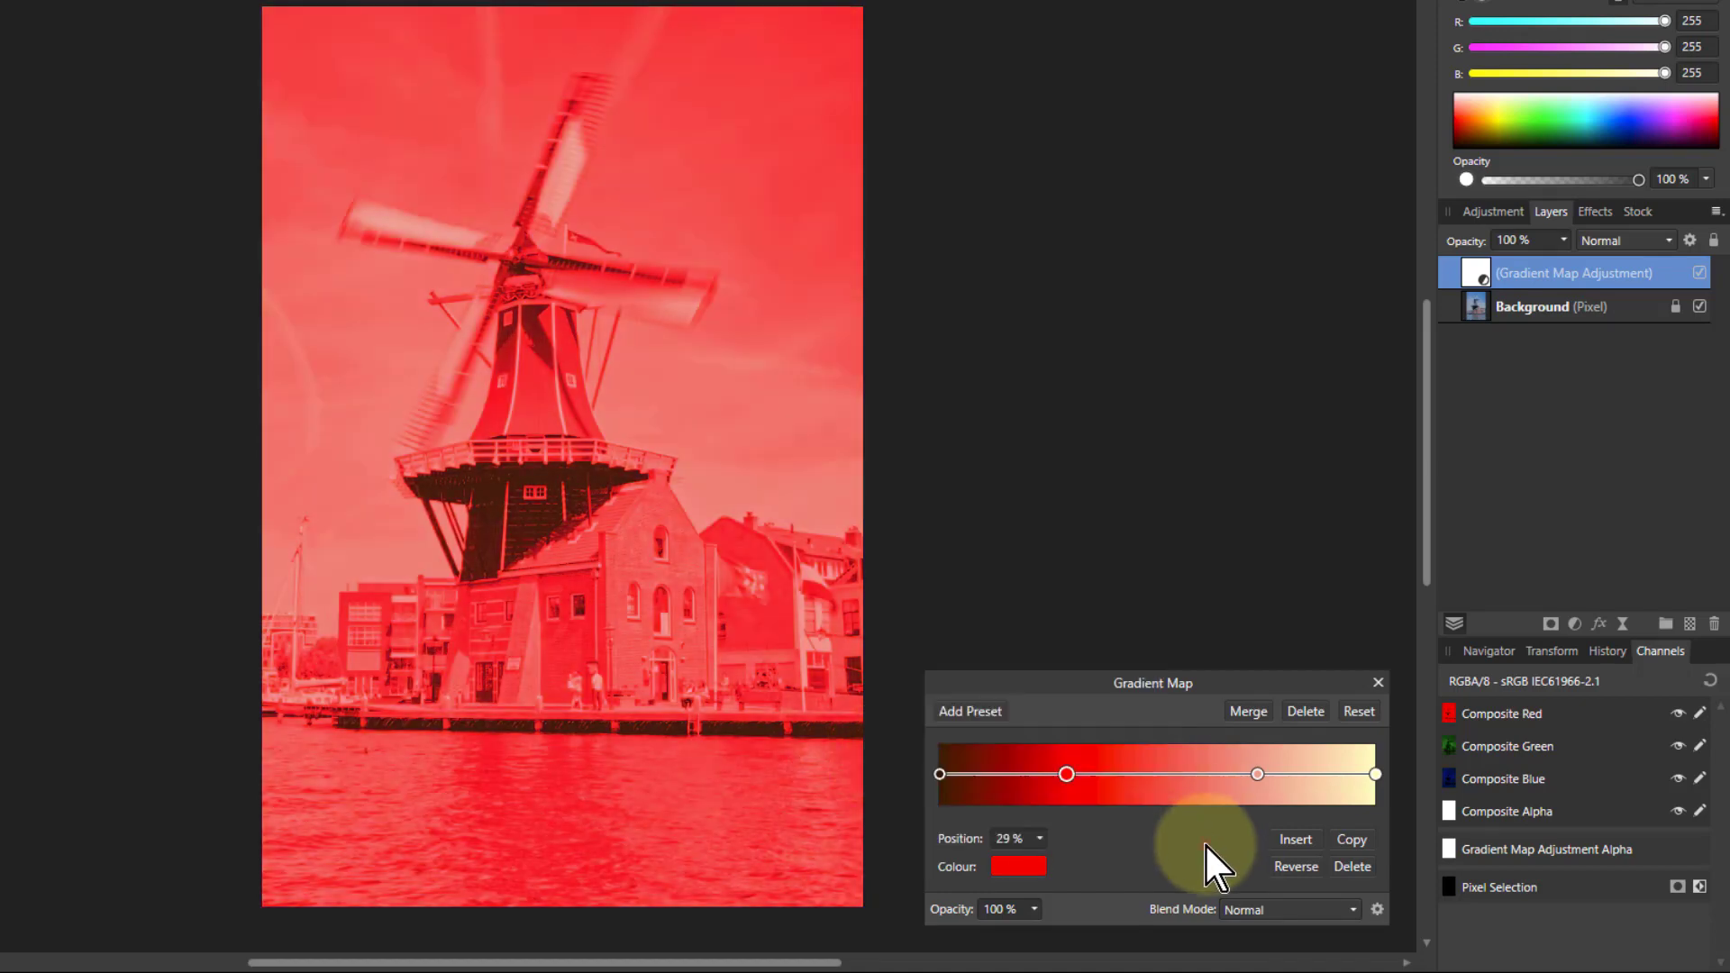
click(1017, 867)
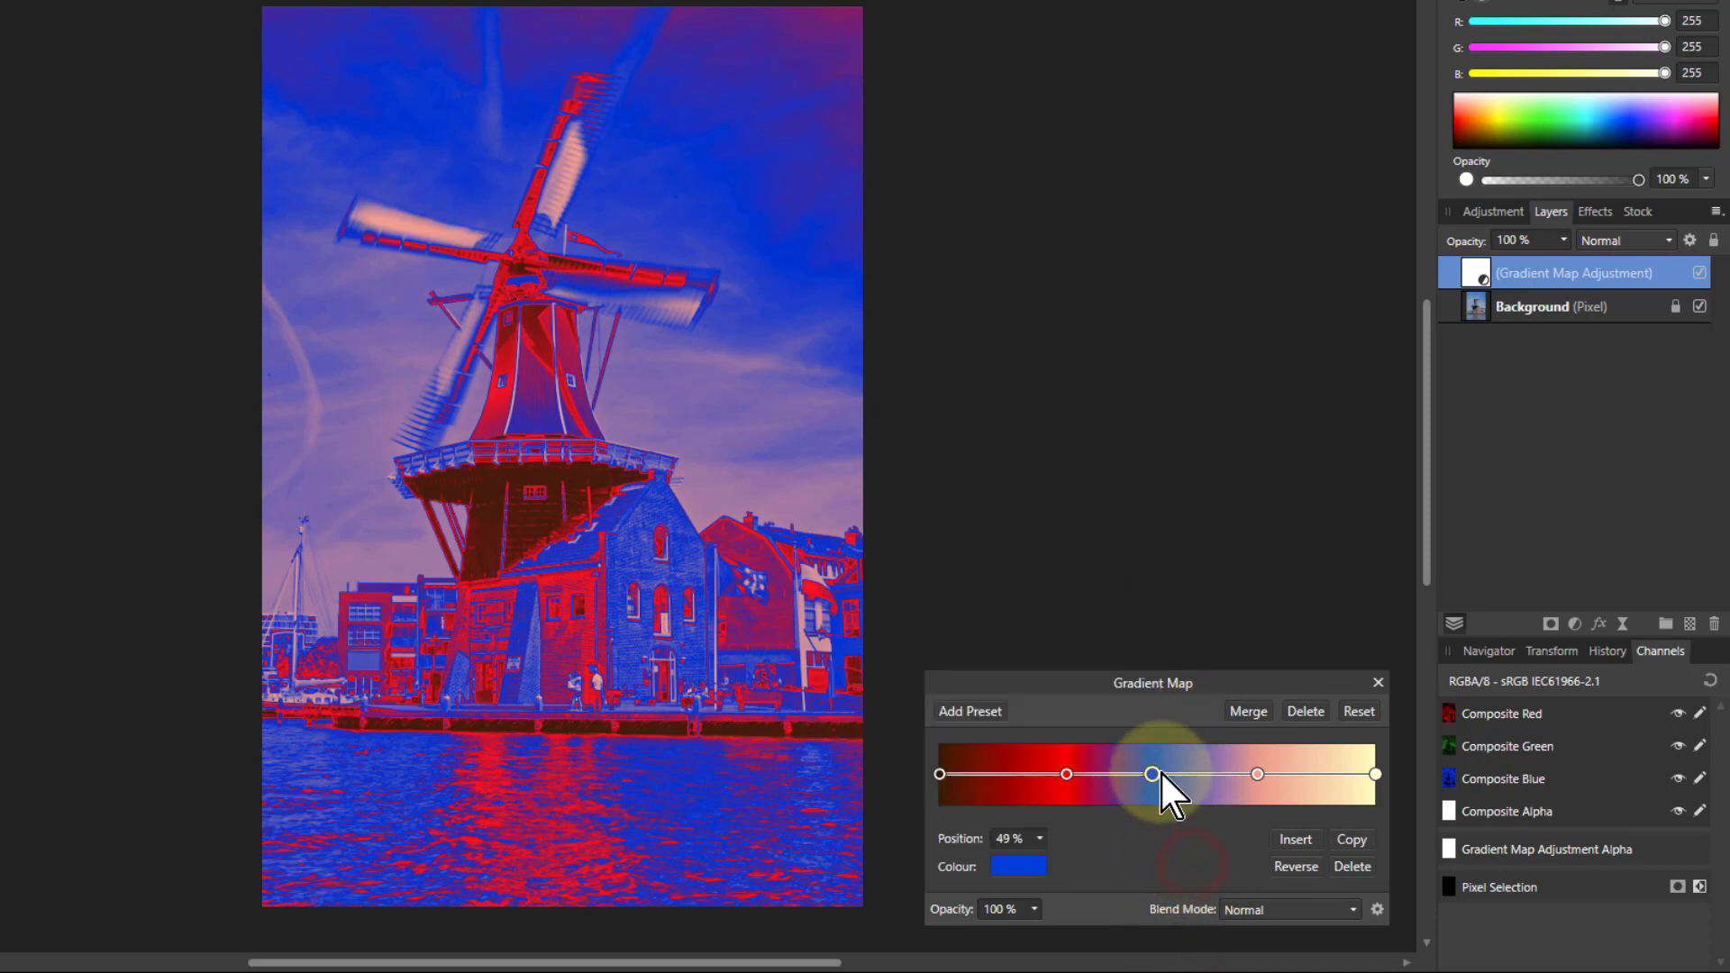
drag(1152, 774, 1064, 773)
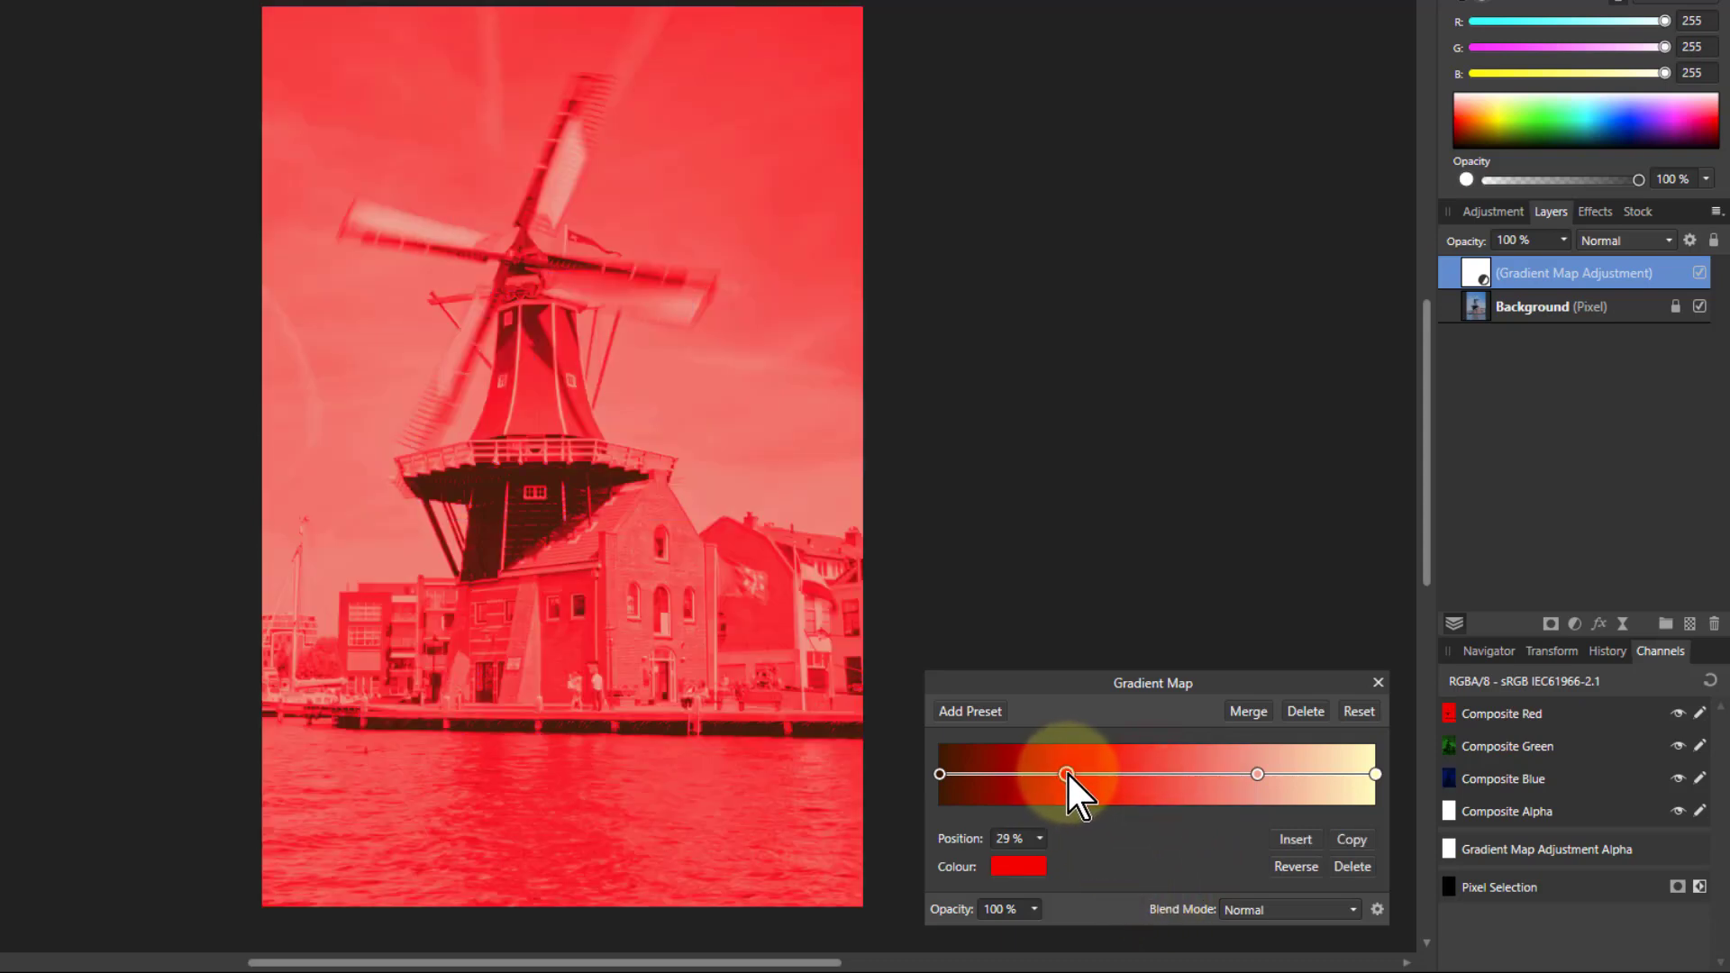
drag(1064, 774, 1256, 773)
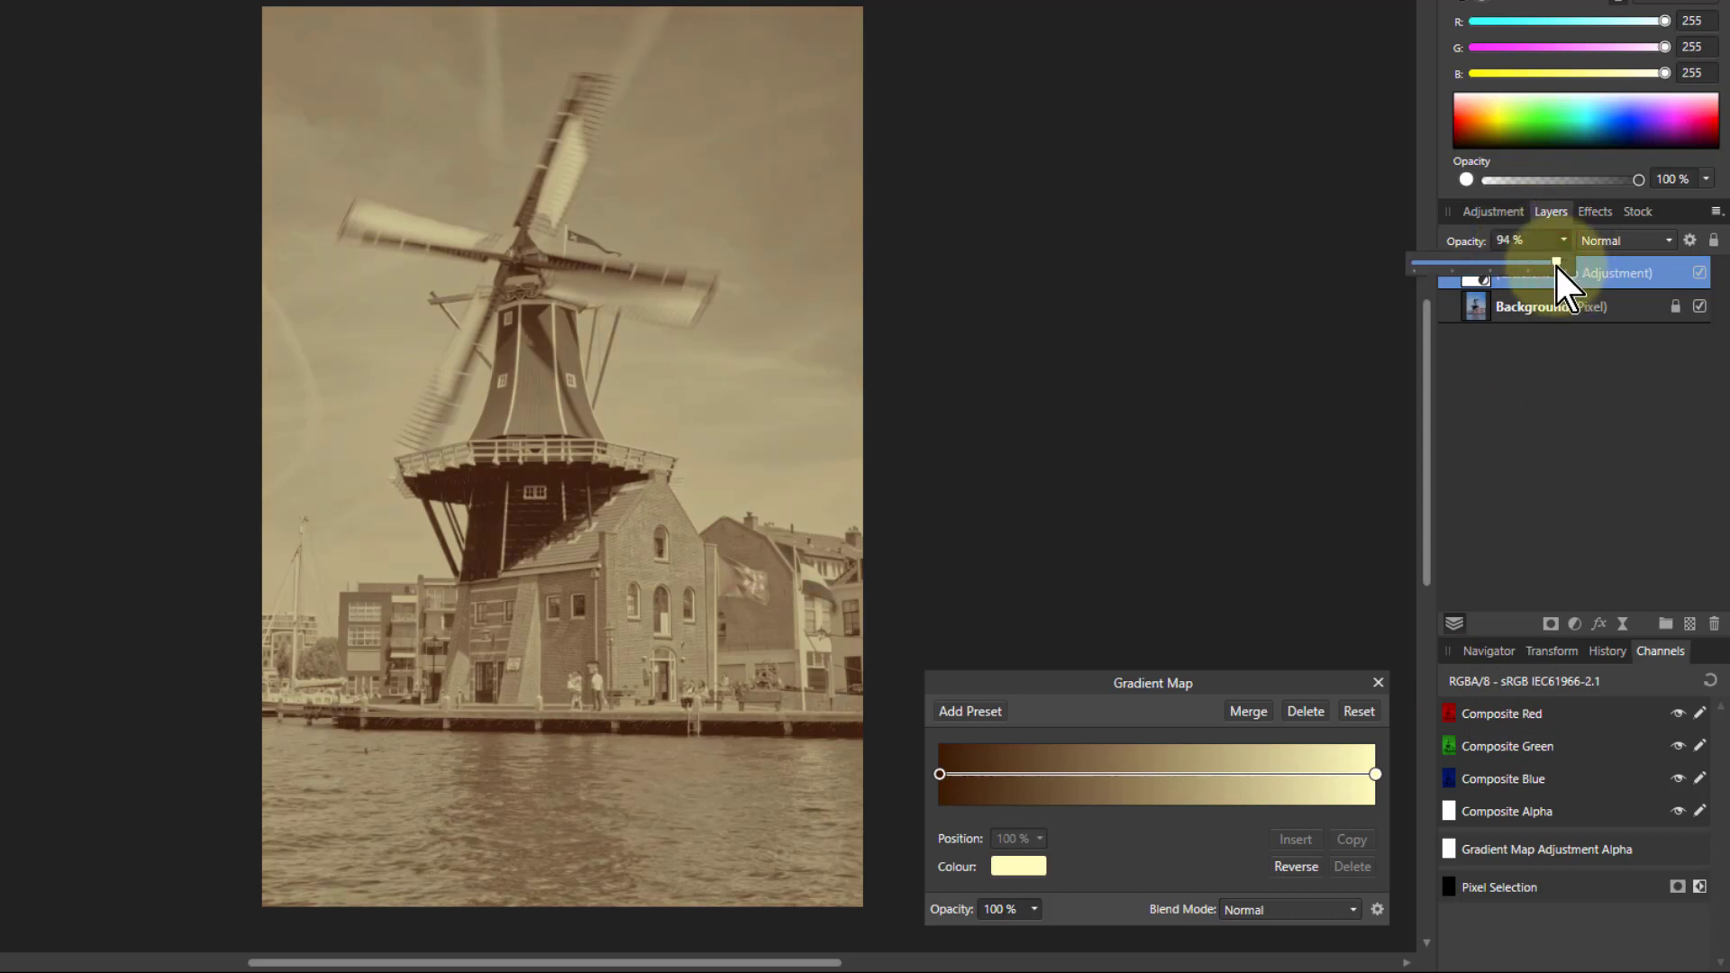
Step: Fade the Gradient Map adjustment layer, settling its opacity at 57%
drag(1555, 263, 1457, 263)
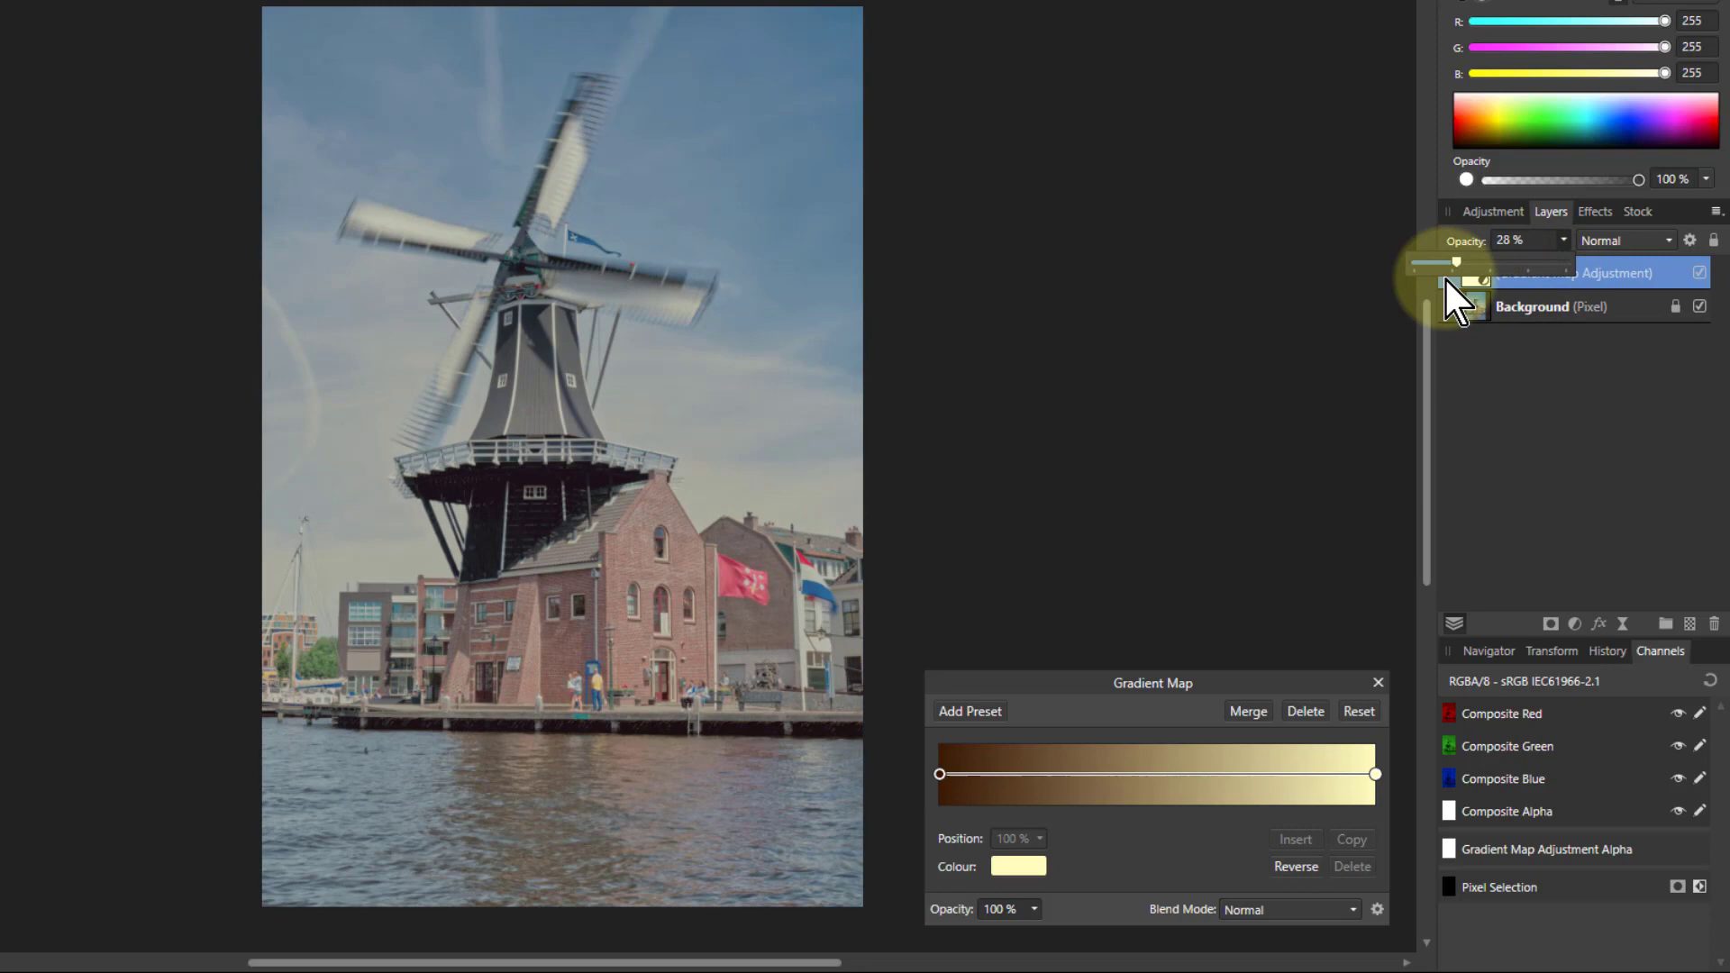
drag(1458, 264, 1502, 263)
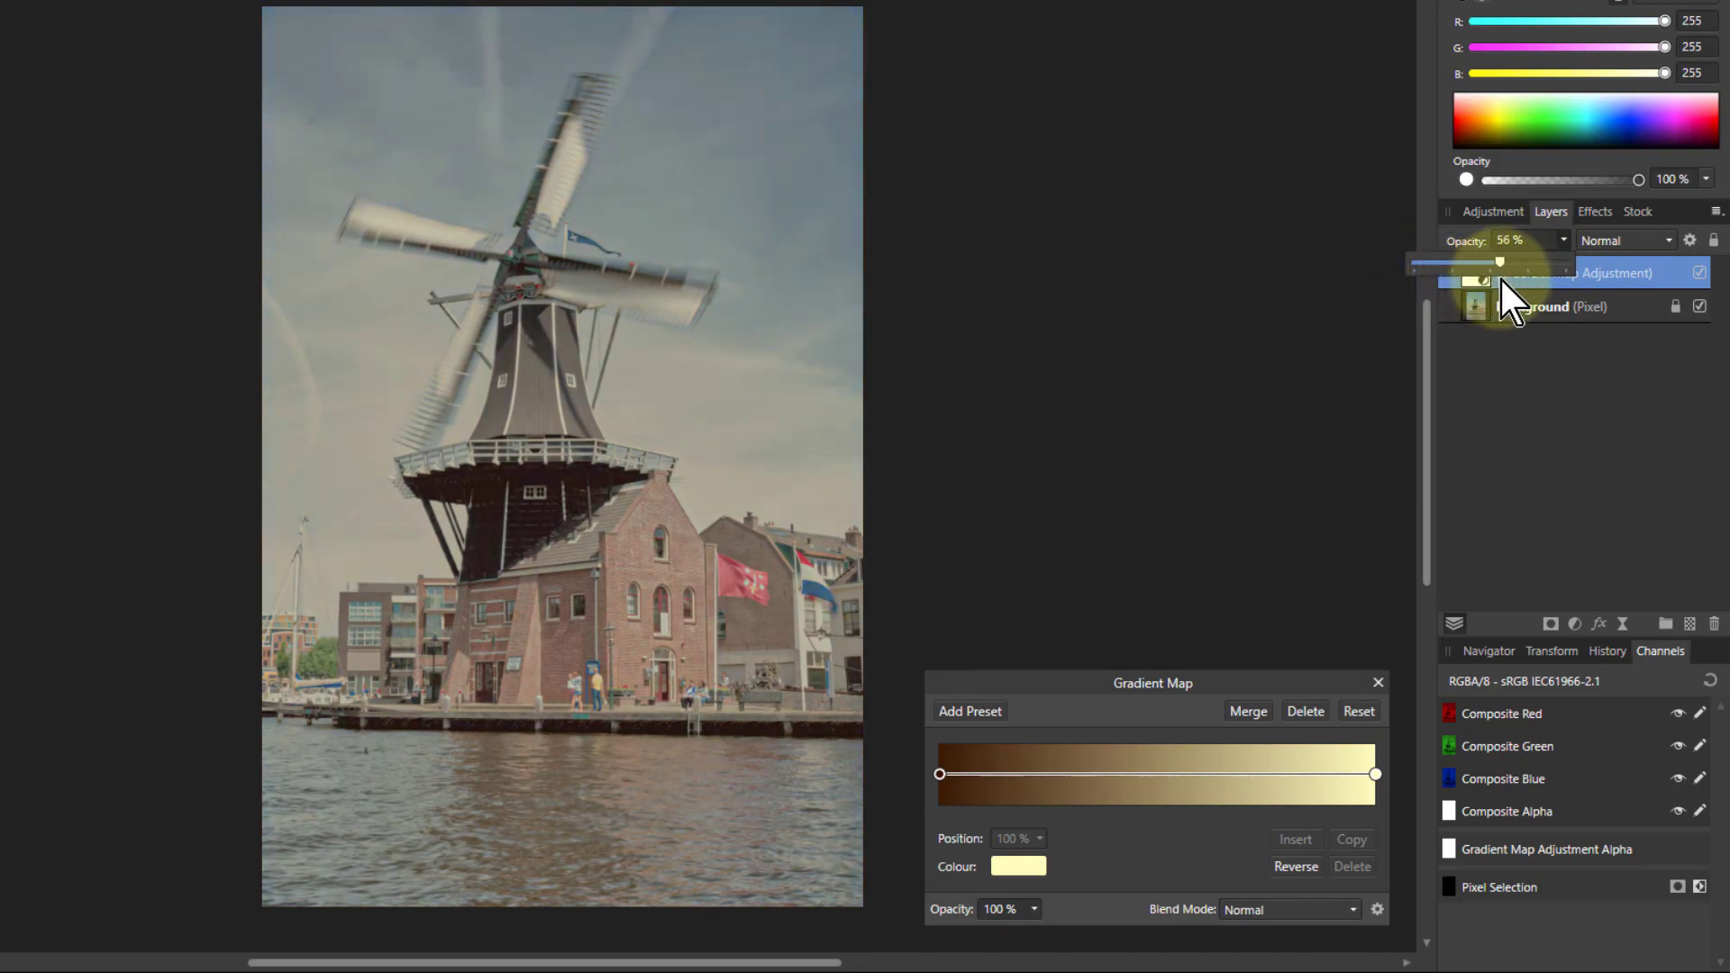
drag(1498, 263, 1528, 263)
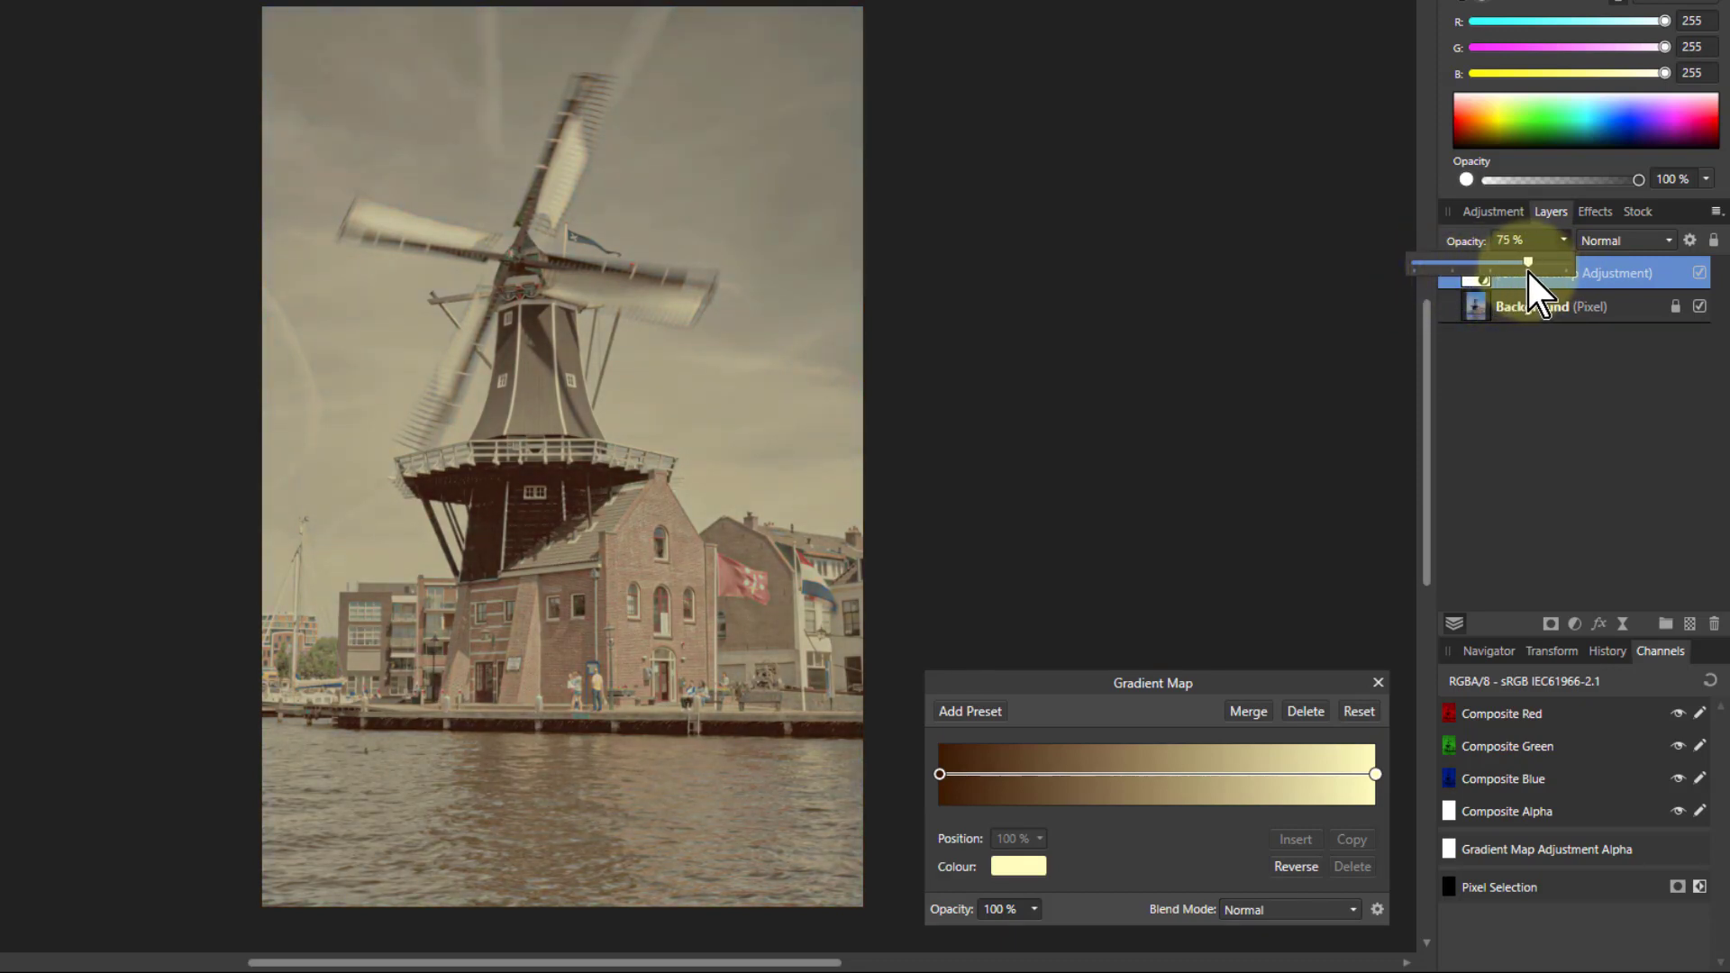
drag(1528, 263, 1491, 263)
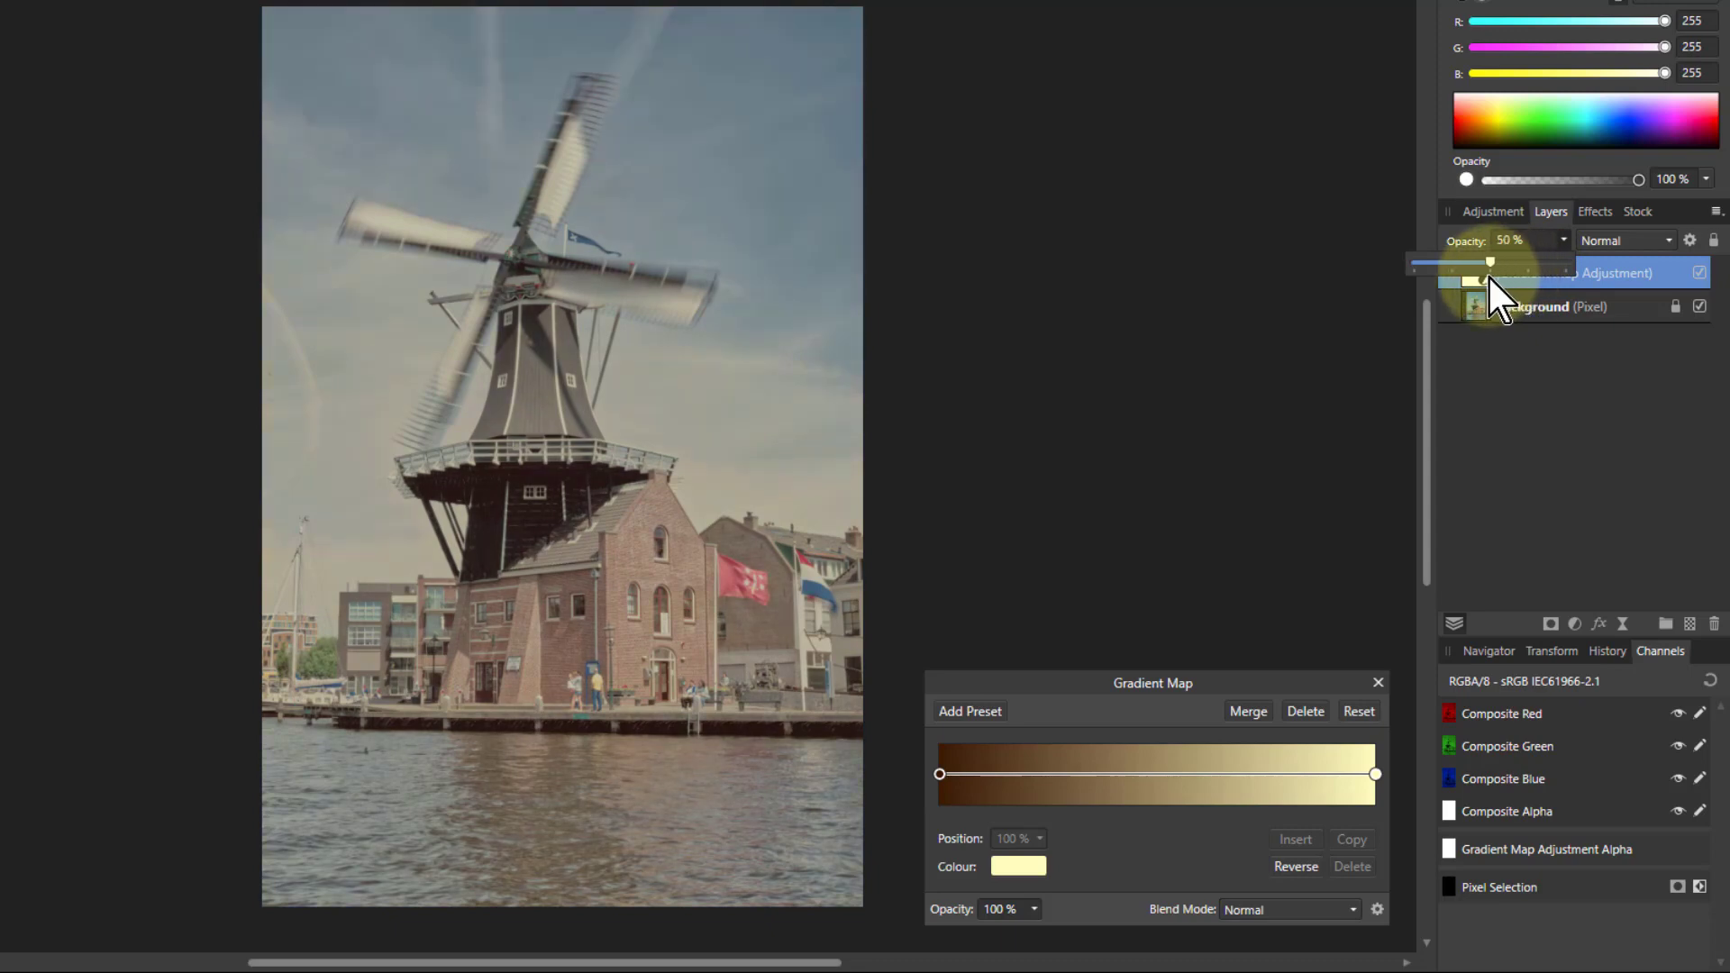
drag(1487, 262, 1501, 261)
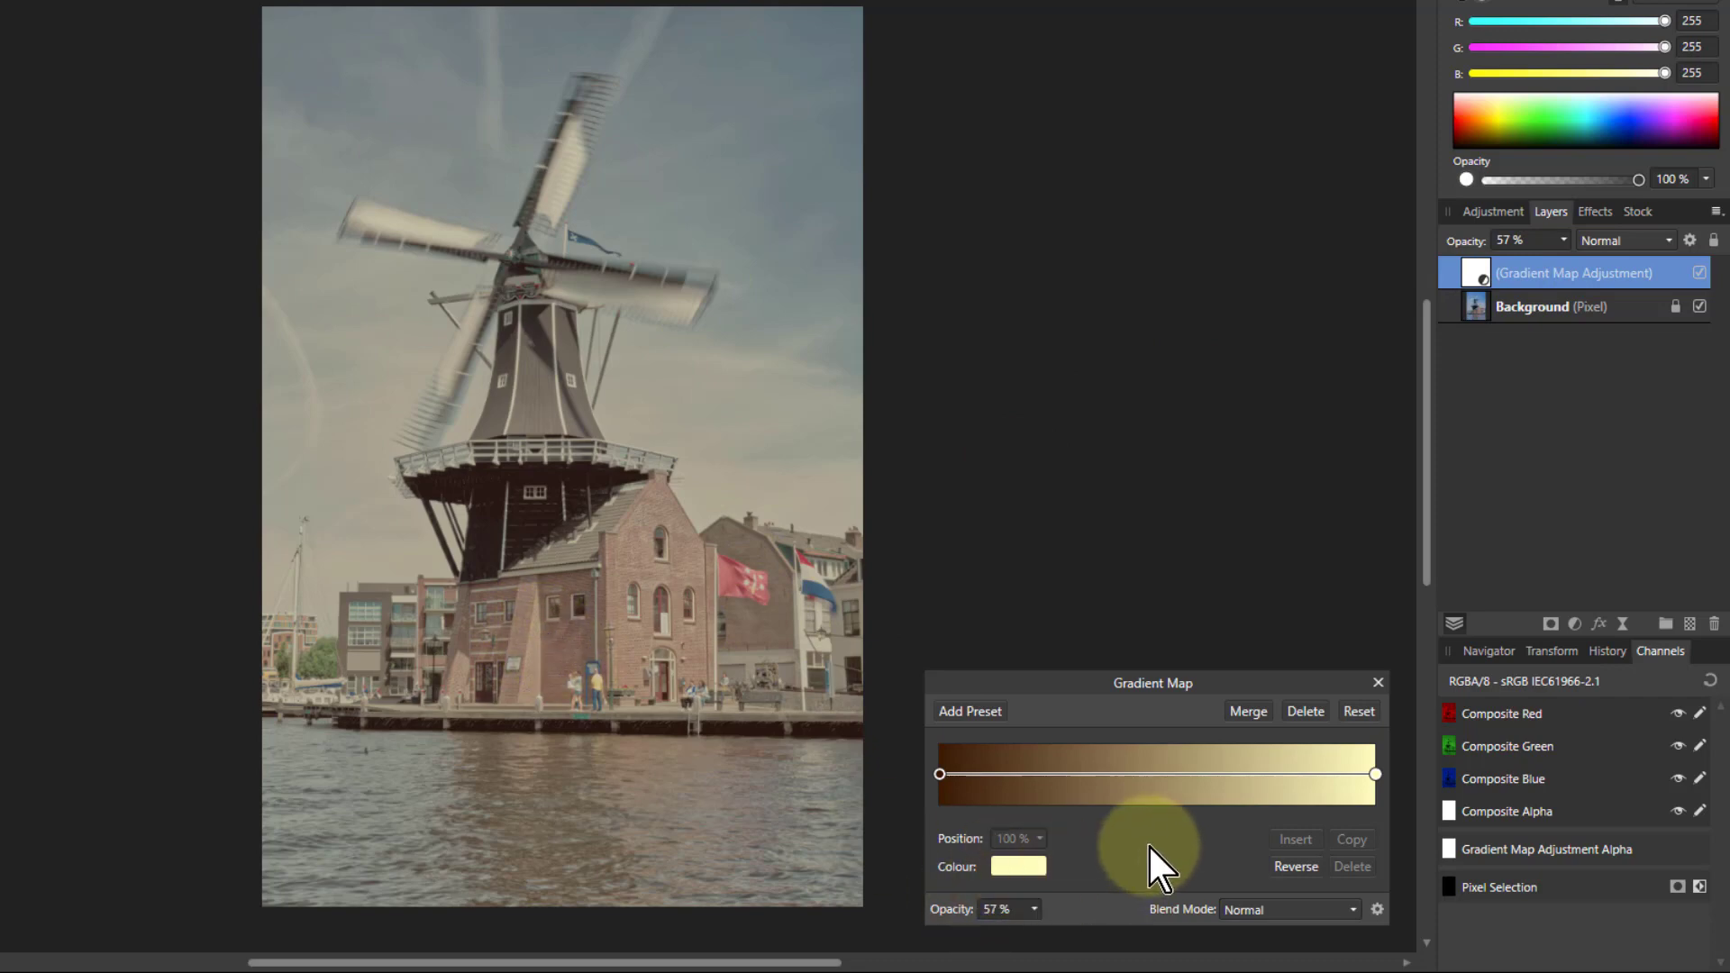
mouse_move(1570, 256)
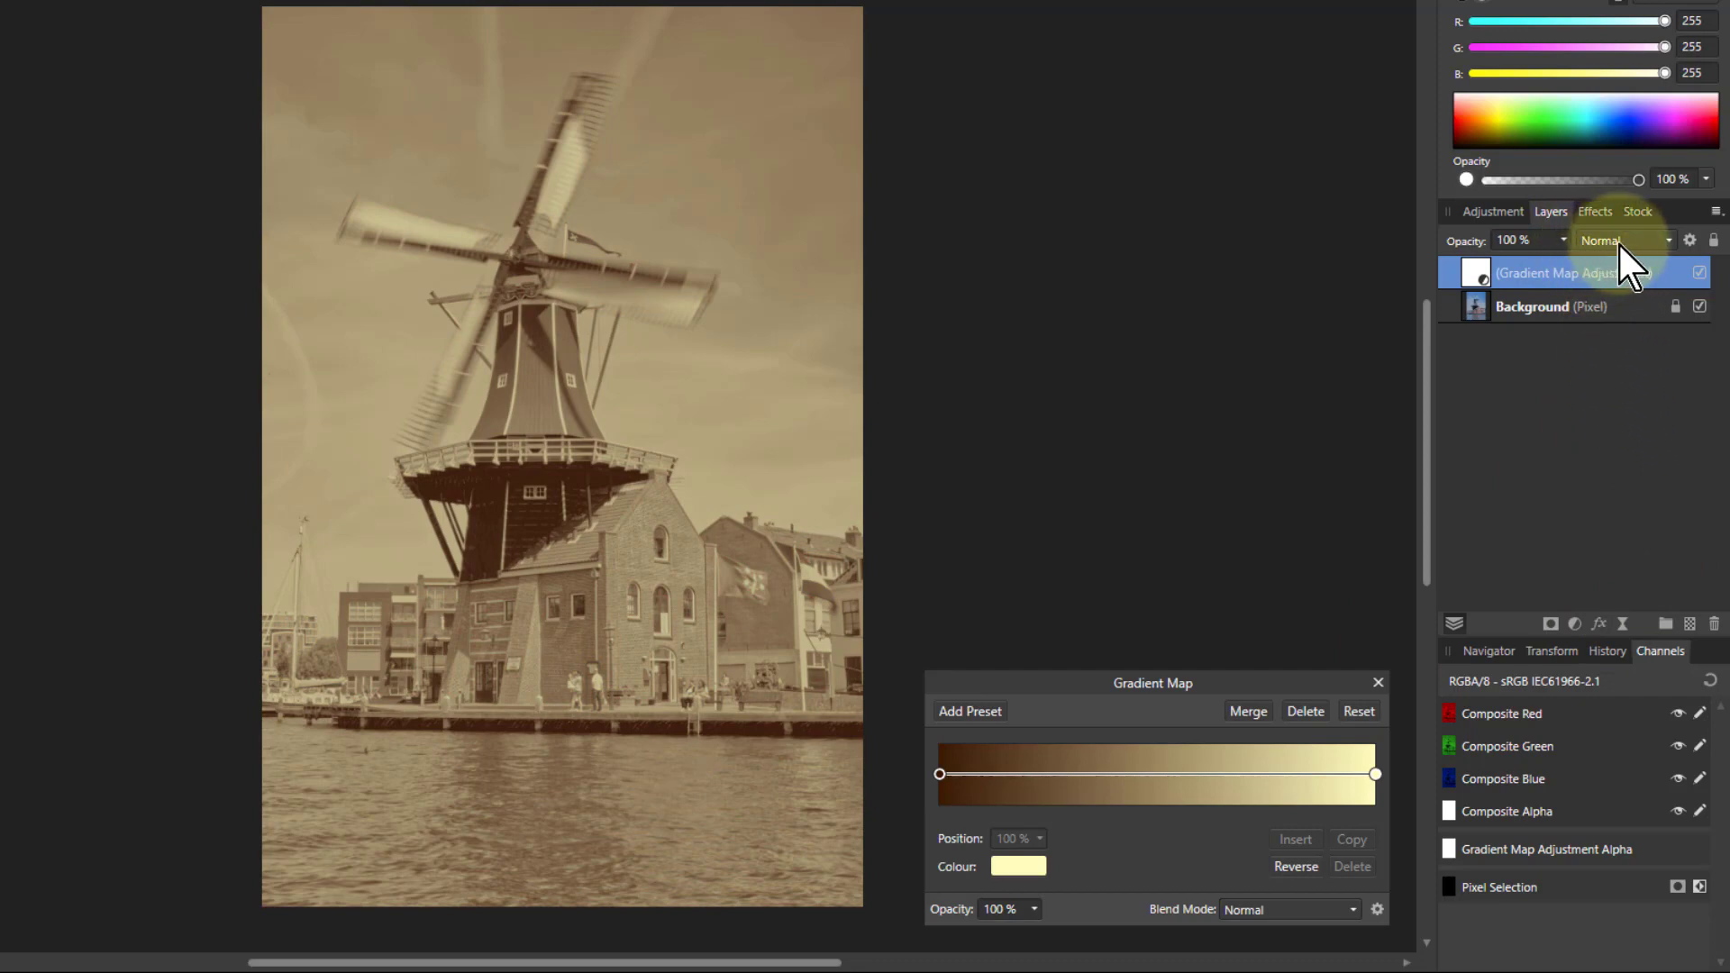
Step: Blend the Gradient Map with Colour Burn and set its opacity to about 36%
click(1622, 240)
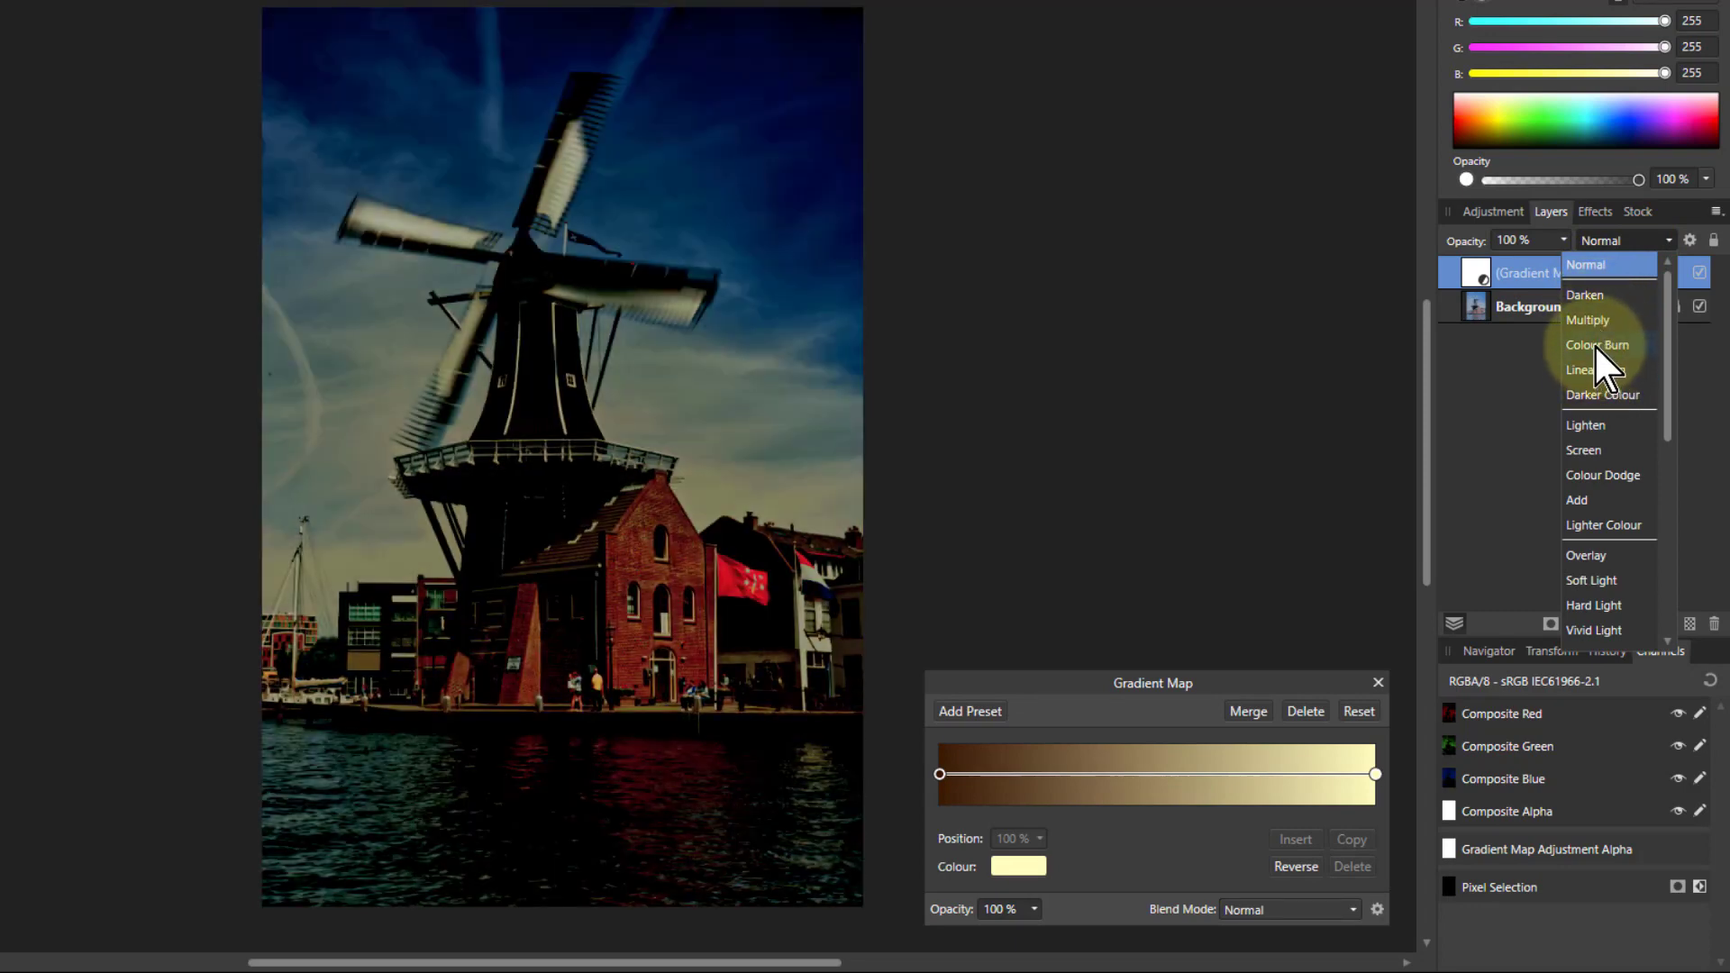
click(1599, 344)
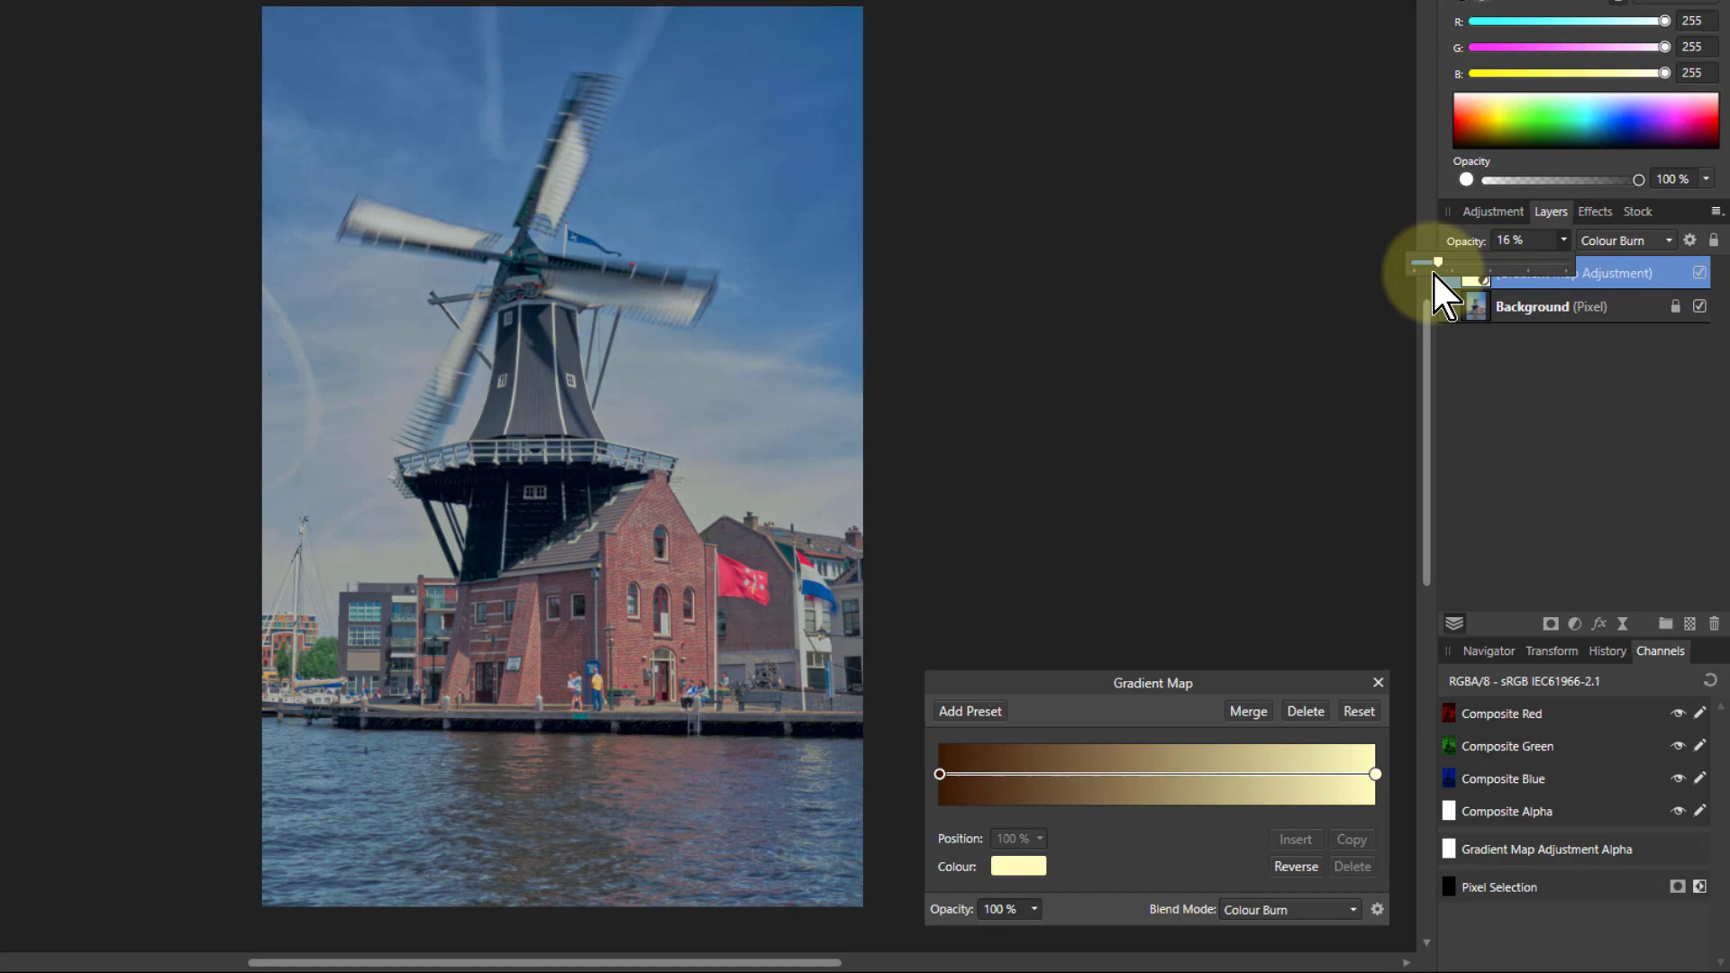
drag(1423, 262, 1471, 261)
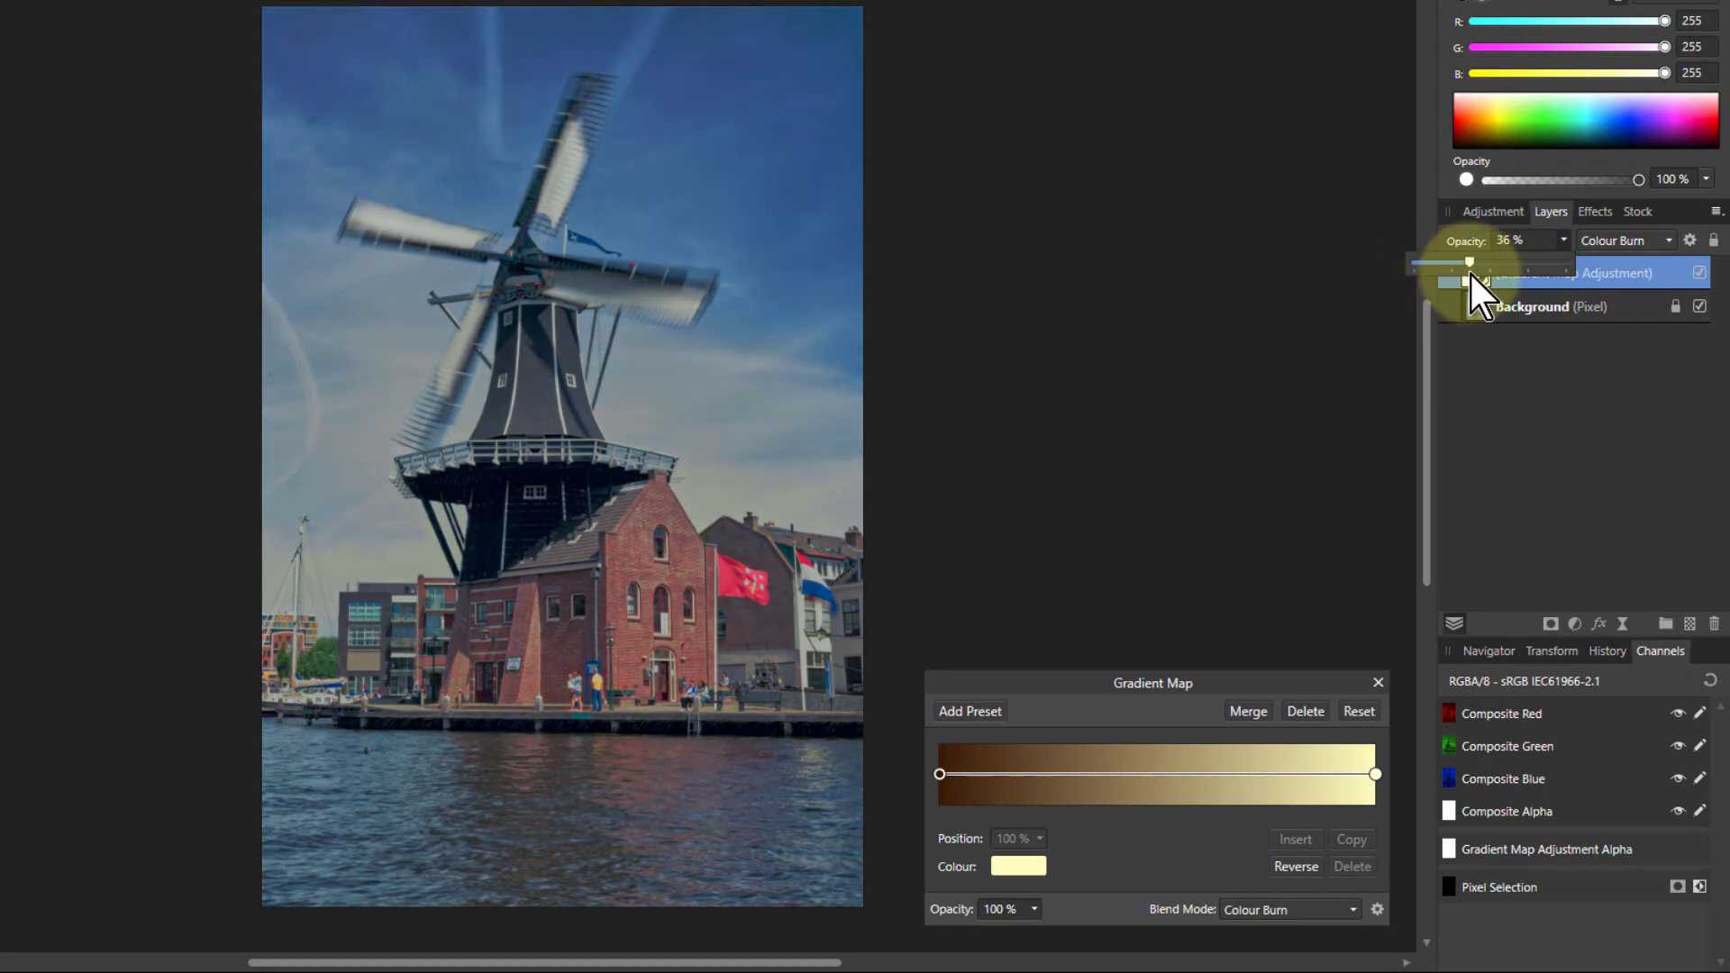